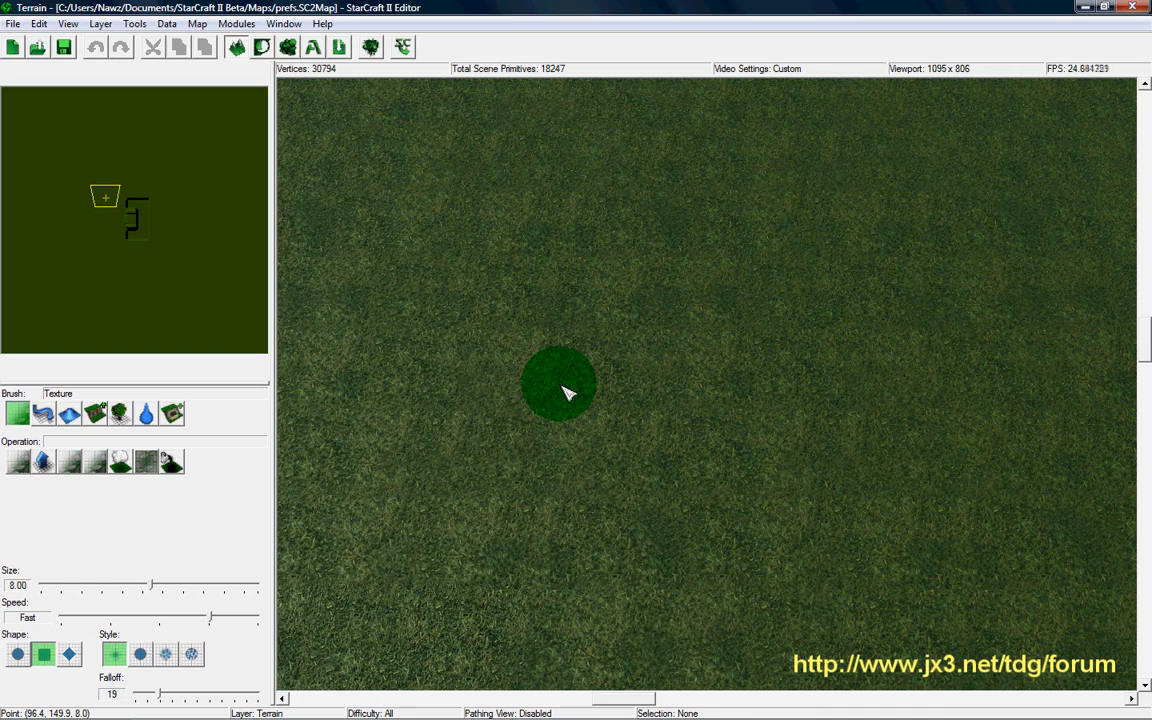
mouse_move(616, 376)
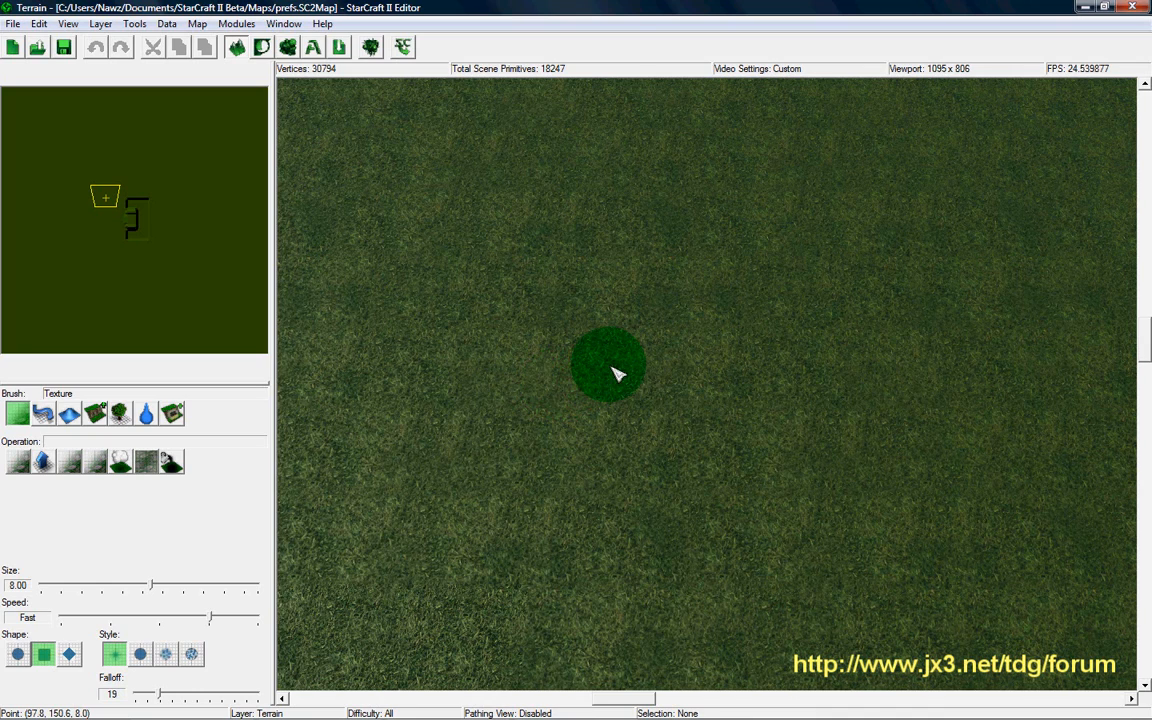
mouse_move(692, 330)
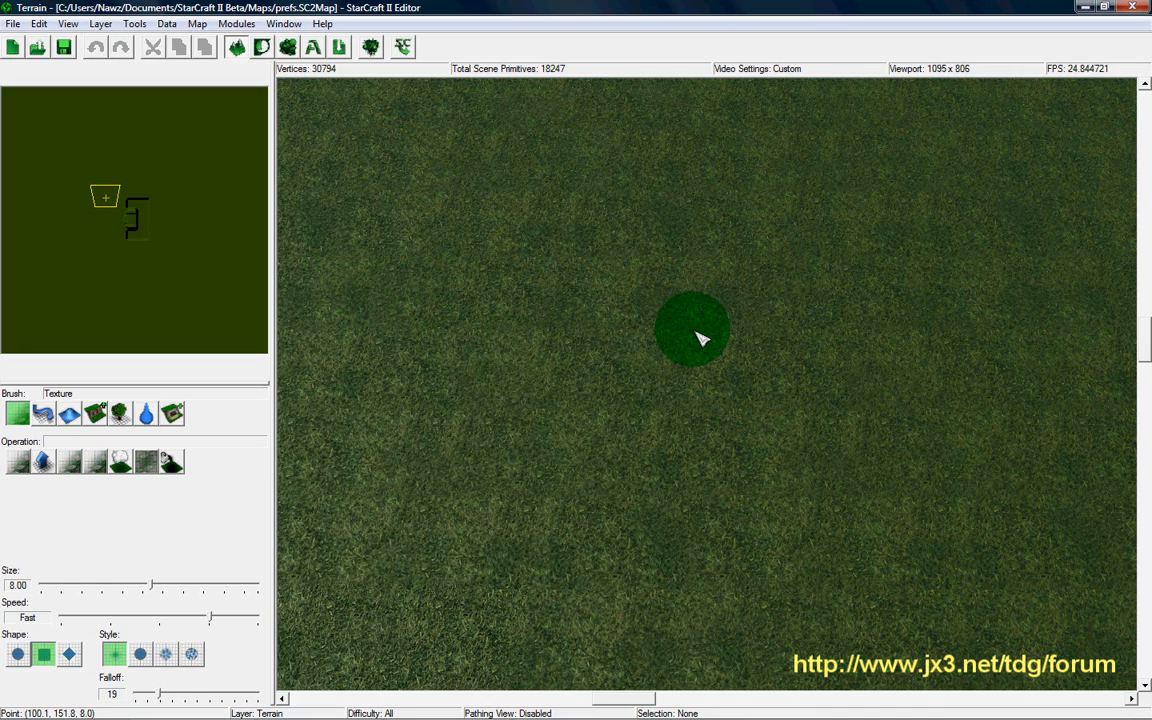
mouse_move(672, 412)
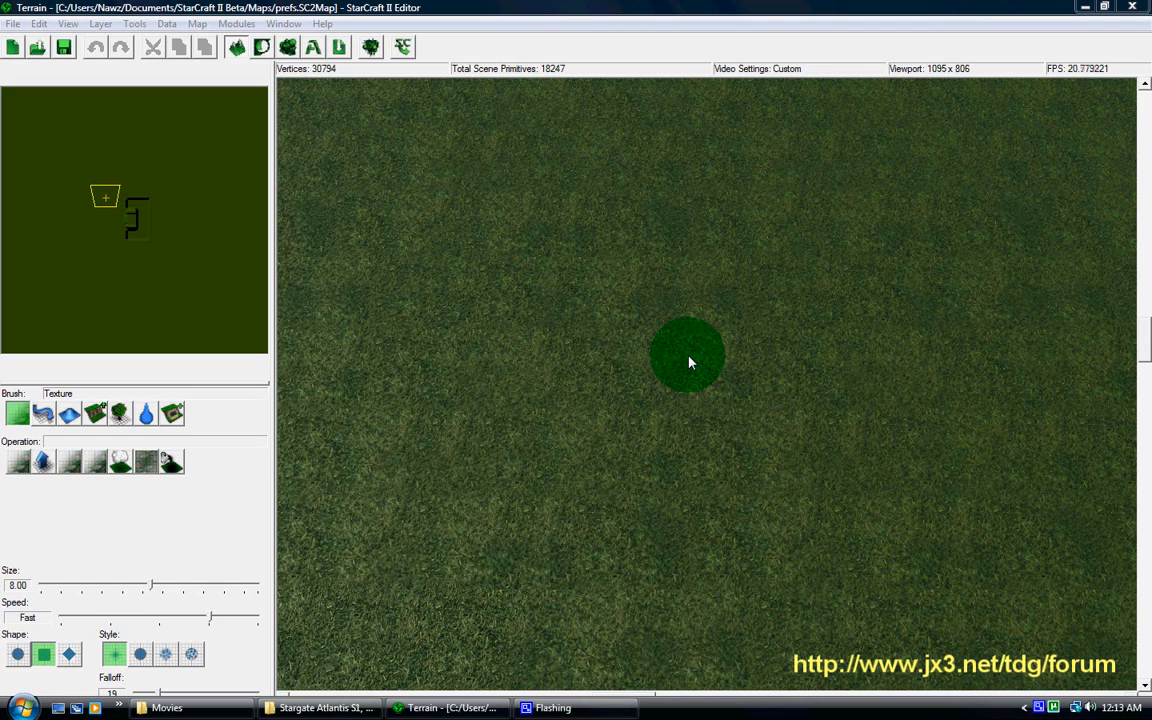
mouse_move(702, 362)
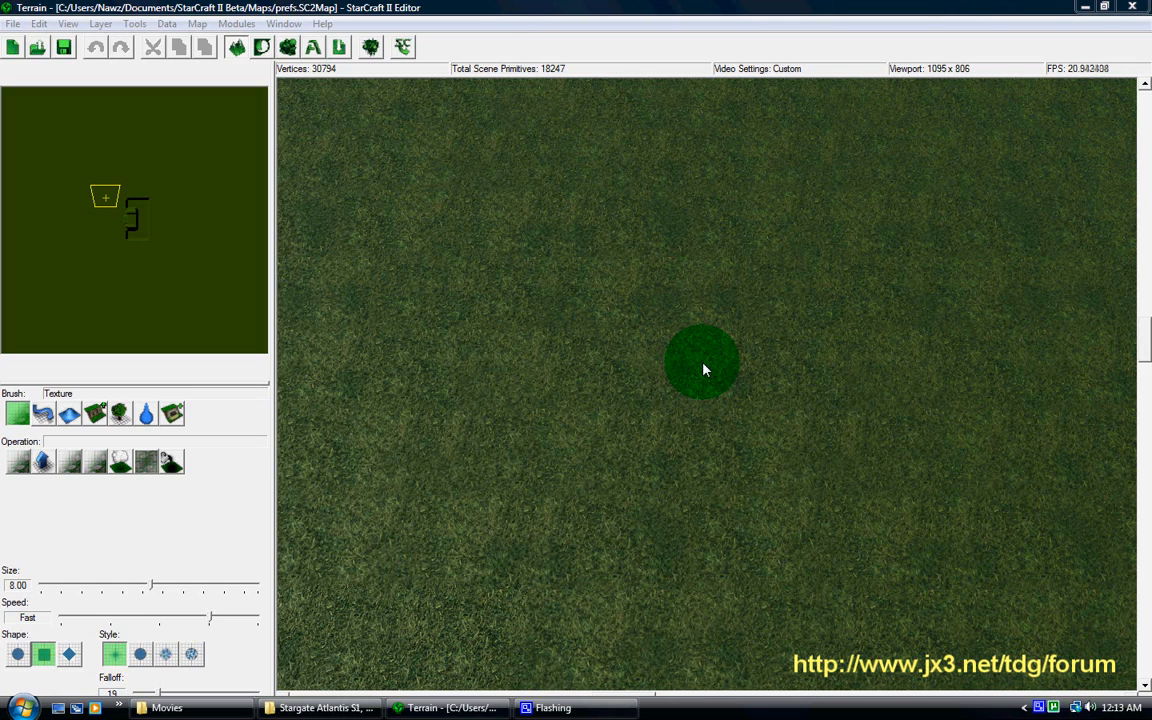
mouse_move(398, 292)
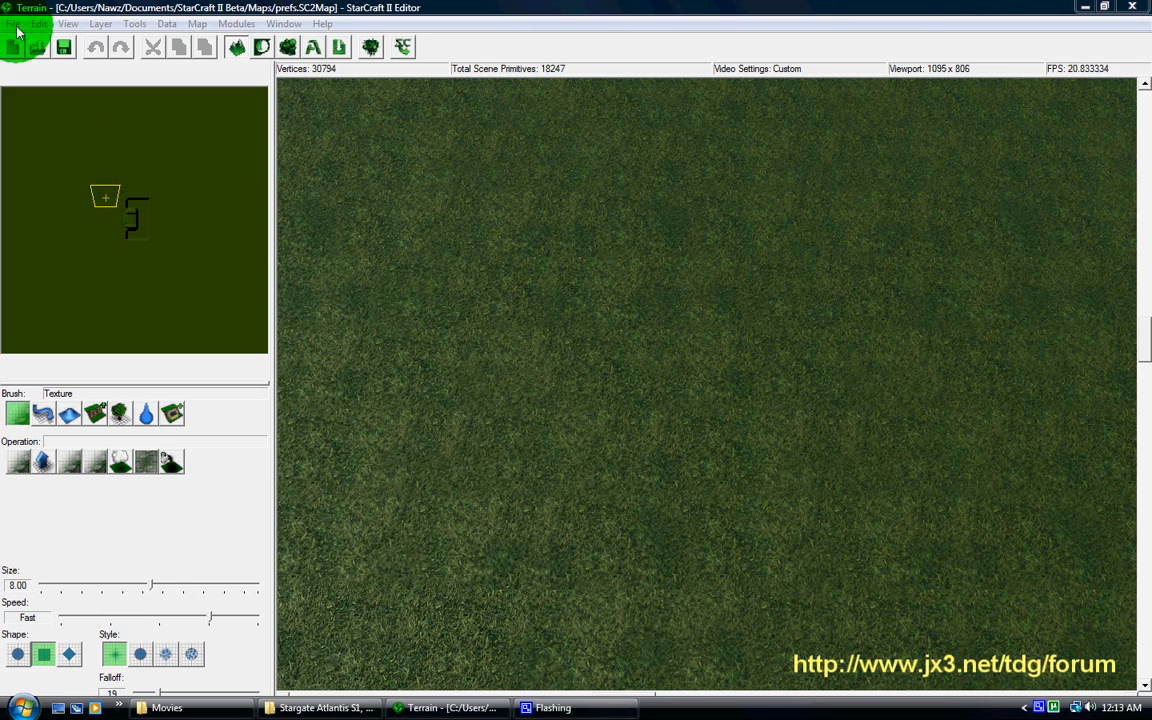
Show the editor Preferences on the Camera page
click(12, 24)
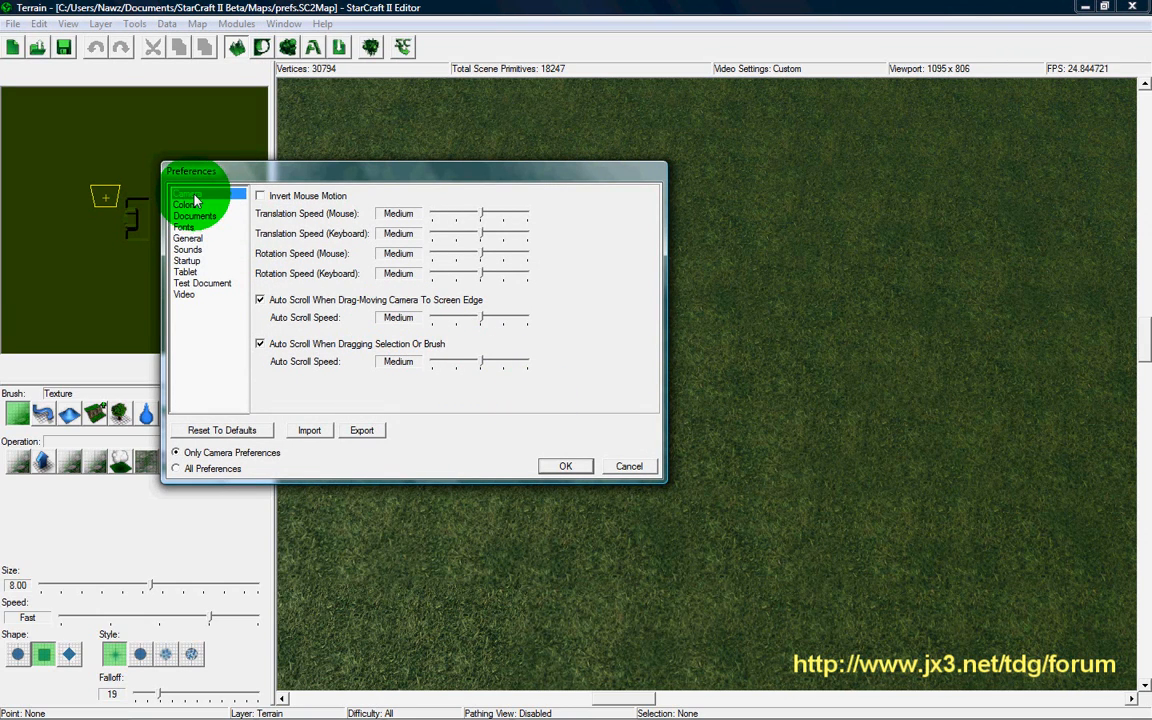
Review the Camera page's speed and auto-scroll settings and confirm with OK
click(188, 194)
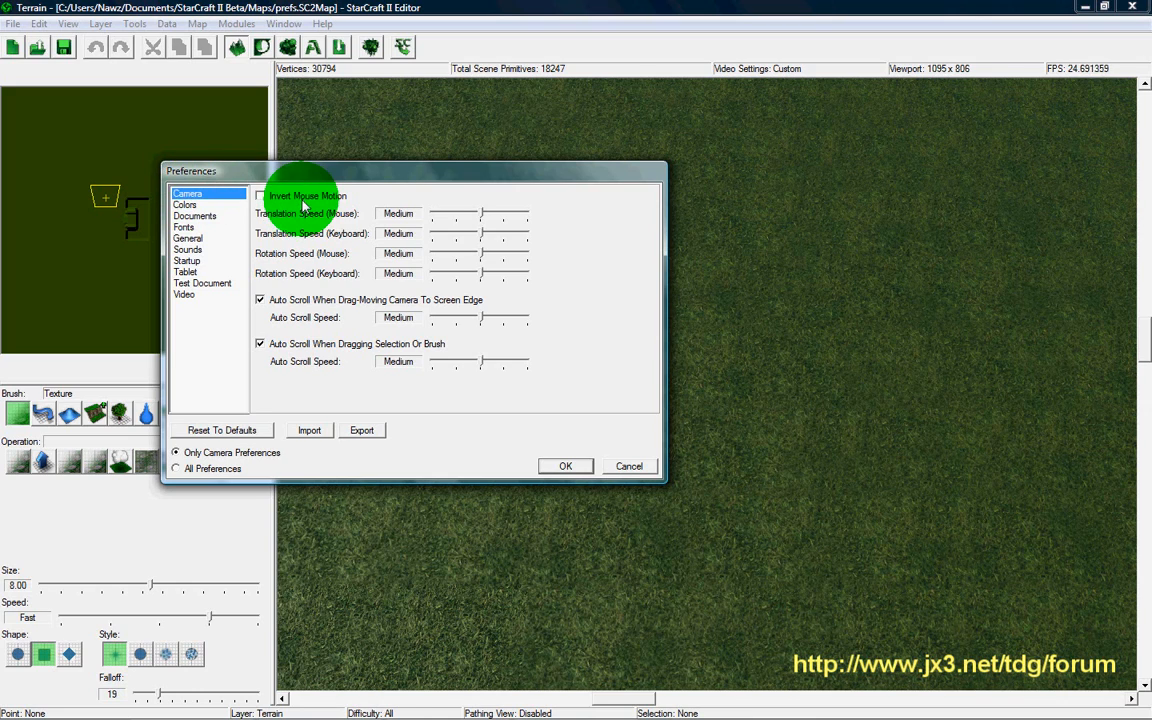
mouse_move(348, 204)
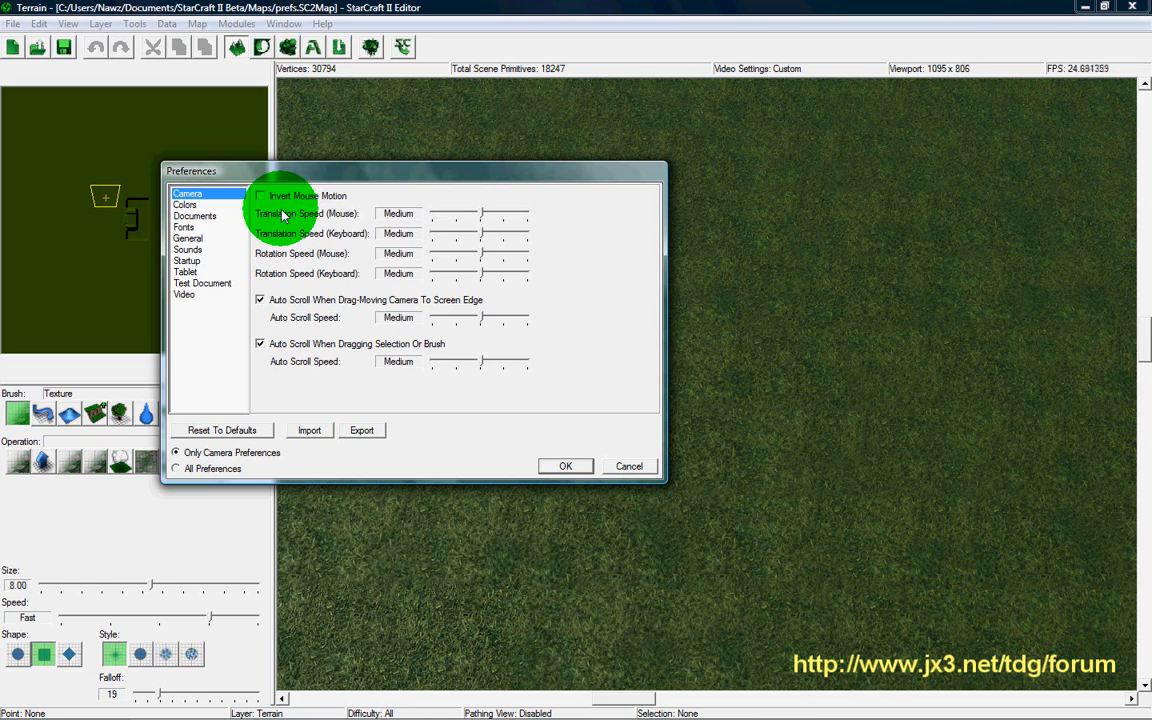
mouse_move(300, 168)
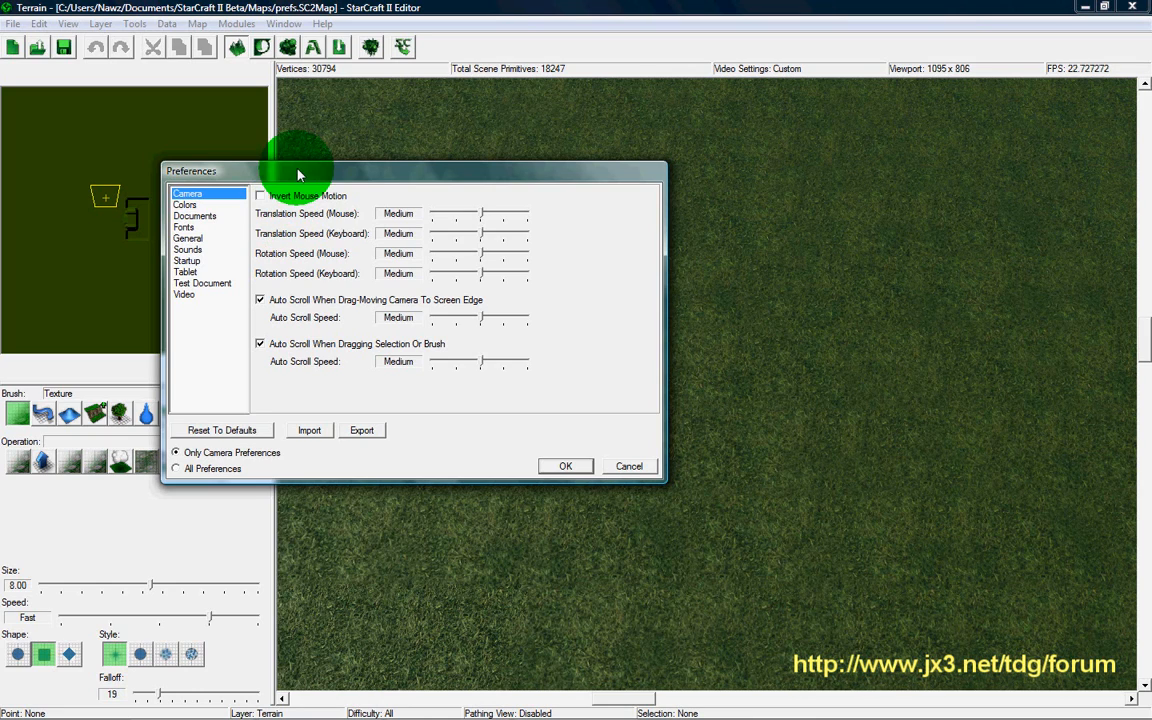
mouse_move(300, 236)
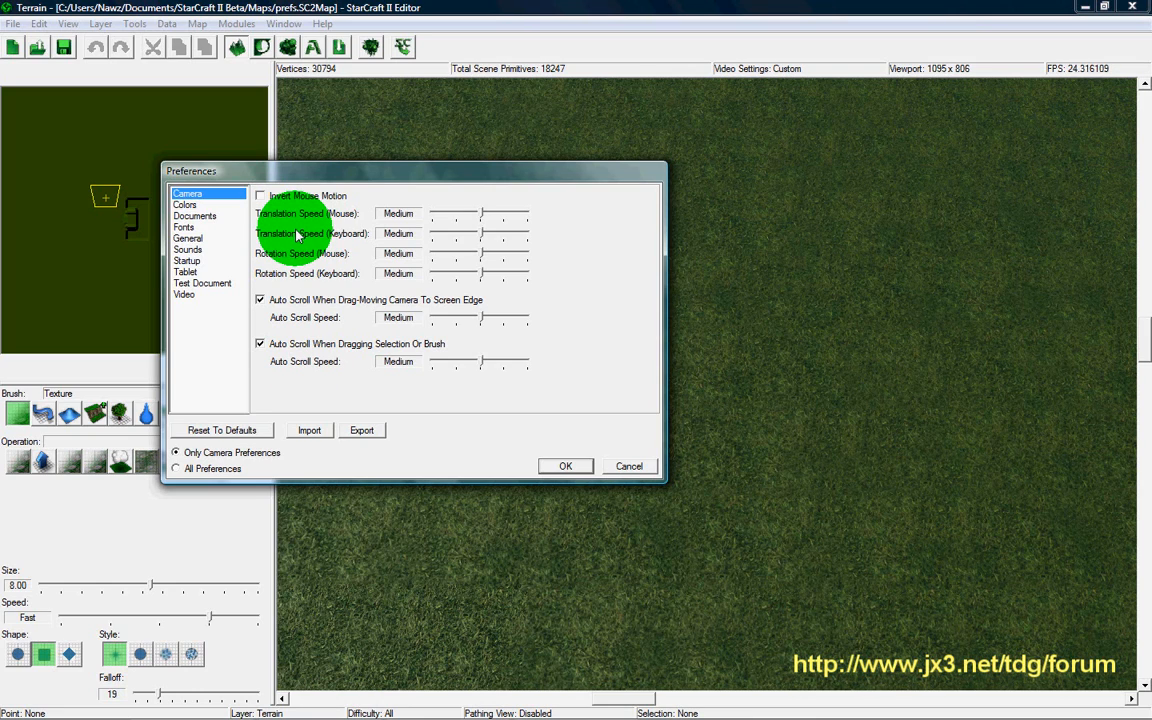
mouse_move(308, 278)
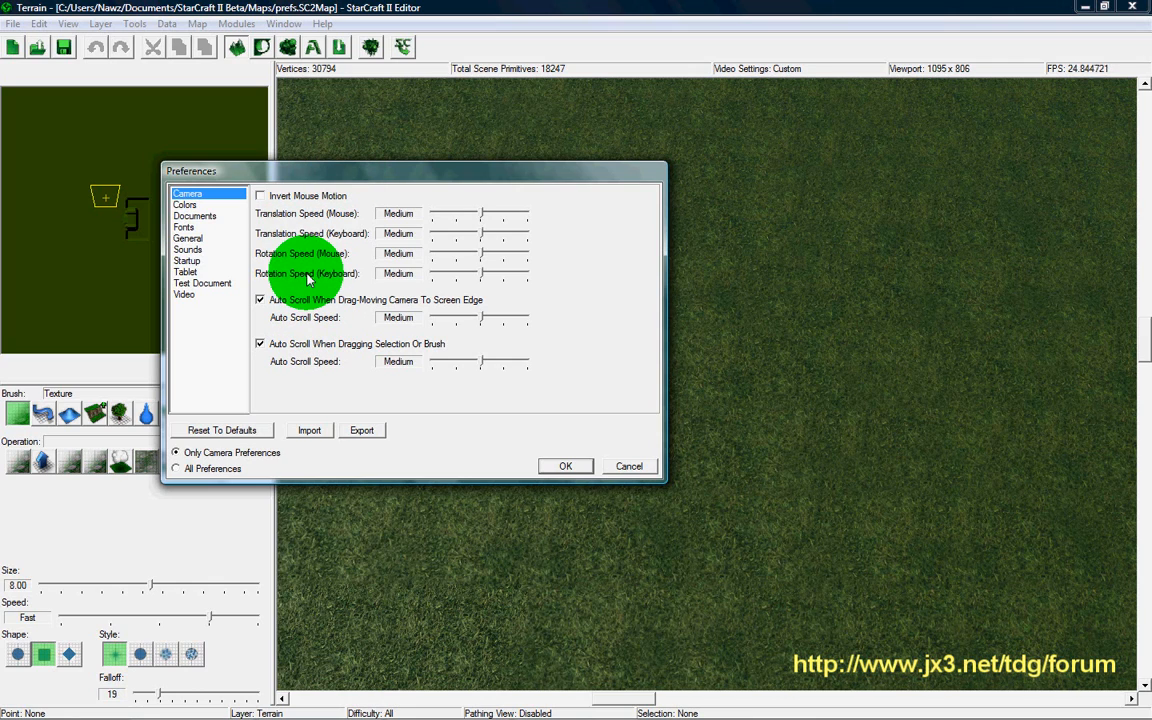
mouse_move(290, 218)
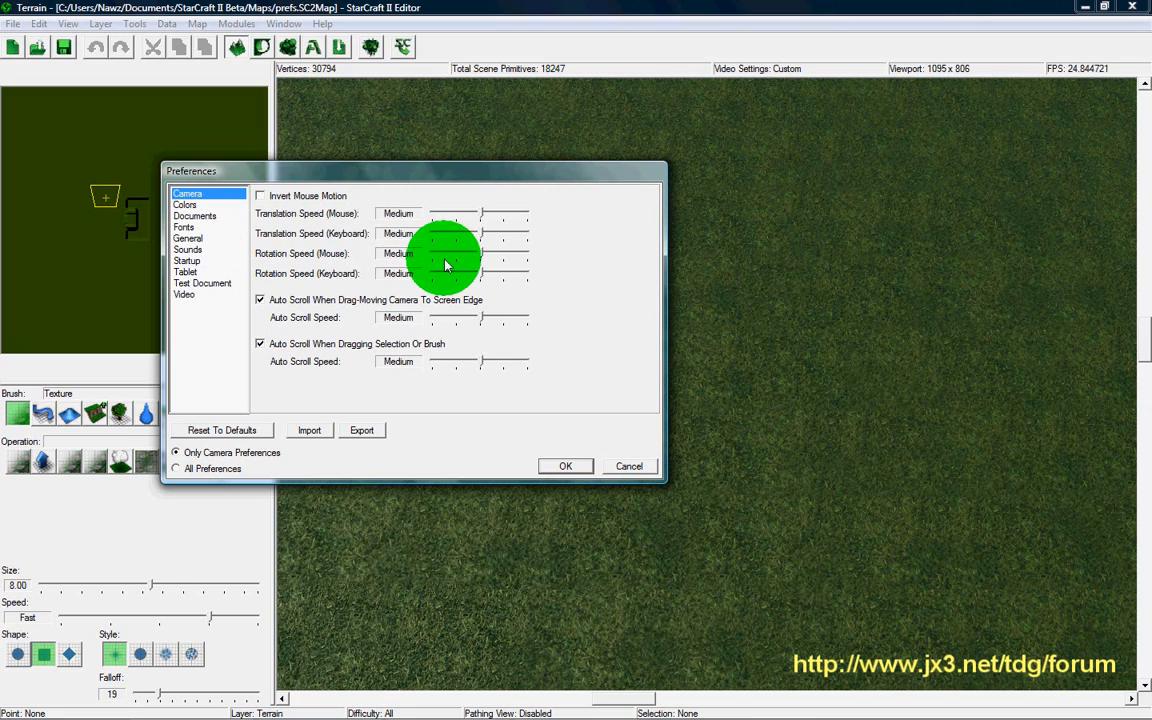
mouse_move(548, 278)
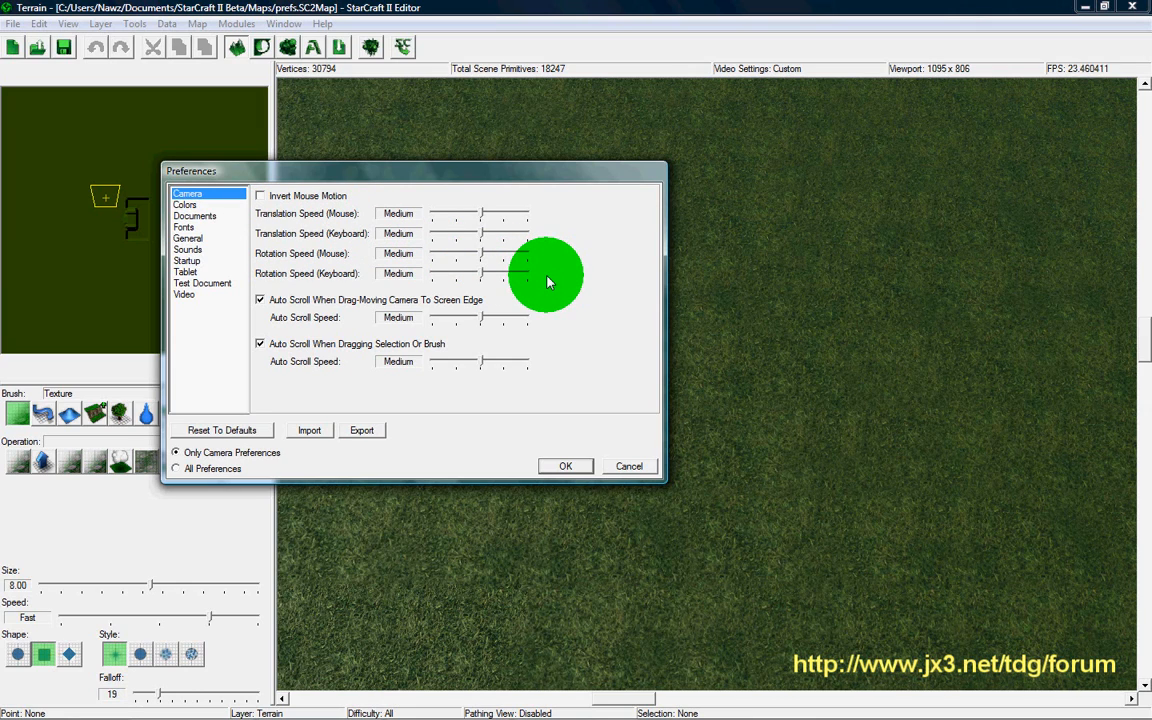
mouse_move(876, 350)
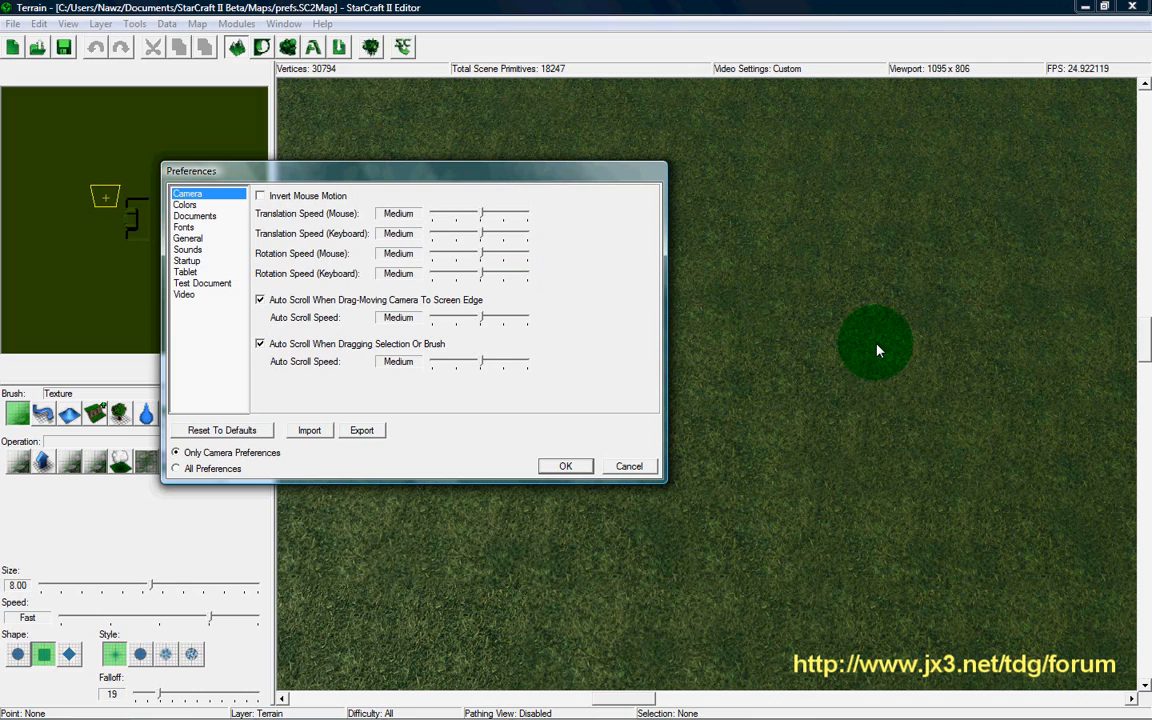
mouse_move(840, 340)
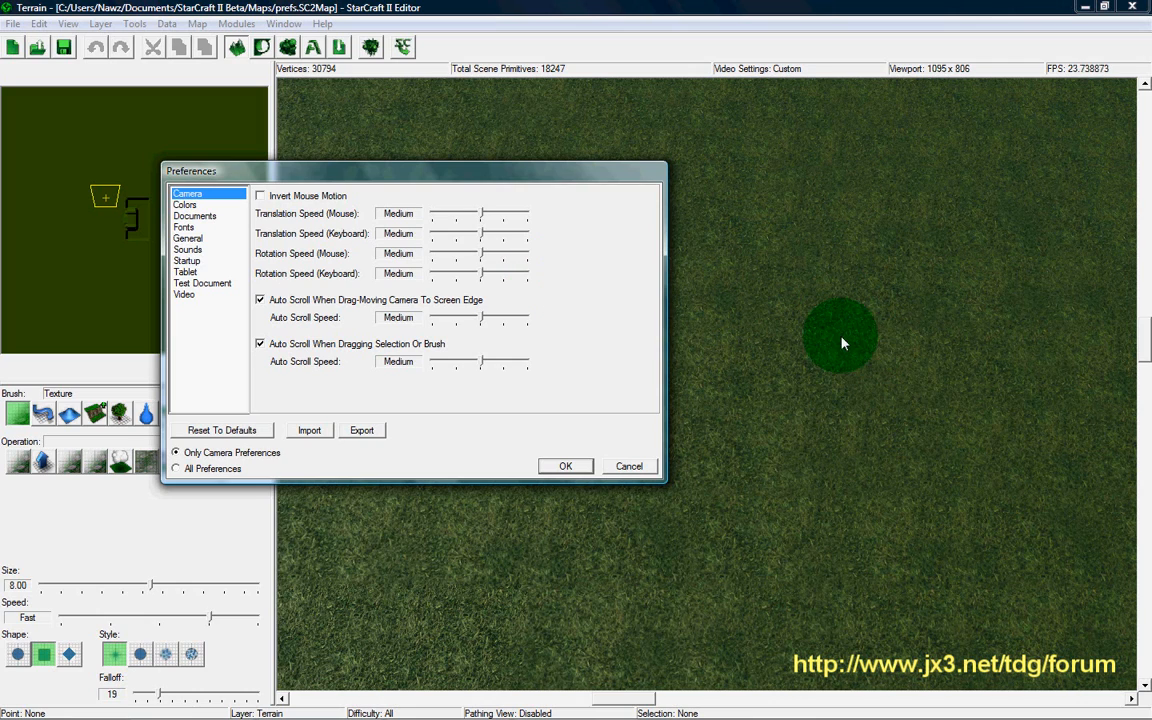
mouse_move(604, 248)
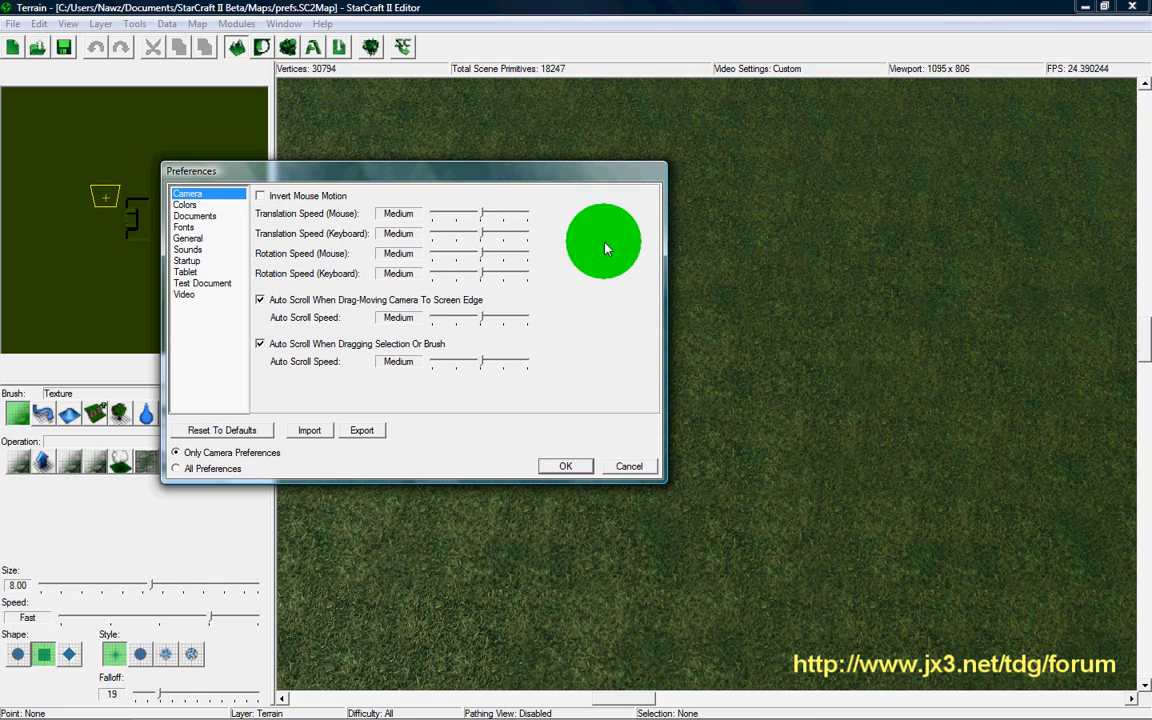
mouse_move(600, 278)
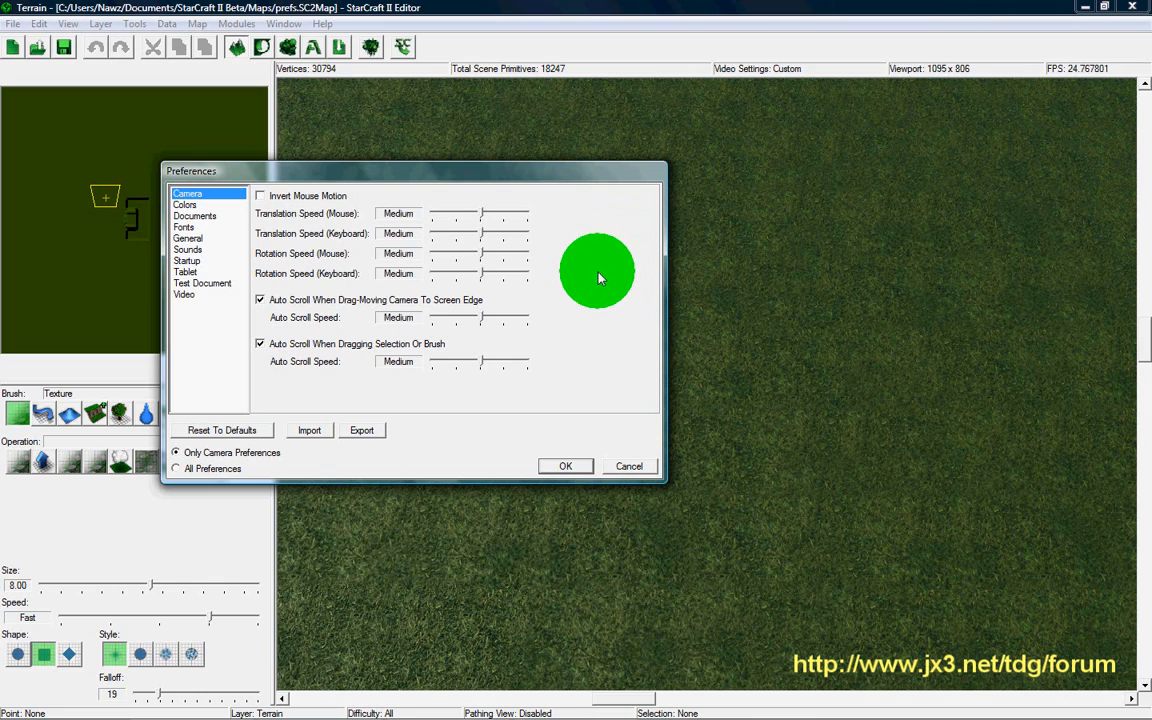
mouse_move(564, 218)
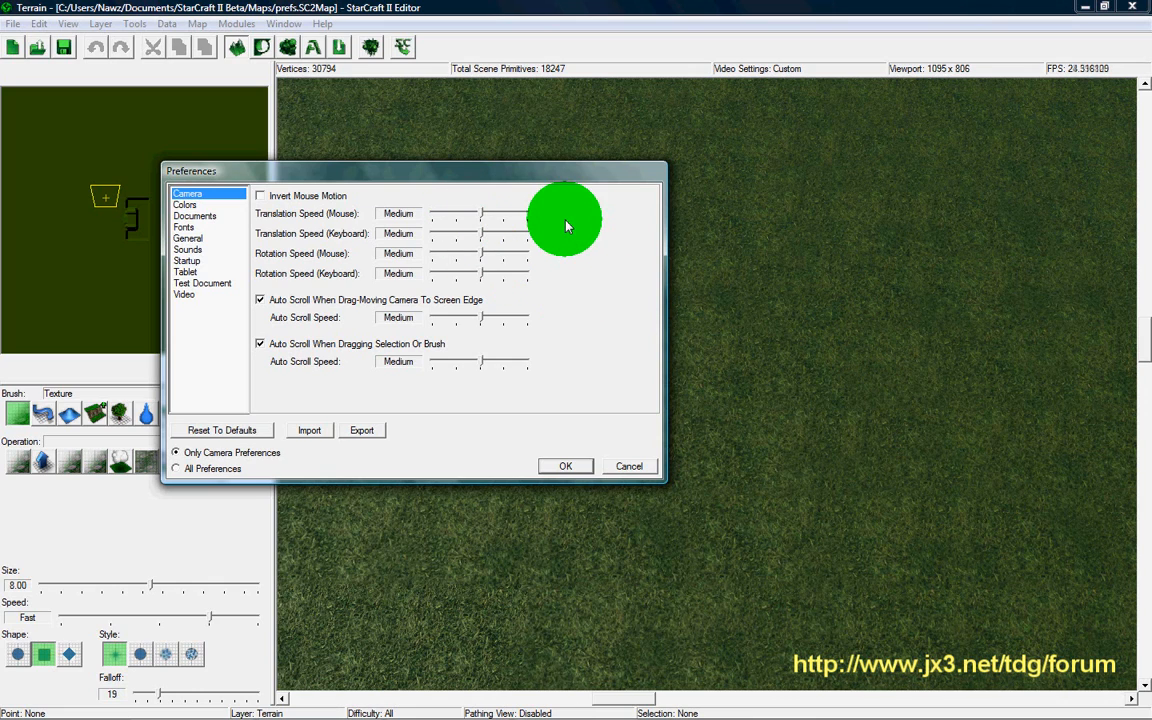
mouse_move(560, 236)
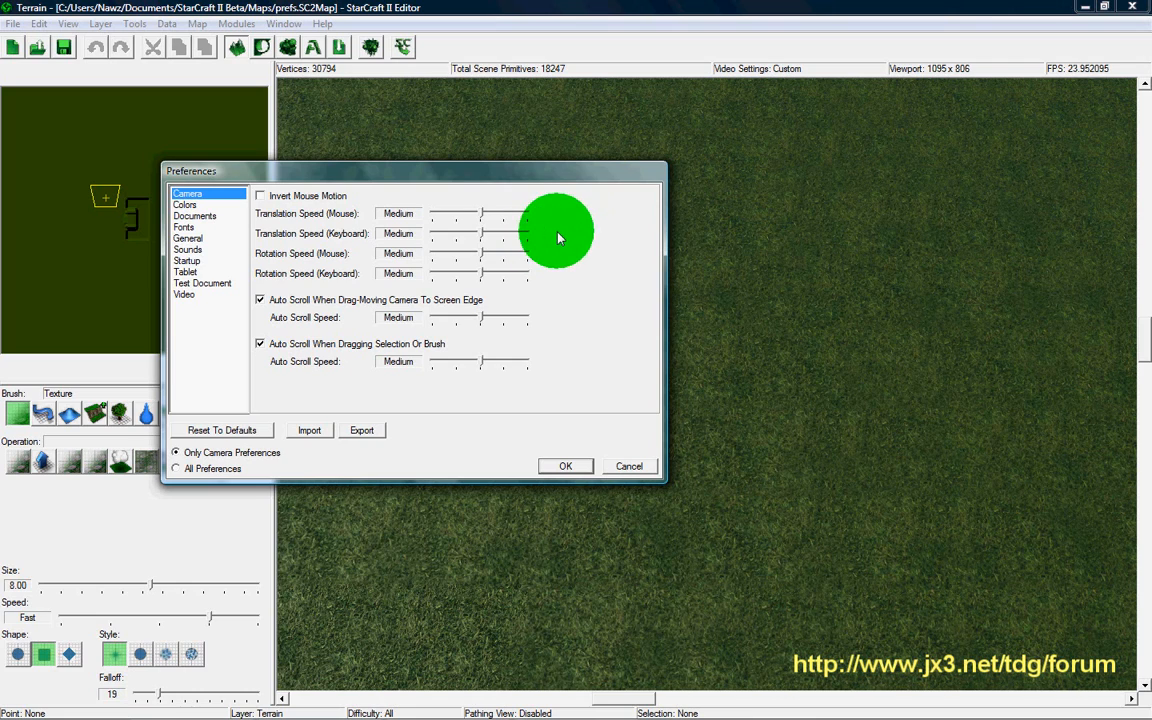
mouse_move(268, 244)
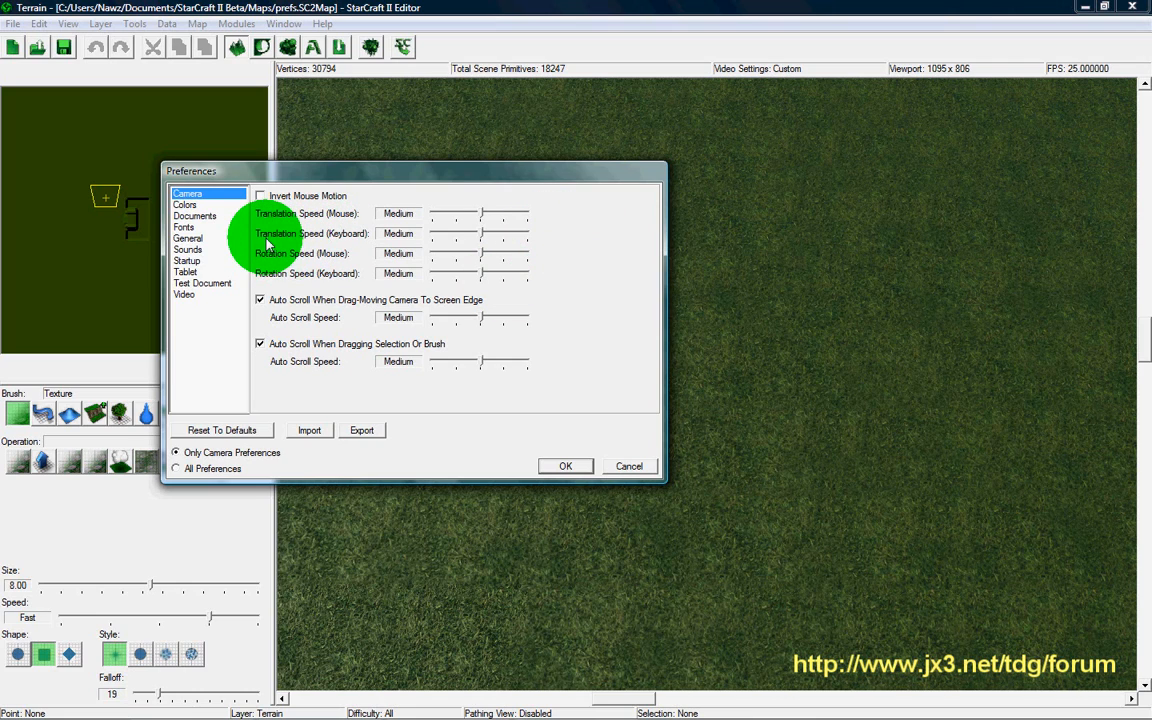
mouse_move(408, 280)
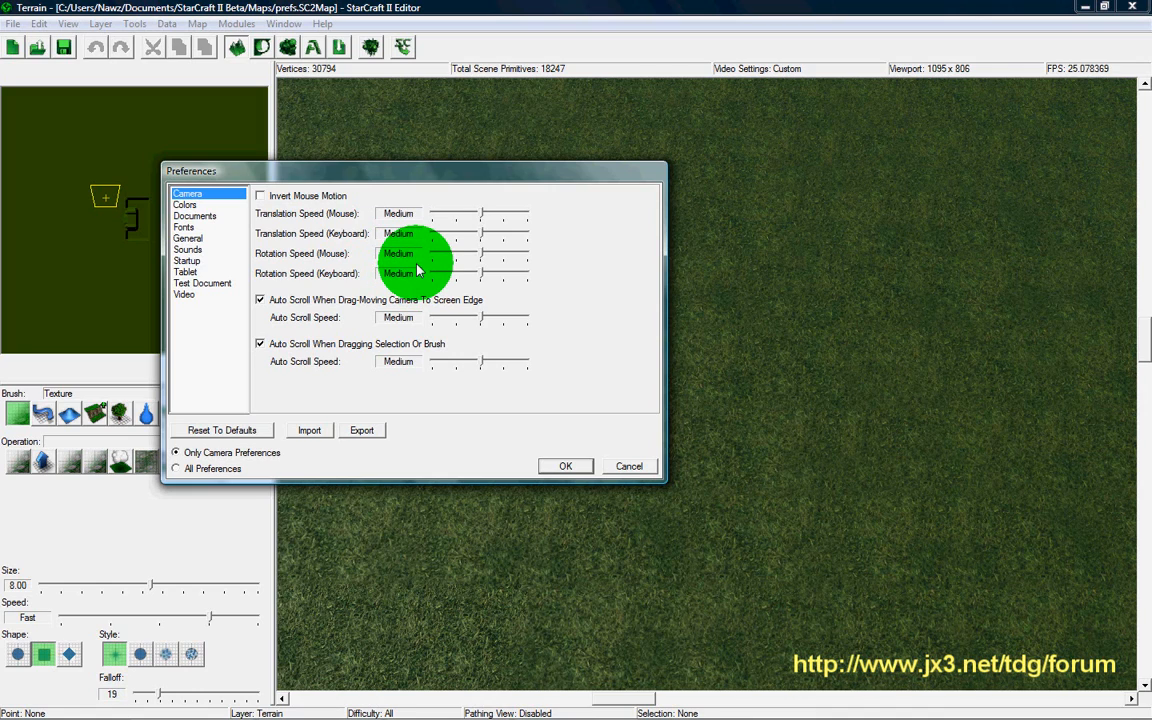
mouse_move(450, 278)
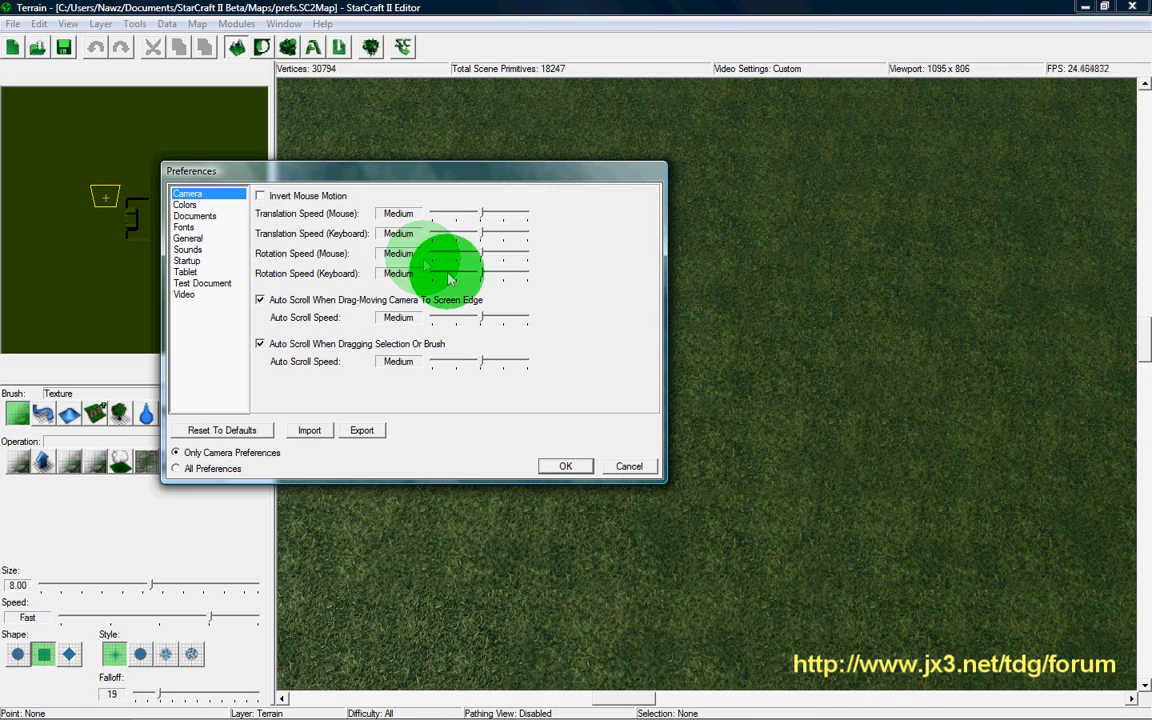
mouse_move(604, 300)
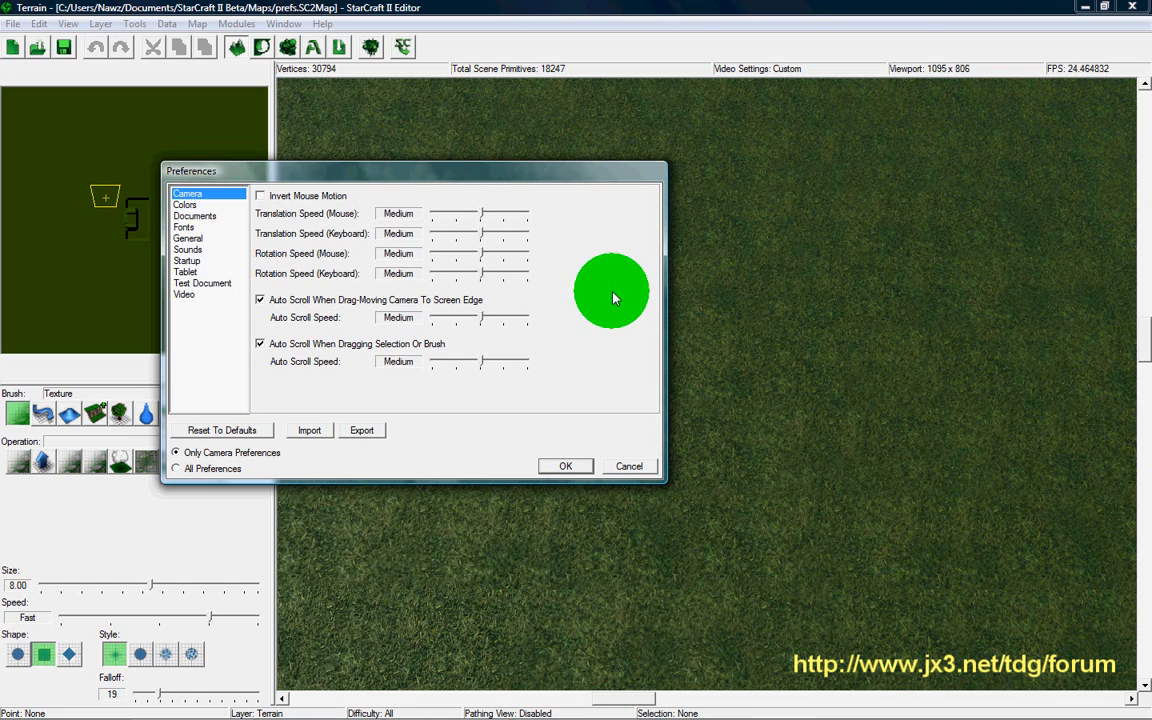
mouse_move(482, 270)
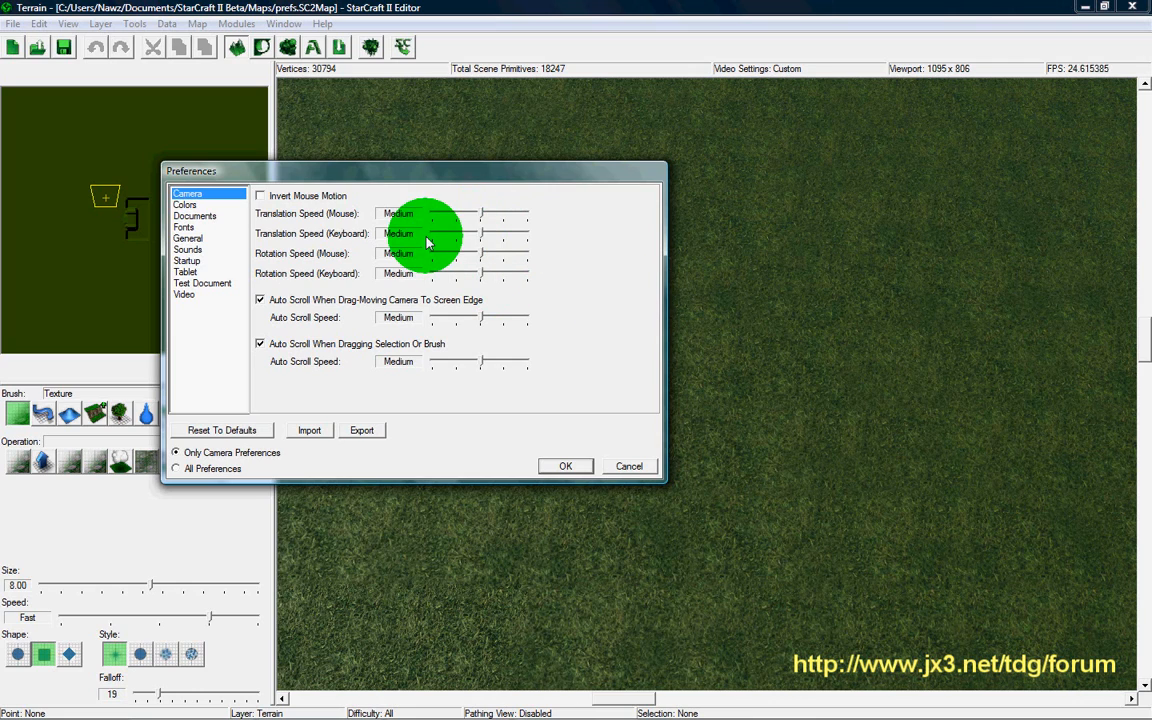
mouse_move(608, 288)
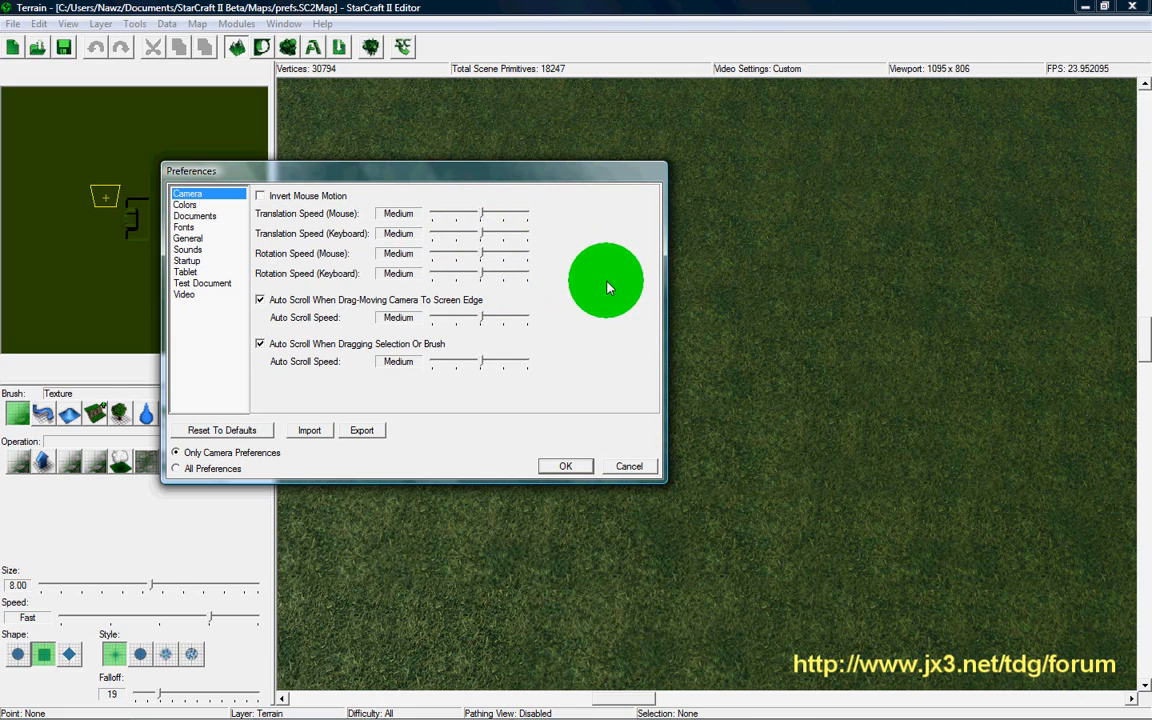
mouse_move(584, 330)
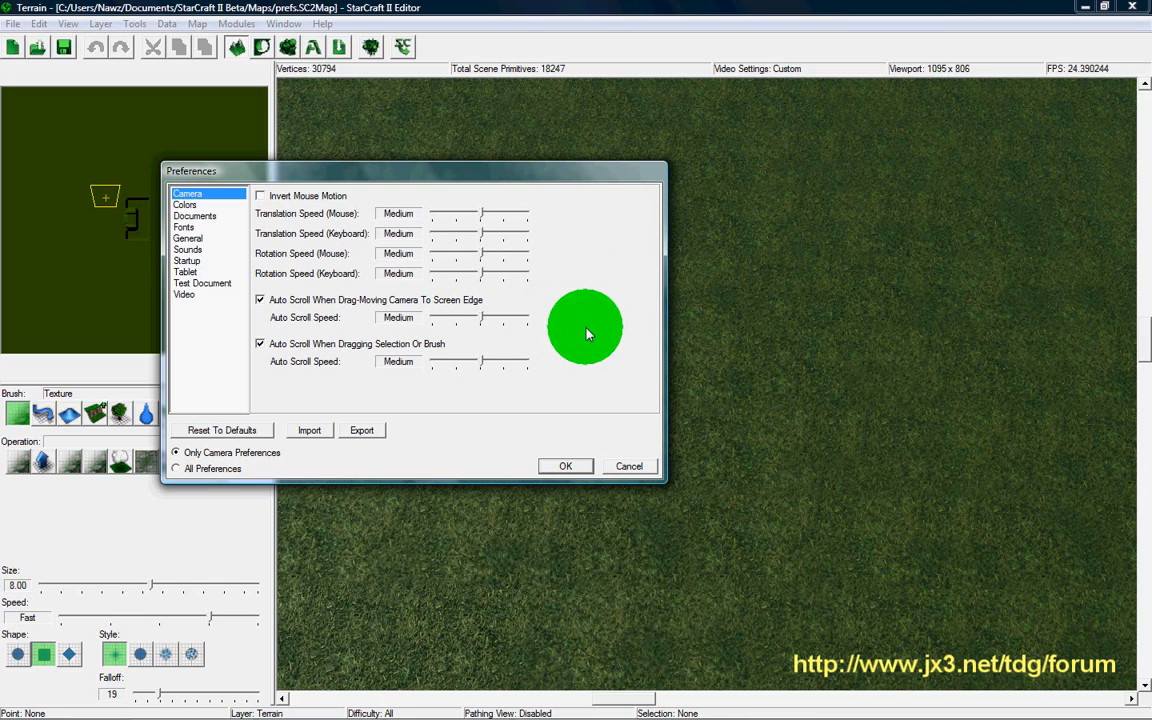
mouse_move(258, 264)
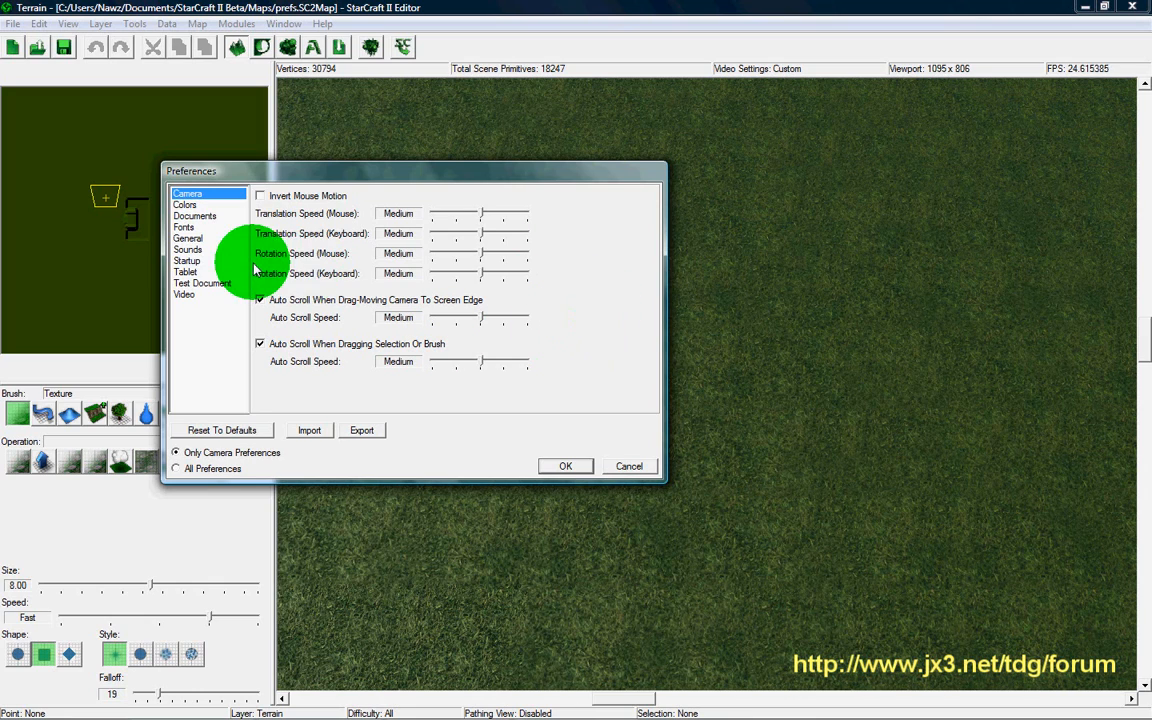
mouse_move(508, 292)
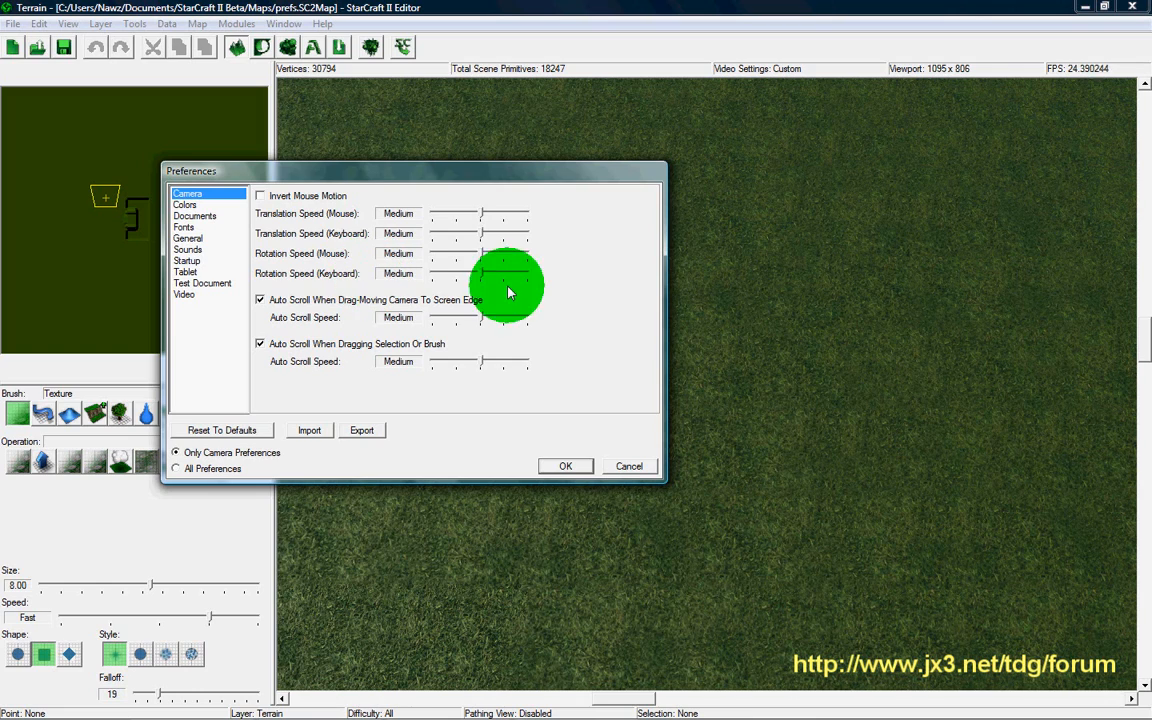
mouse_move(600, 290)
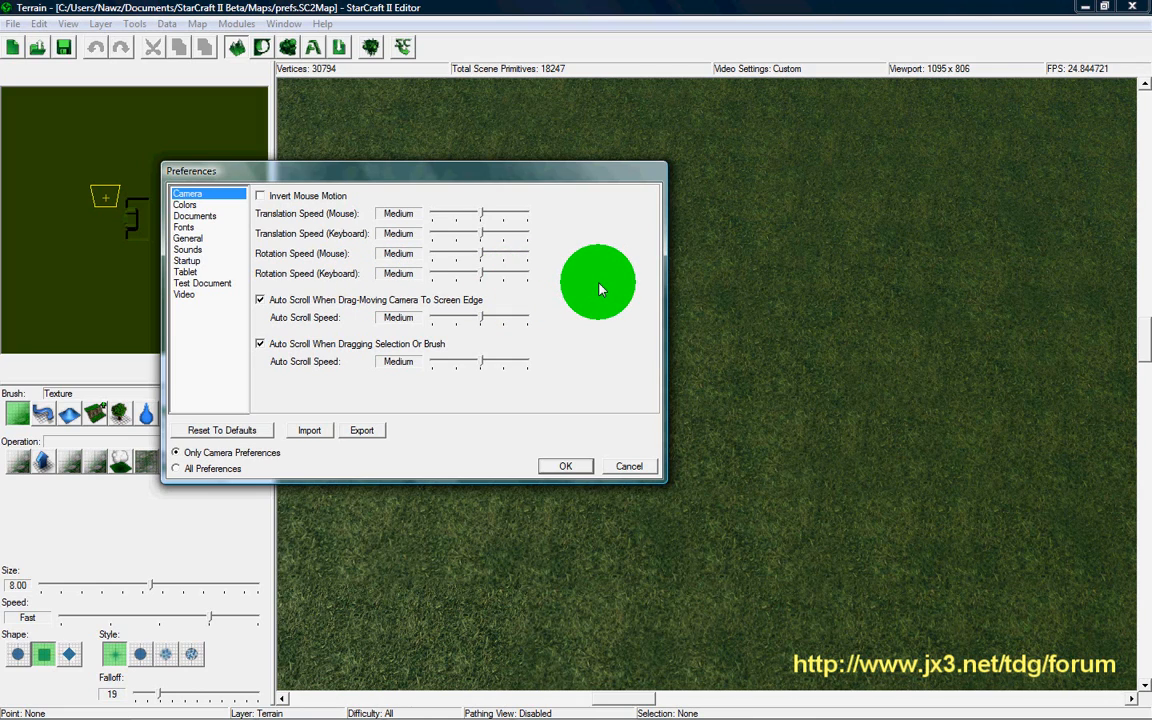
mouse_move(588, 288)
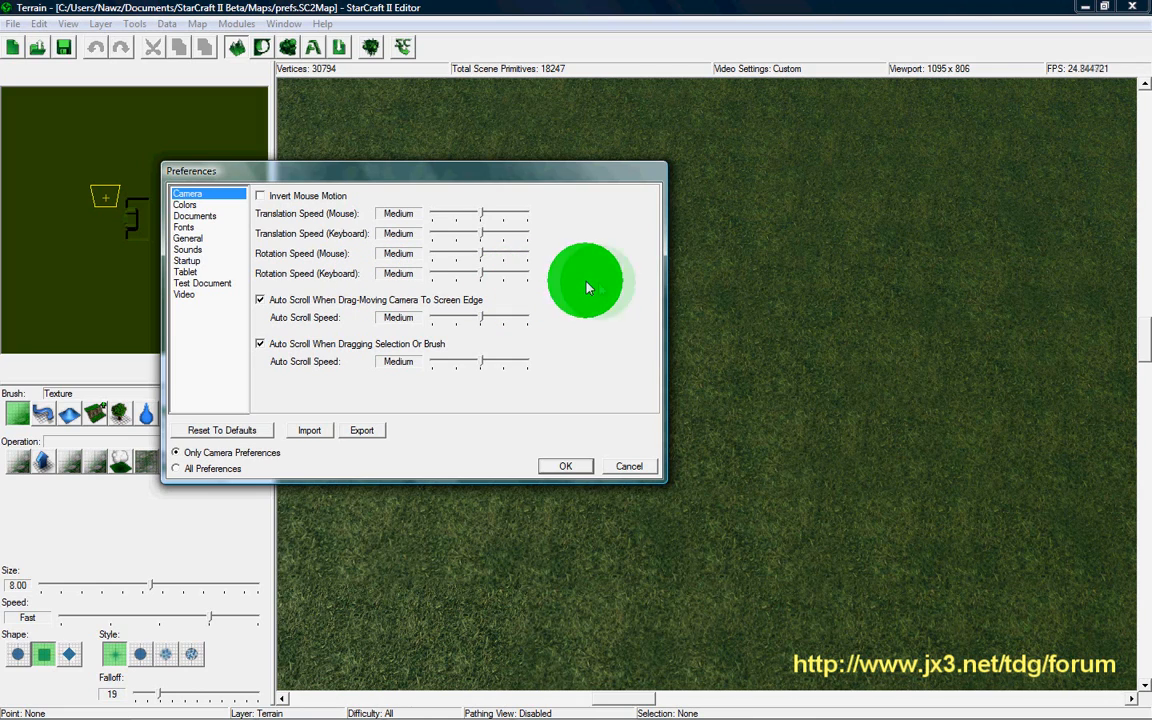
mouse_move(576, 304)
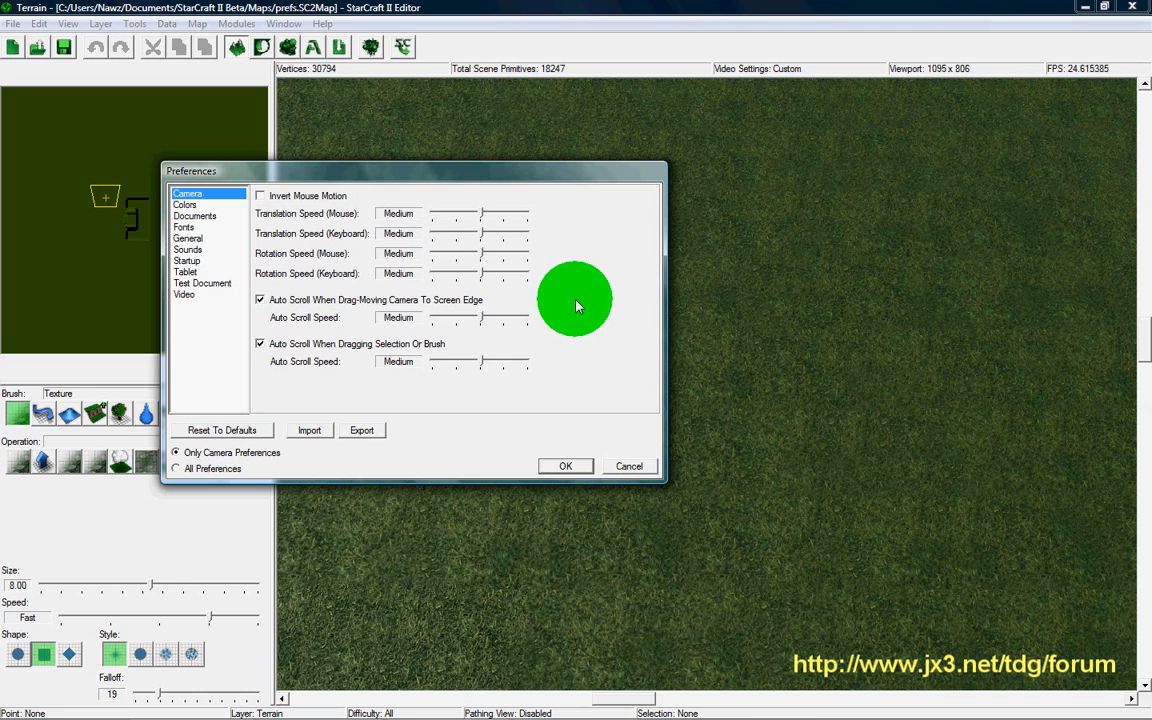
mouse_move(472, 272)
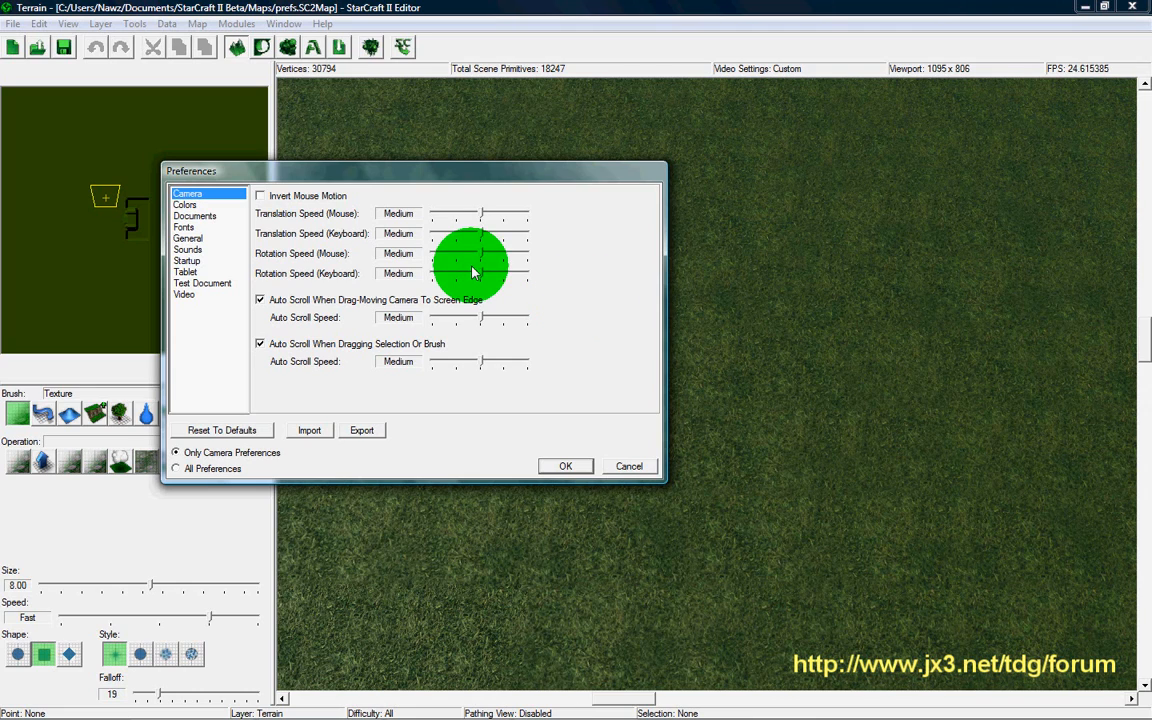
mouse_move(568, 290)
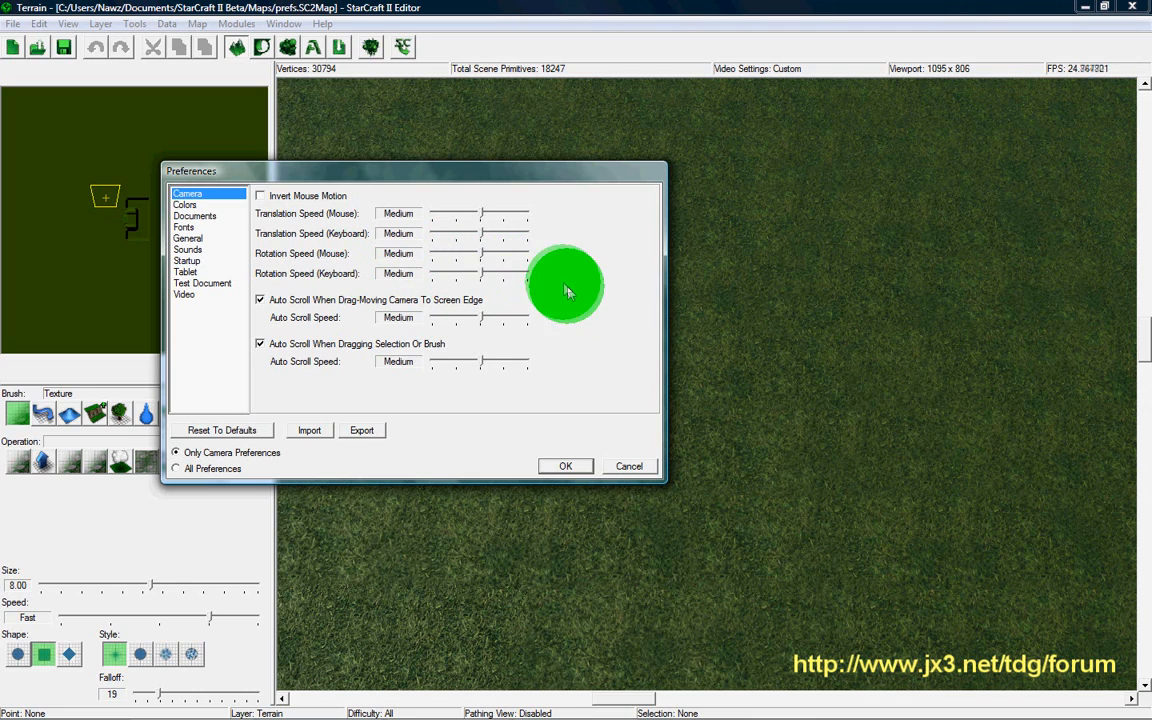
mouse_move(570, 284)
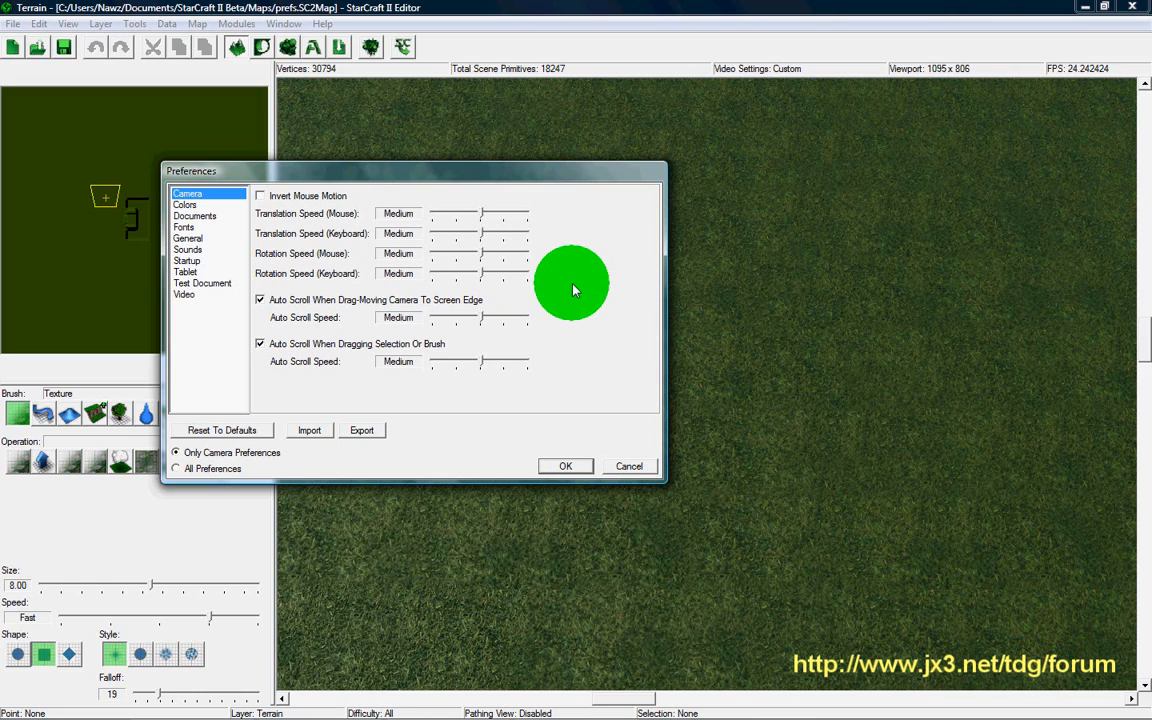
mouse_move(594, 284)
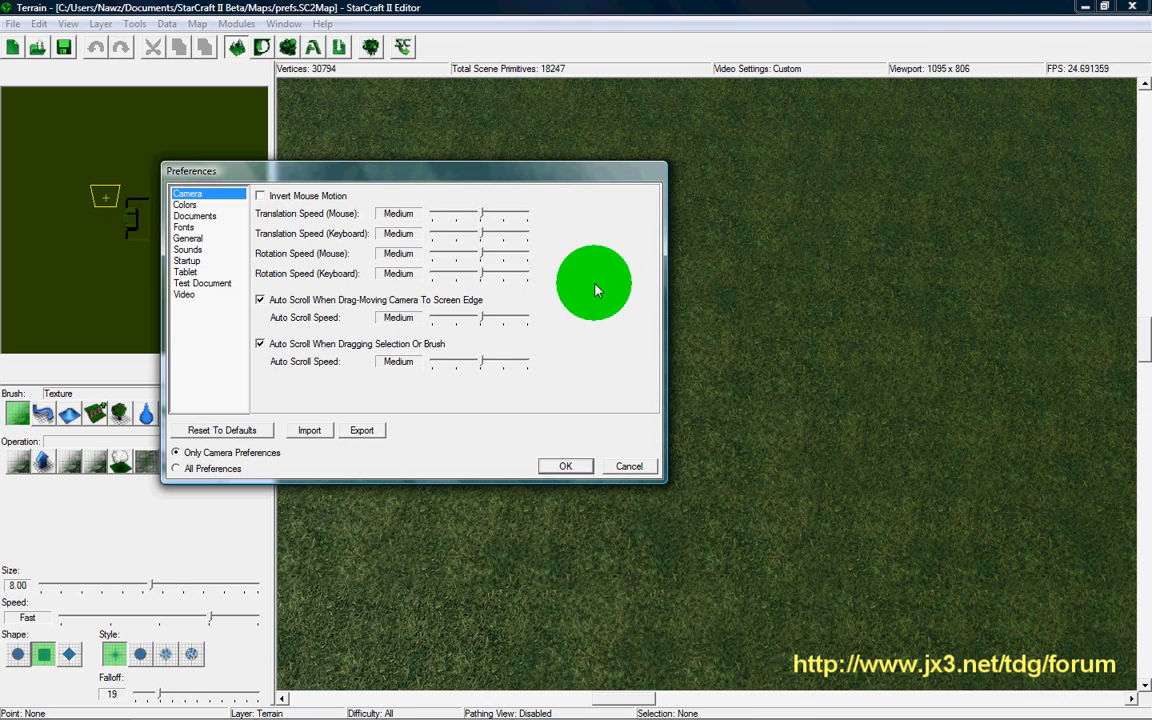
mouse_move(596, 278)
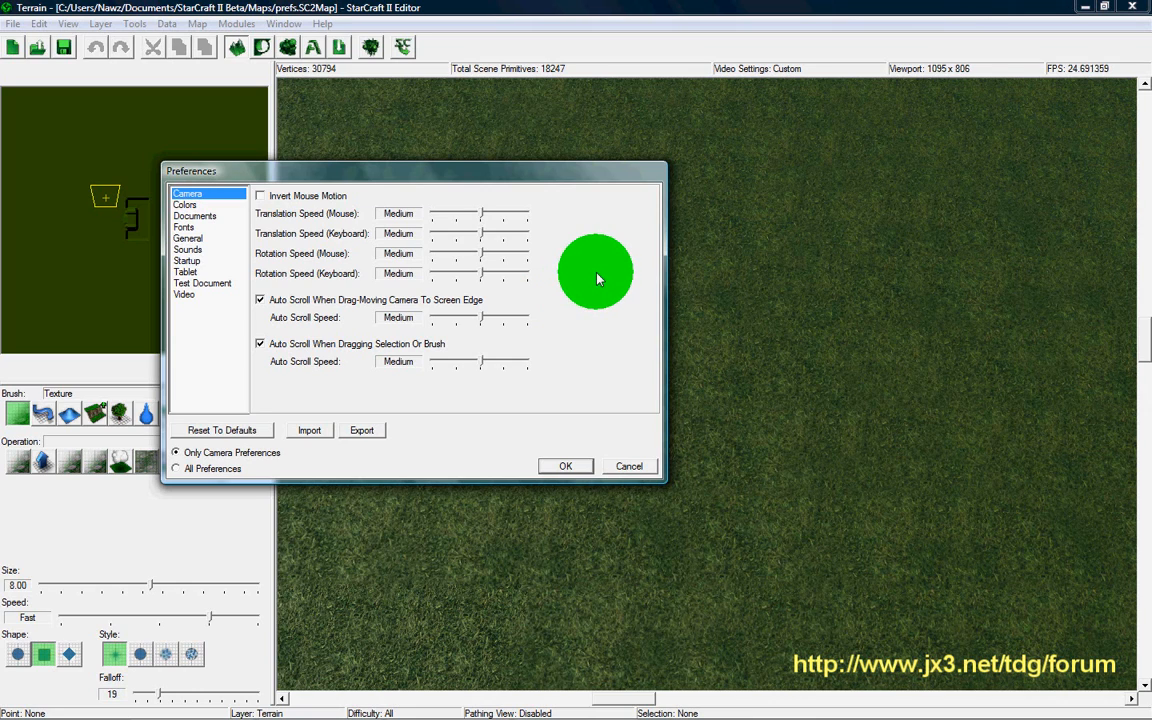
mouse_move(356, 310)
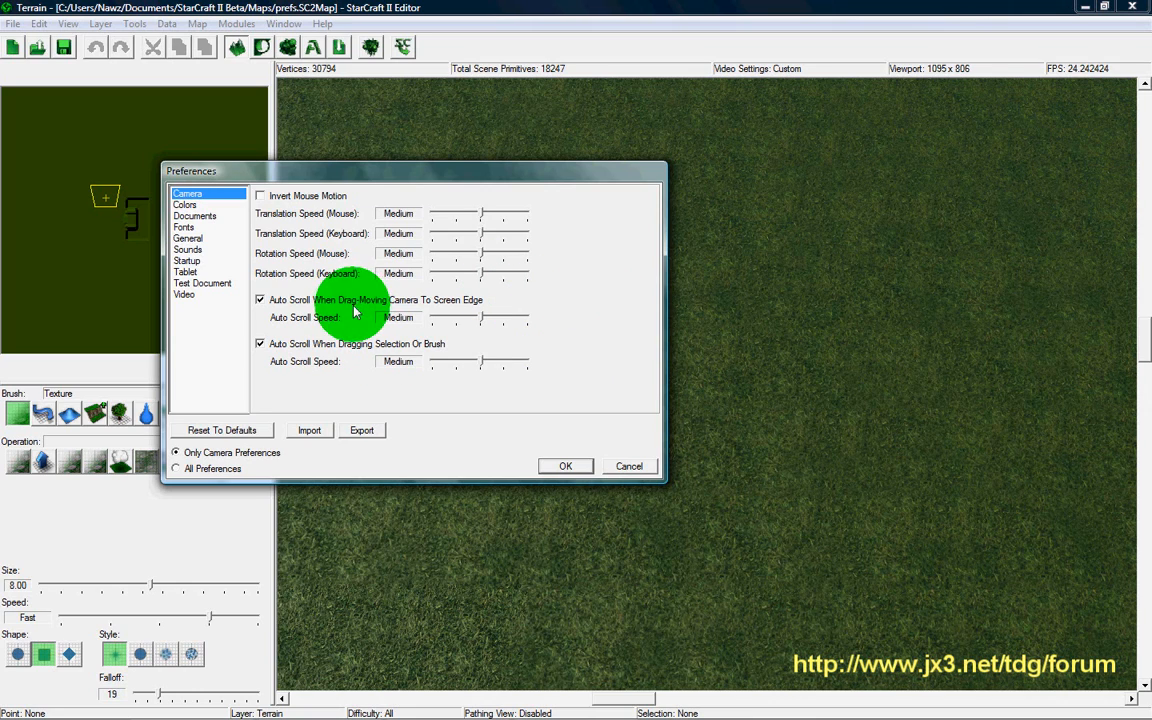
mouse_move(810, 376)
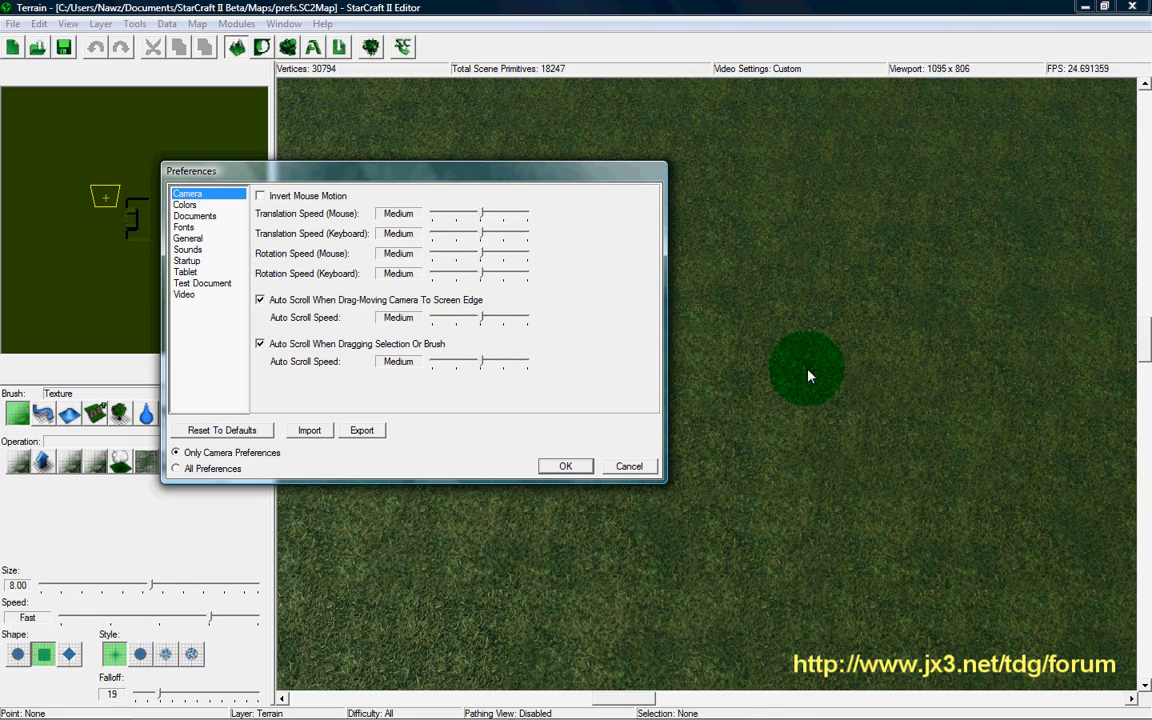
mouse_move(588, 330)
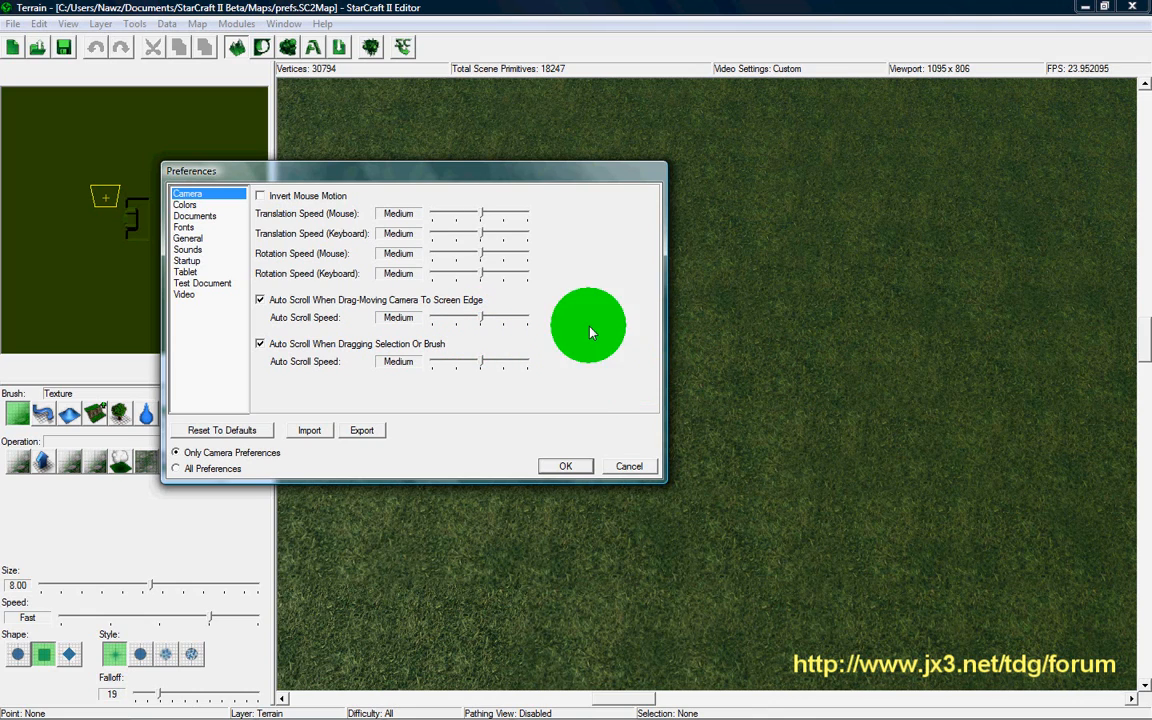
mouse_move(604, 304)
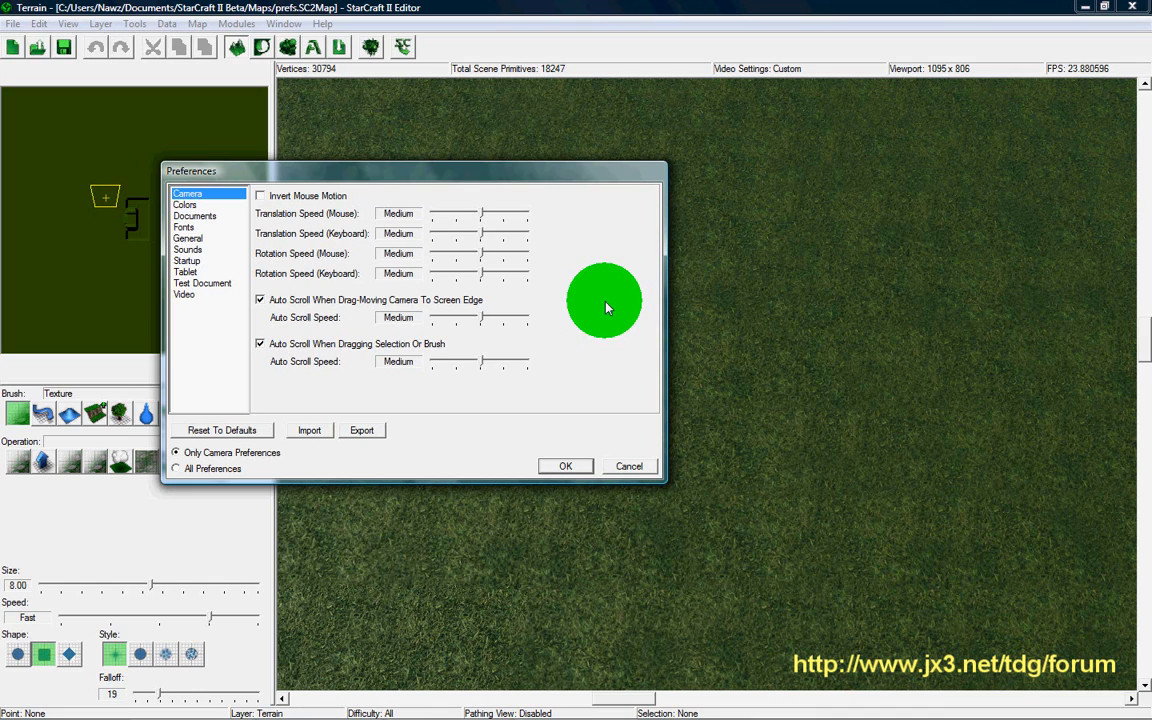
mouse_move(616, 300)
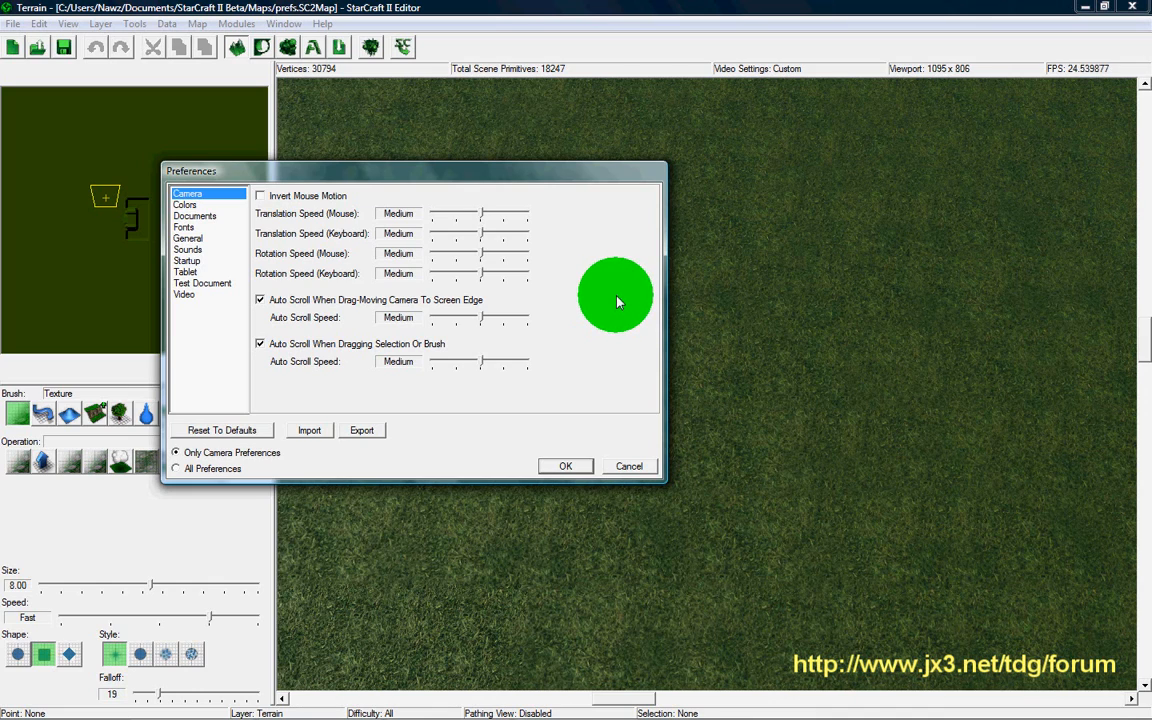
mouse_move(528, 312)
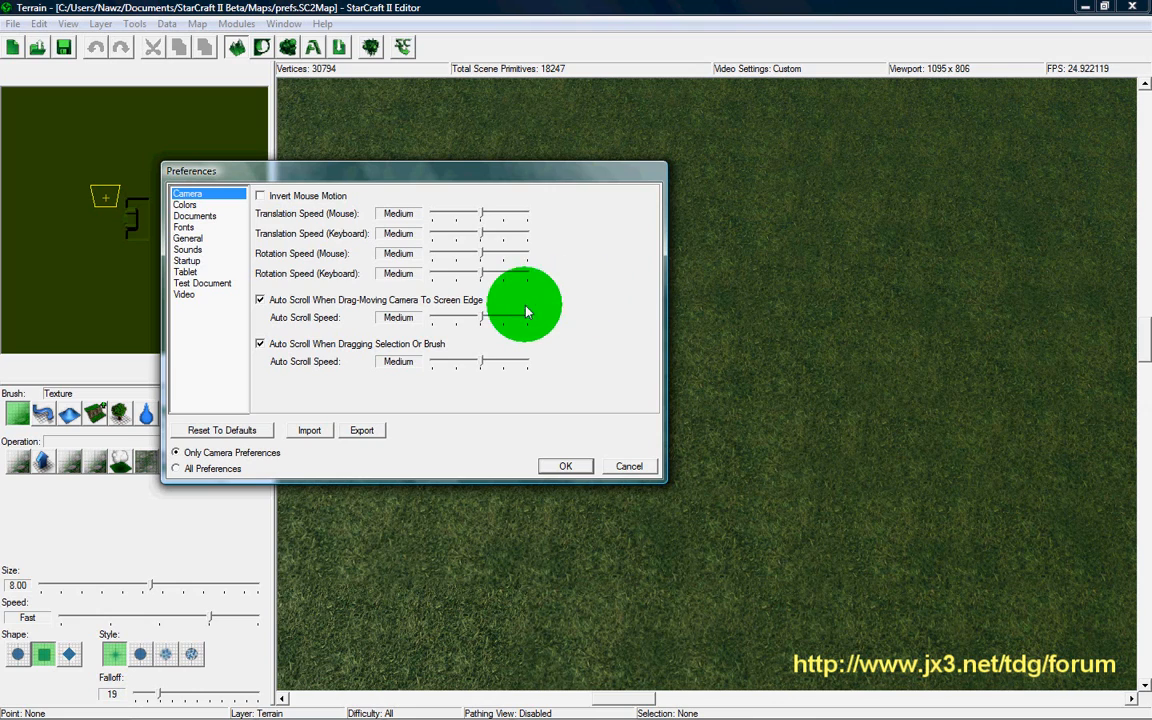
mouse_move(284, 340)
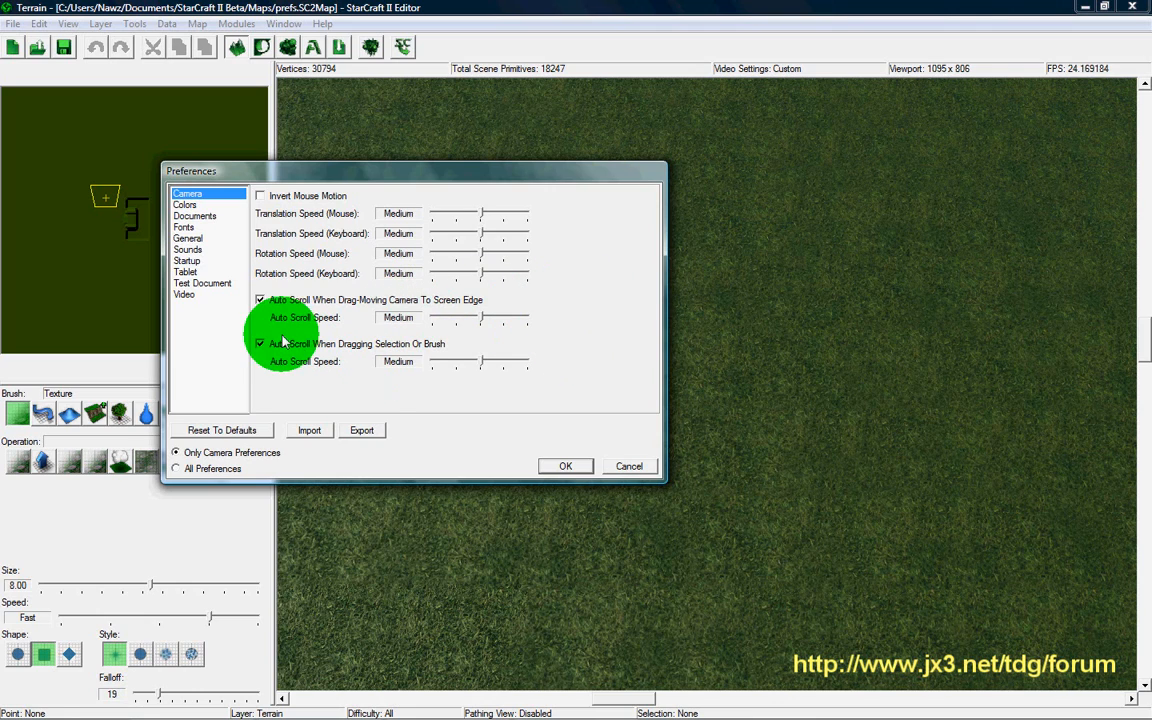
mouse_move(362, 308)
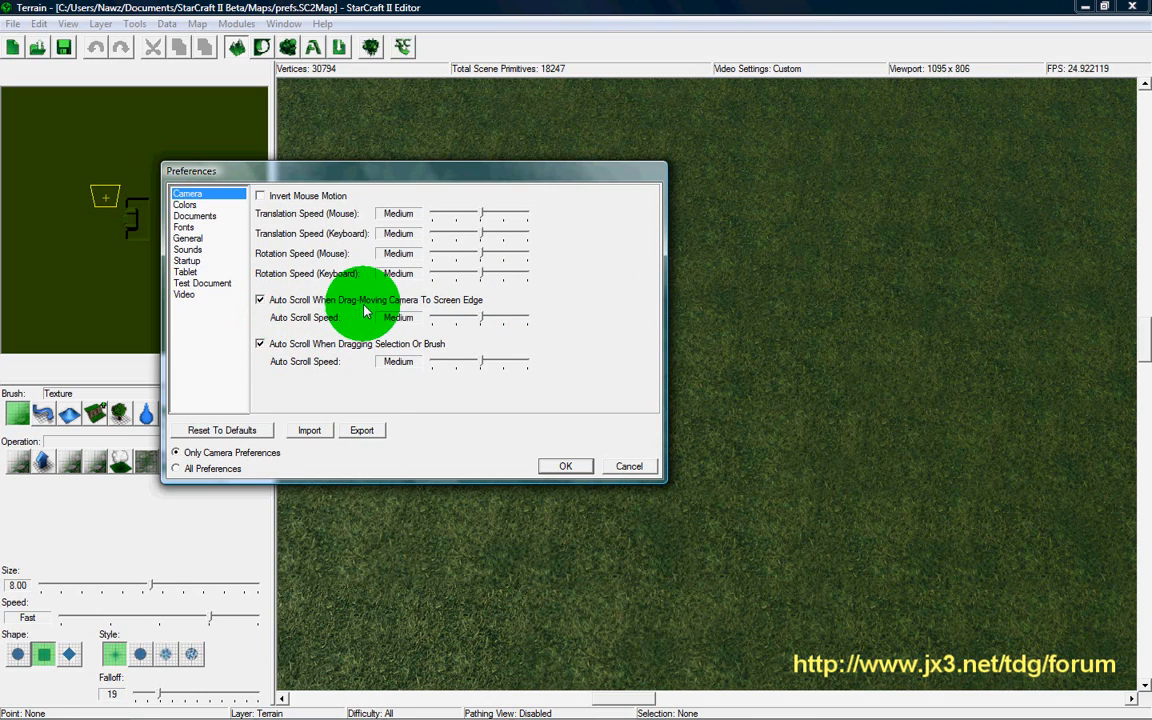
mouse_move(604, 370)
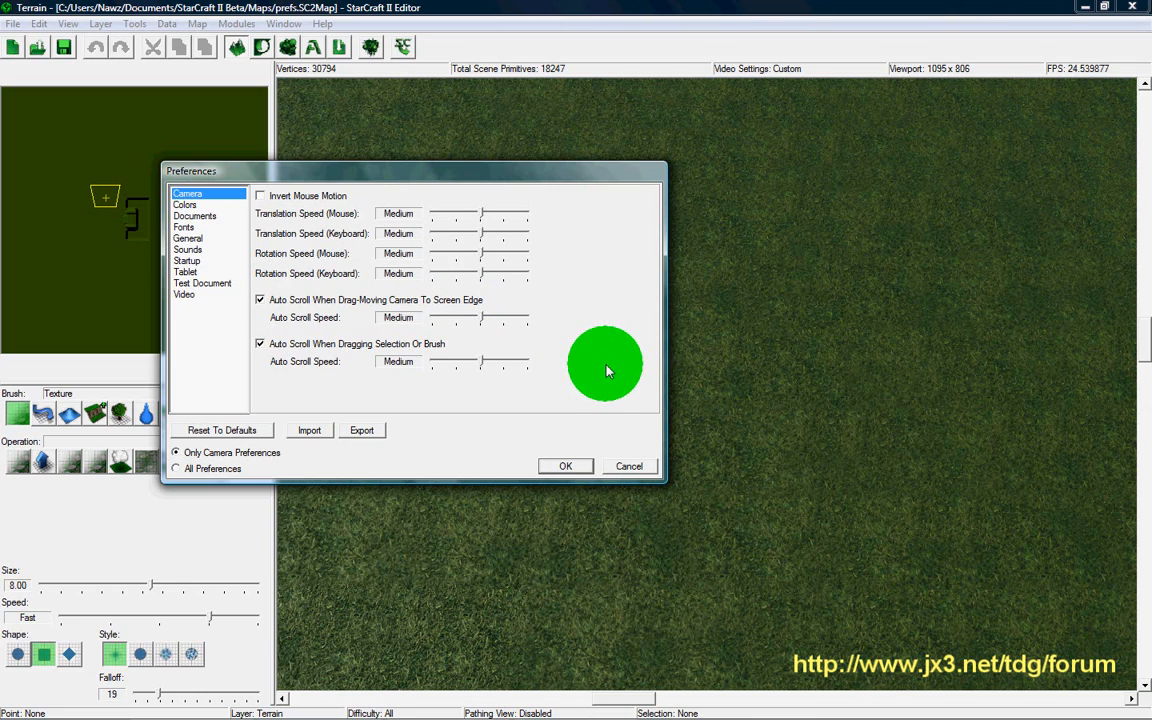
mouse_move(584, 378)
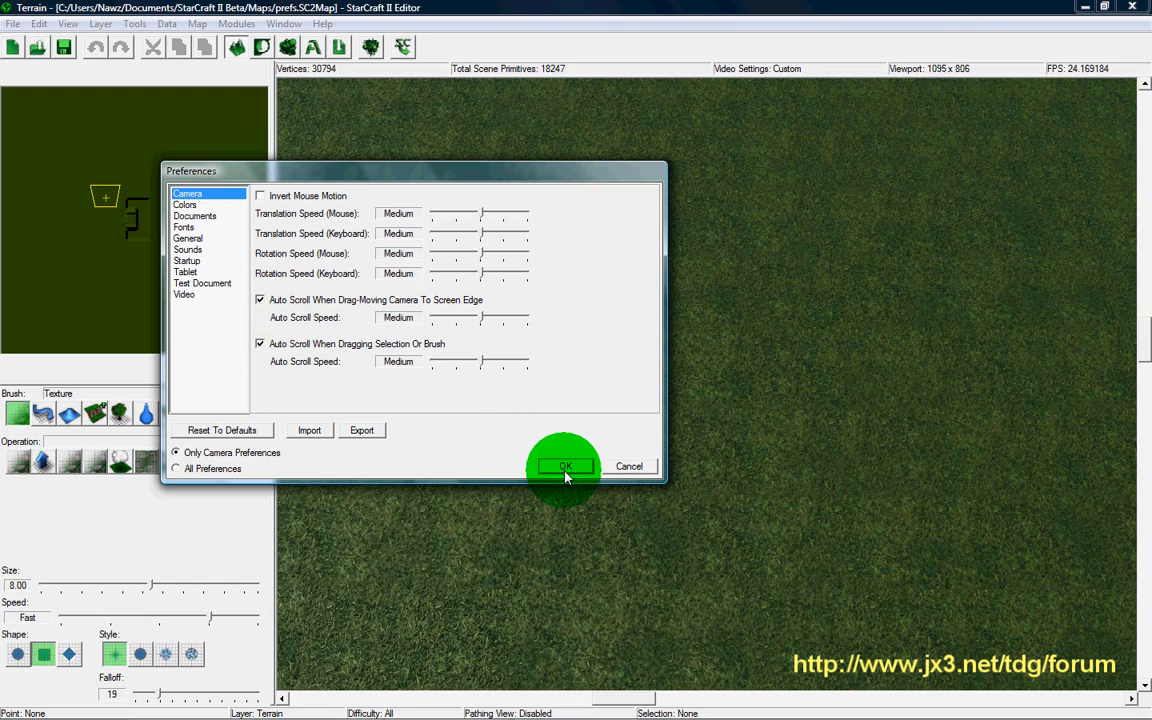
click(564, 466)
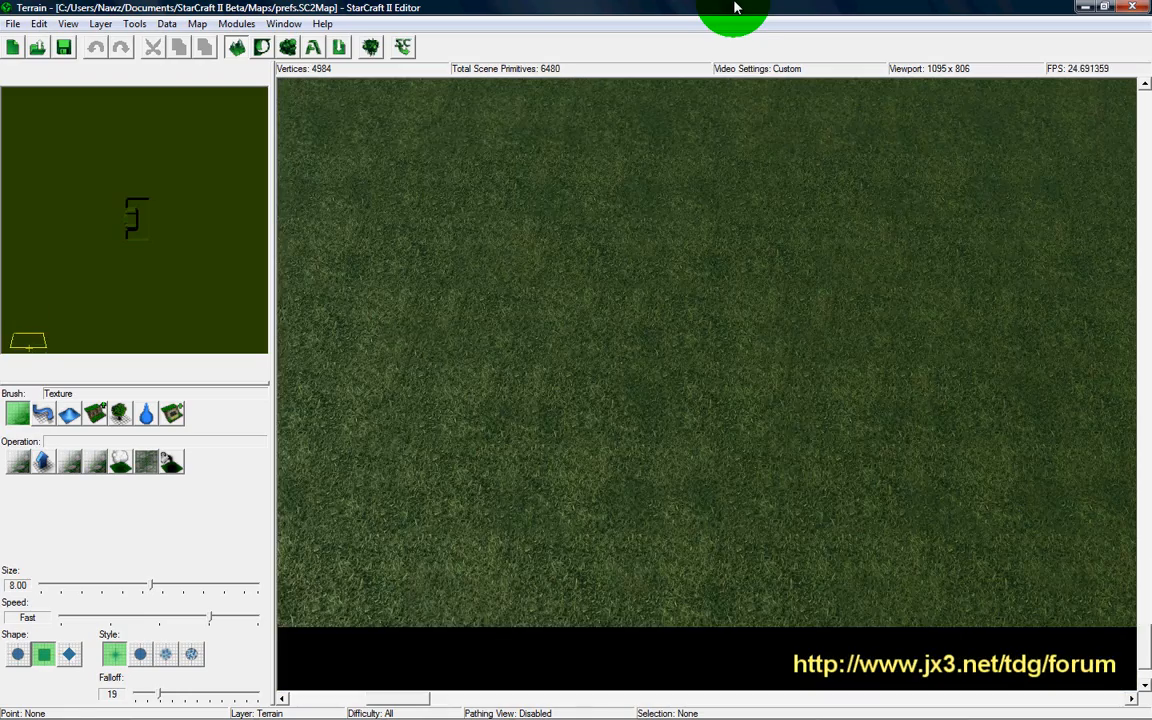
Pan the viewport across the terrain, then return to the Camera preferences
click(780, 460)
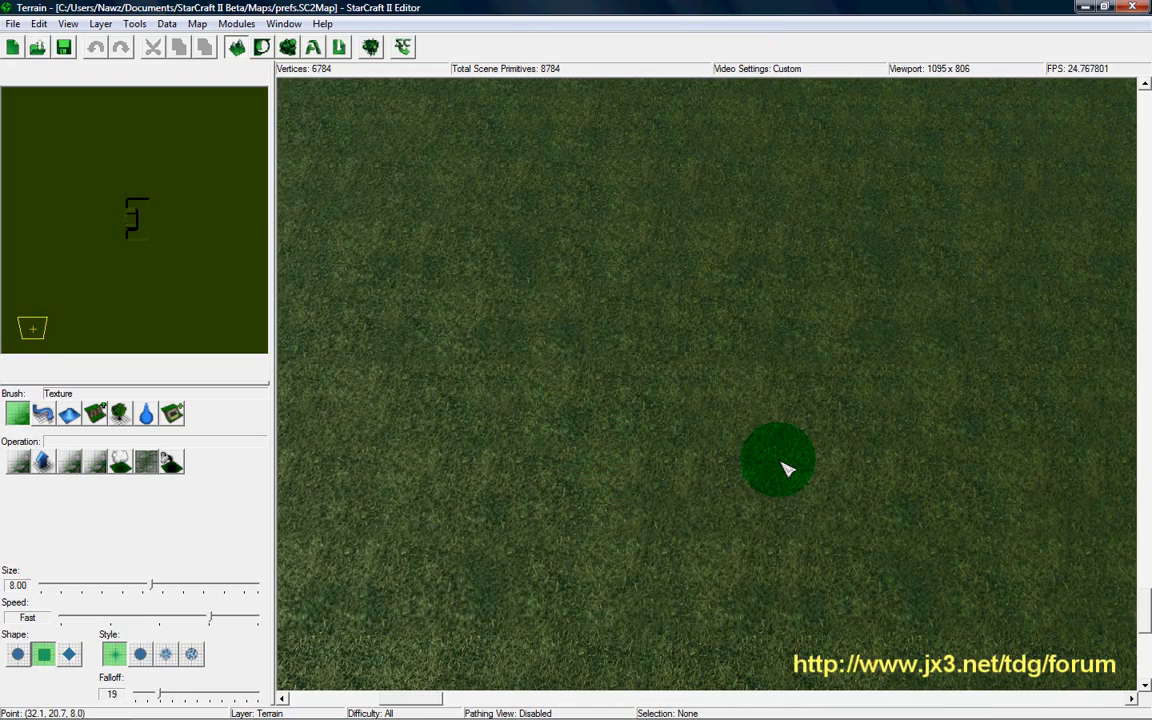
mouse_move(880, 396)
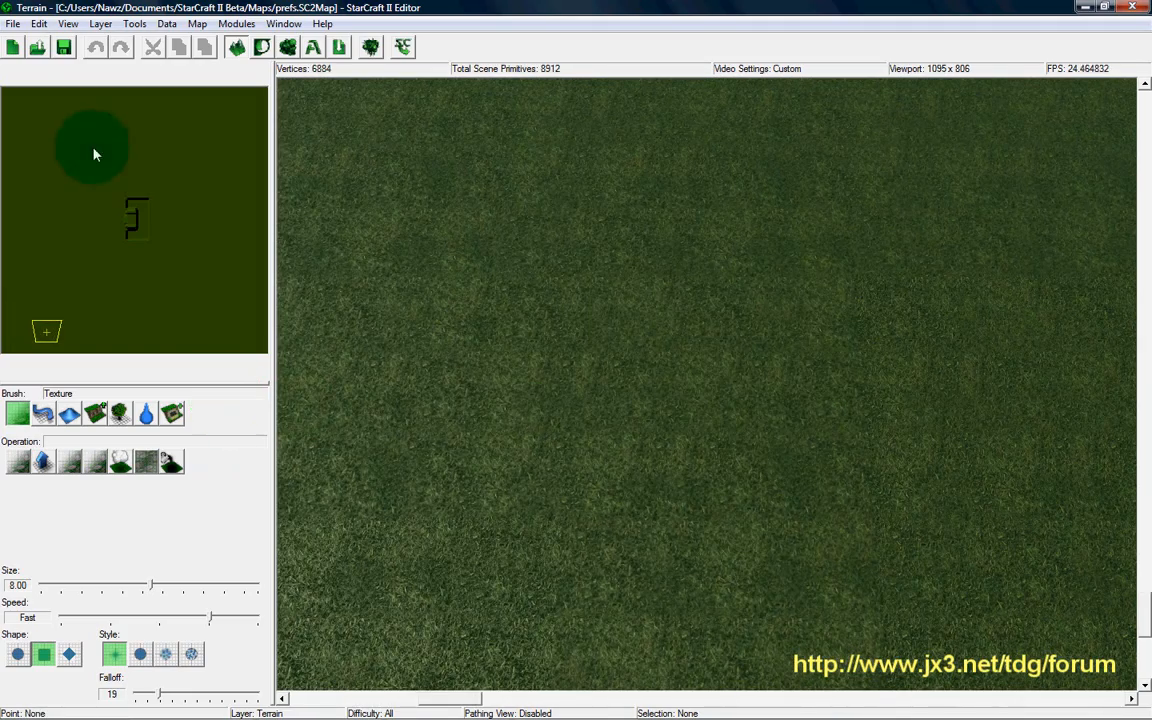
click(12, 24)
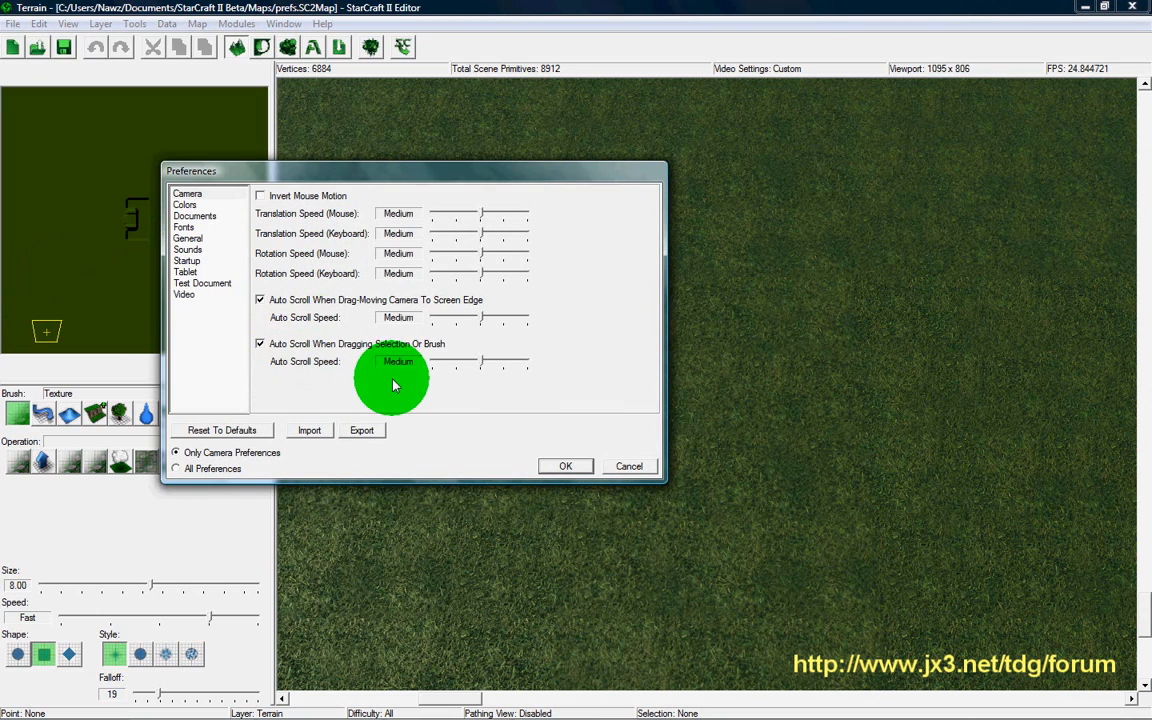
mouse_move(324, 382)
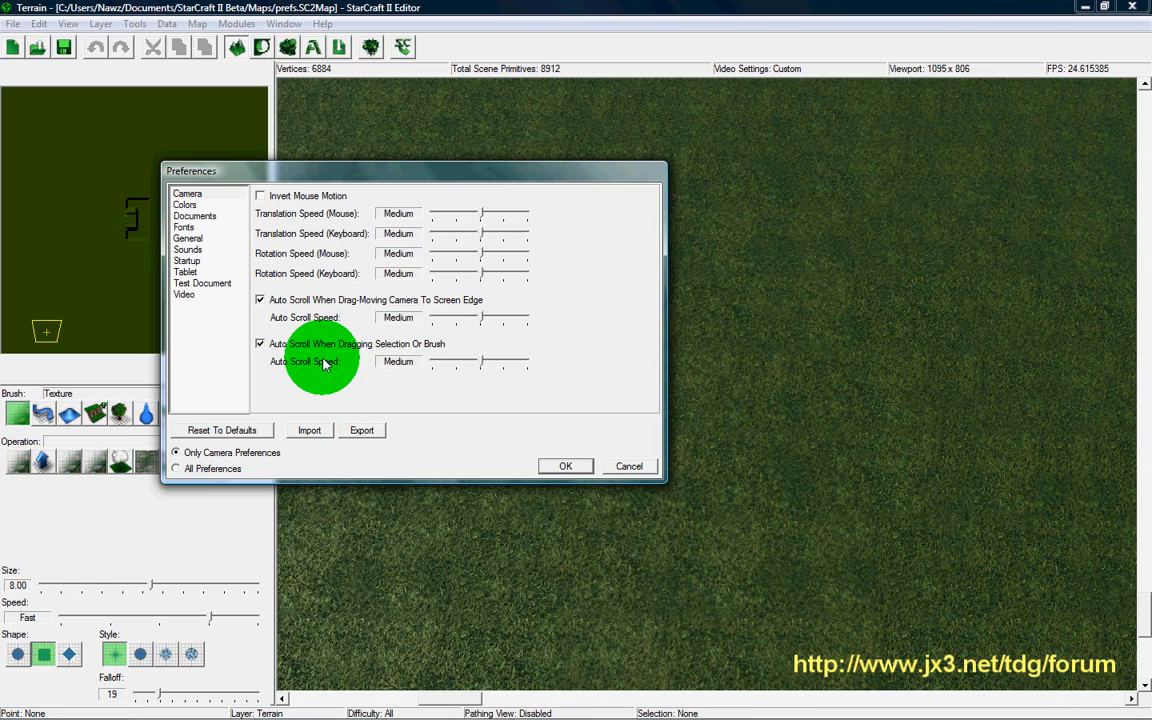
mouse_move(424, 388)
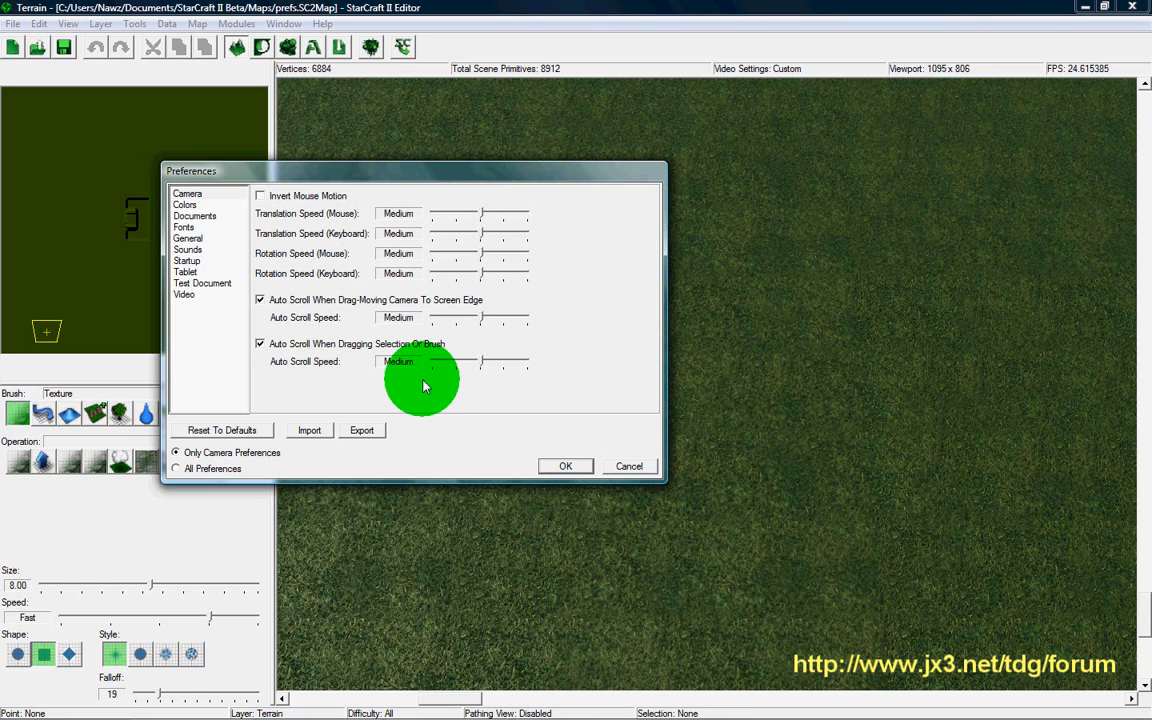
mouse_move(442, 616)
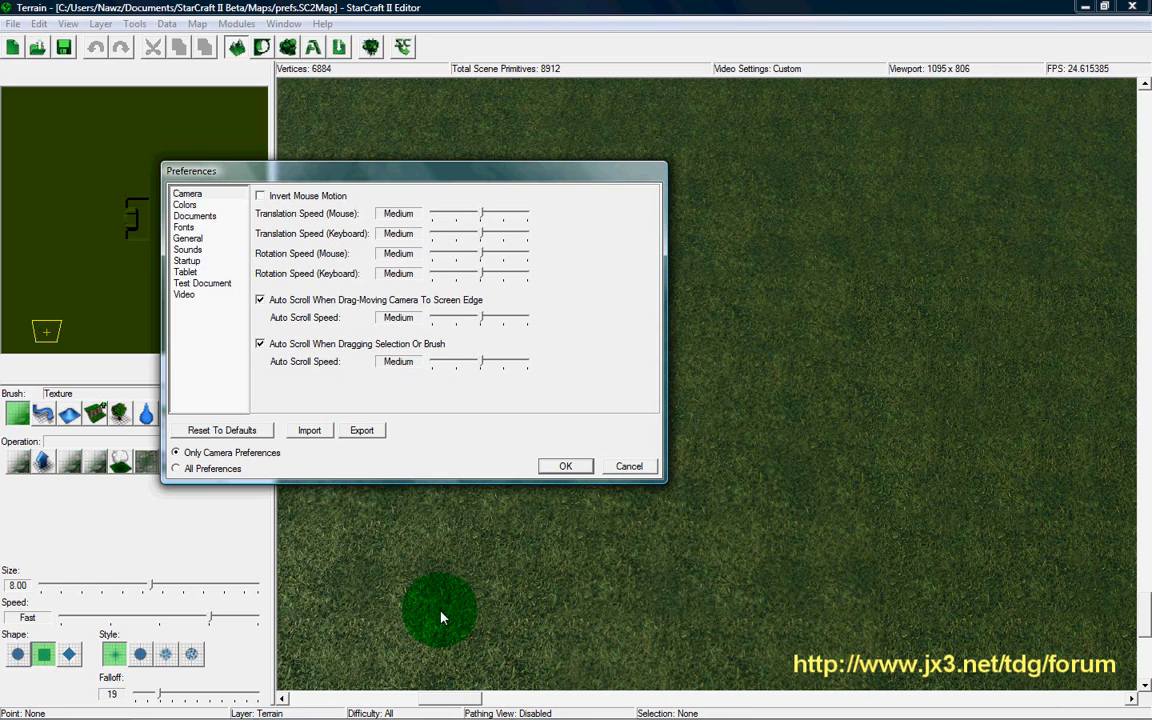
mouse_move(488, 588)
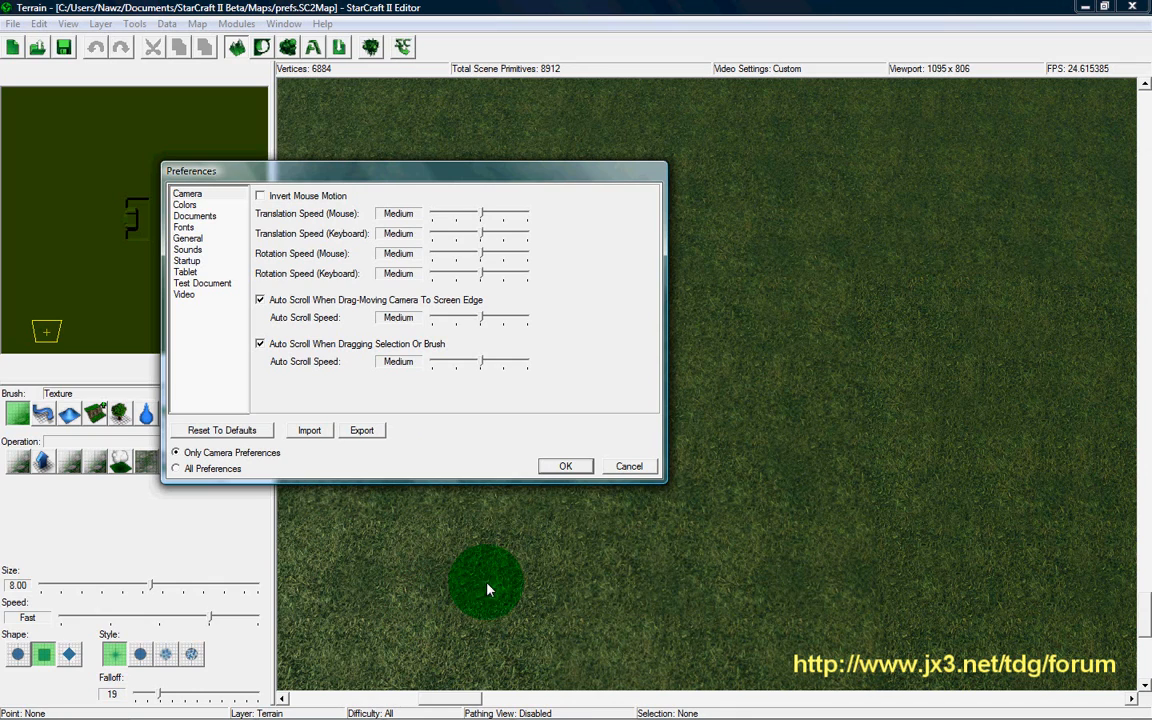
mouse_move(364, 524)
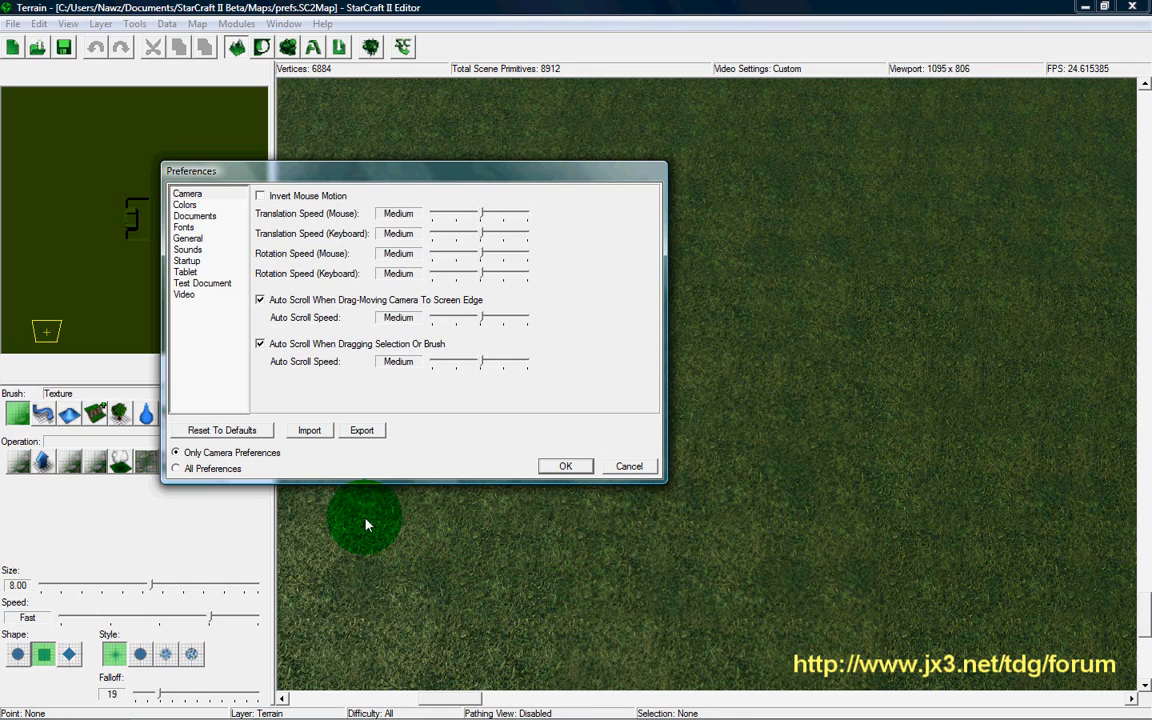
mouse_move(360, 510)
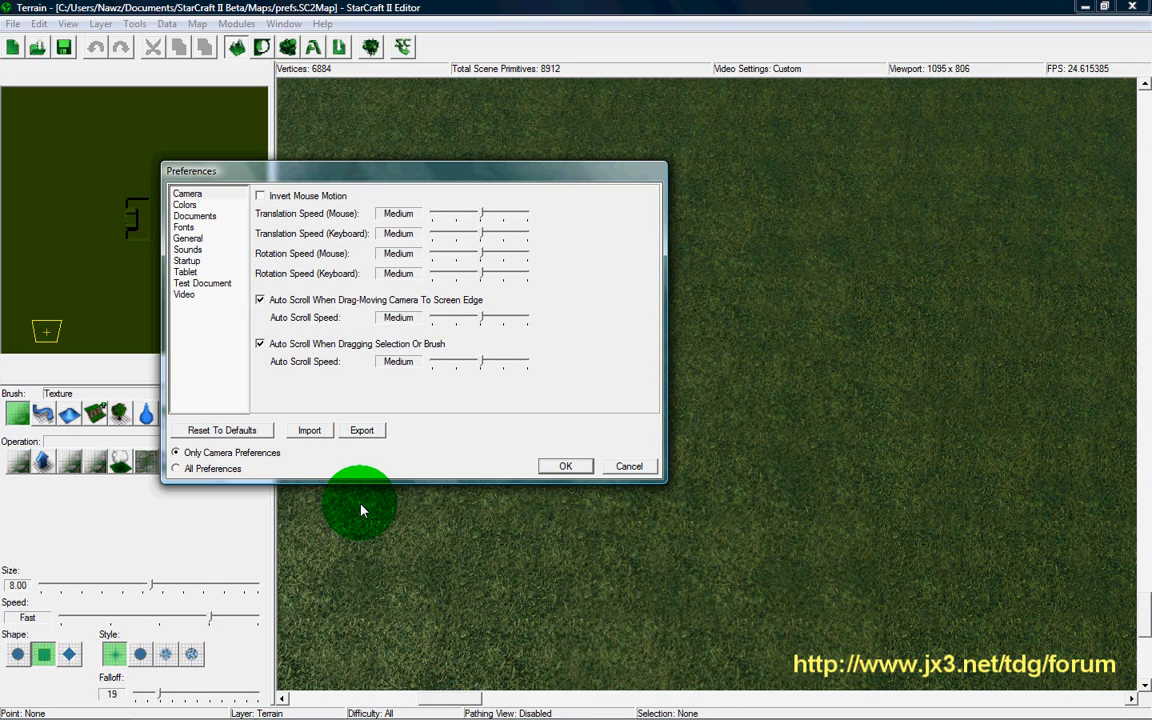
mouse_move(404, 516)
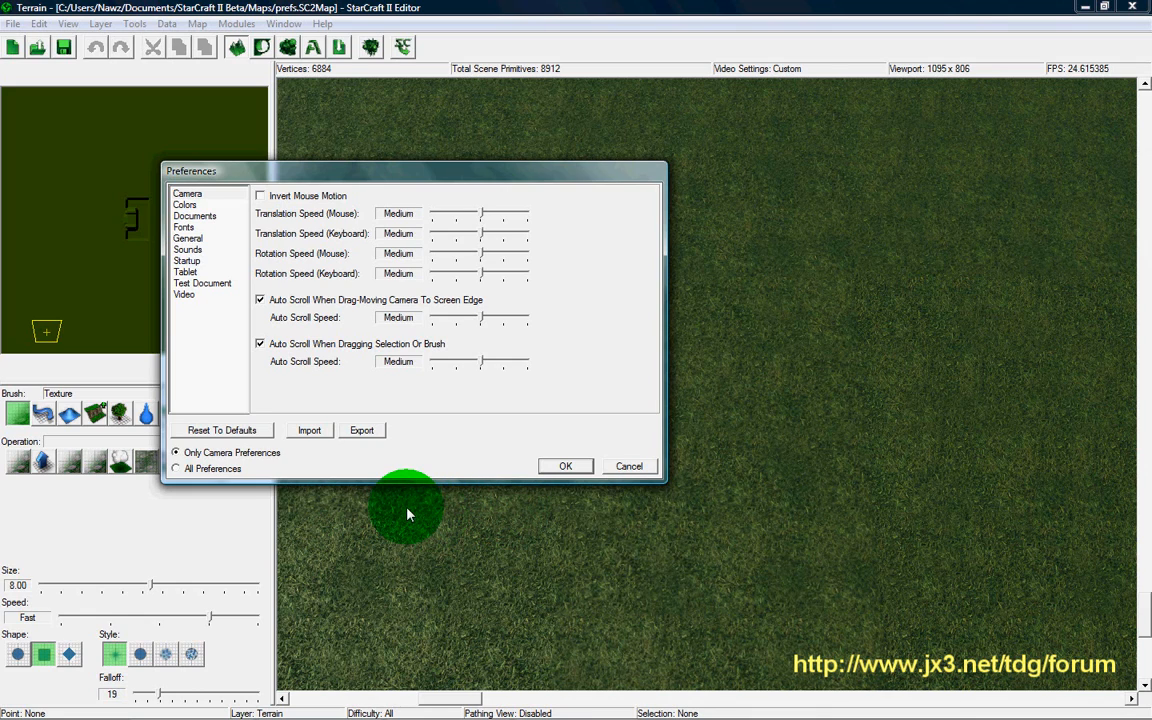
mouse_move(516, 548)
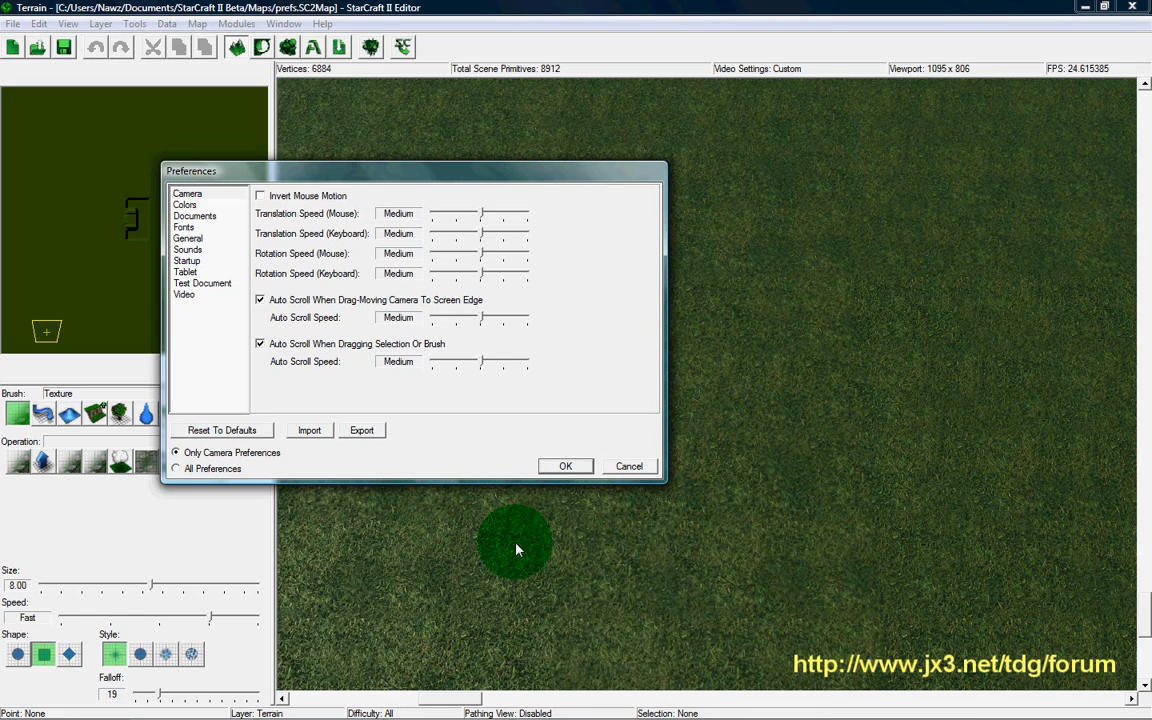
mouse_move(978, 630)
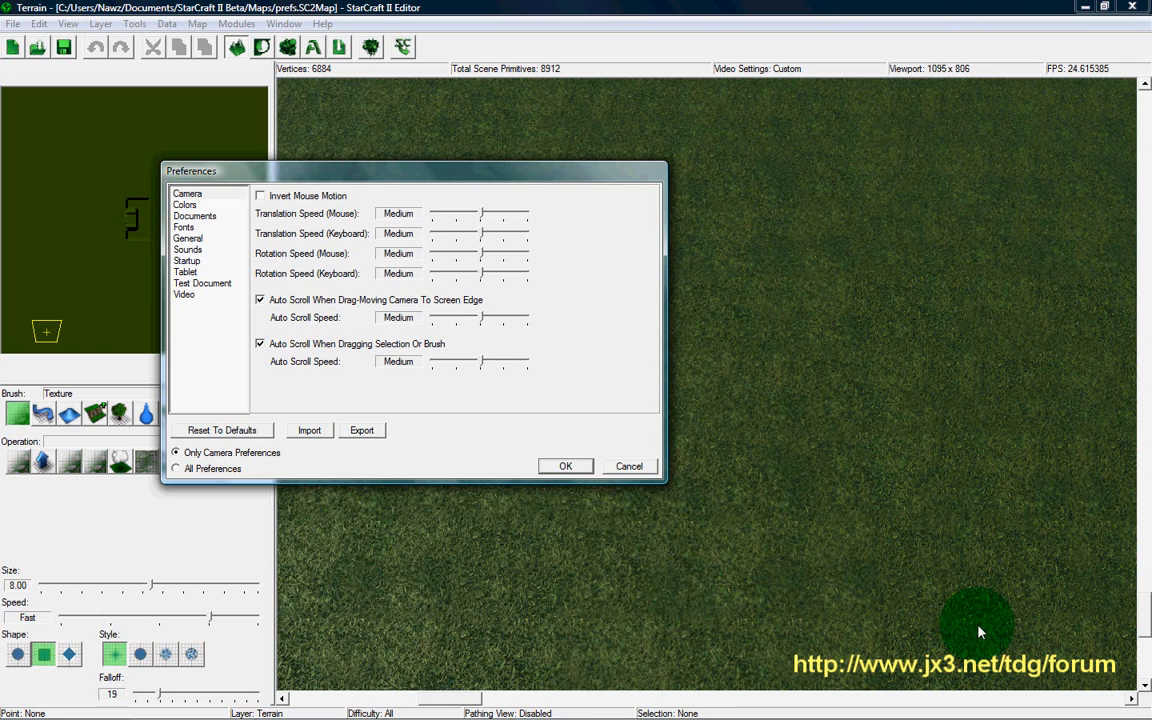
mouse_move(1012, 624)
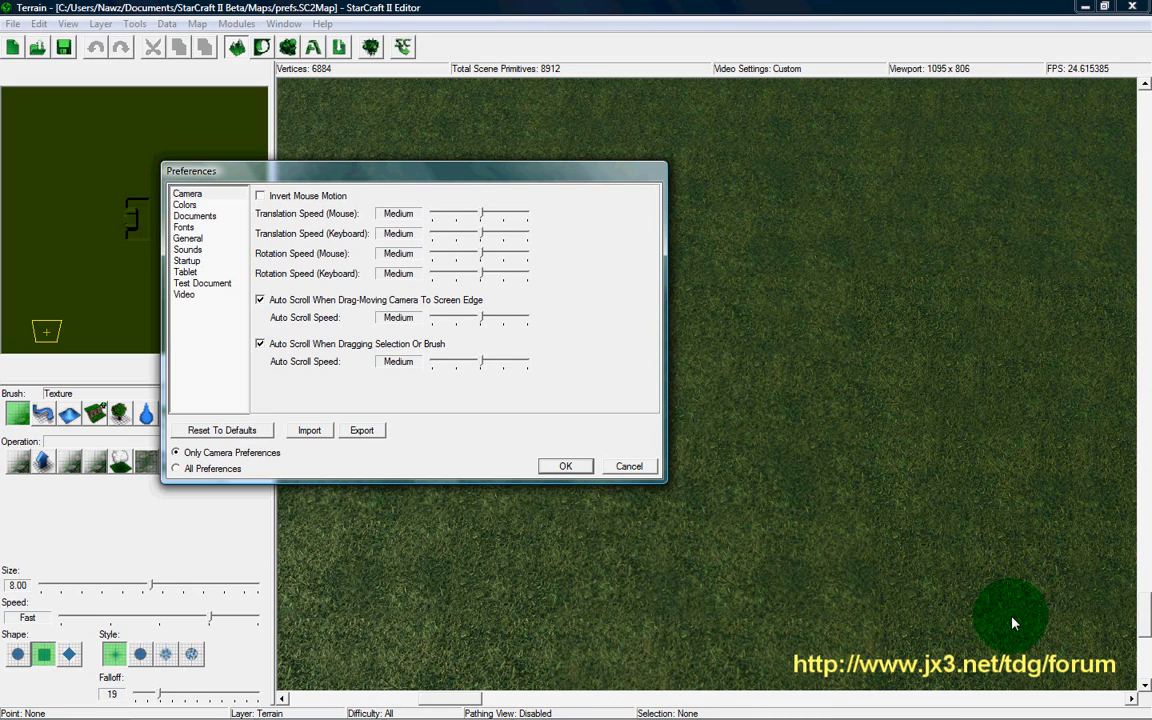
mouse_move(820, 576)
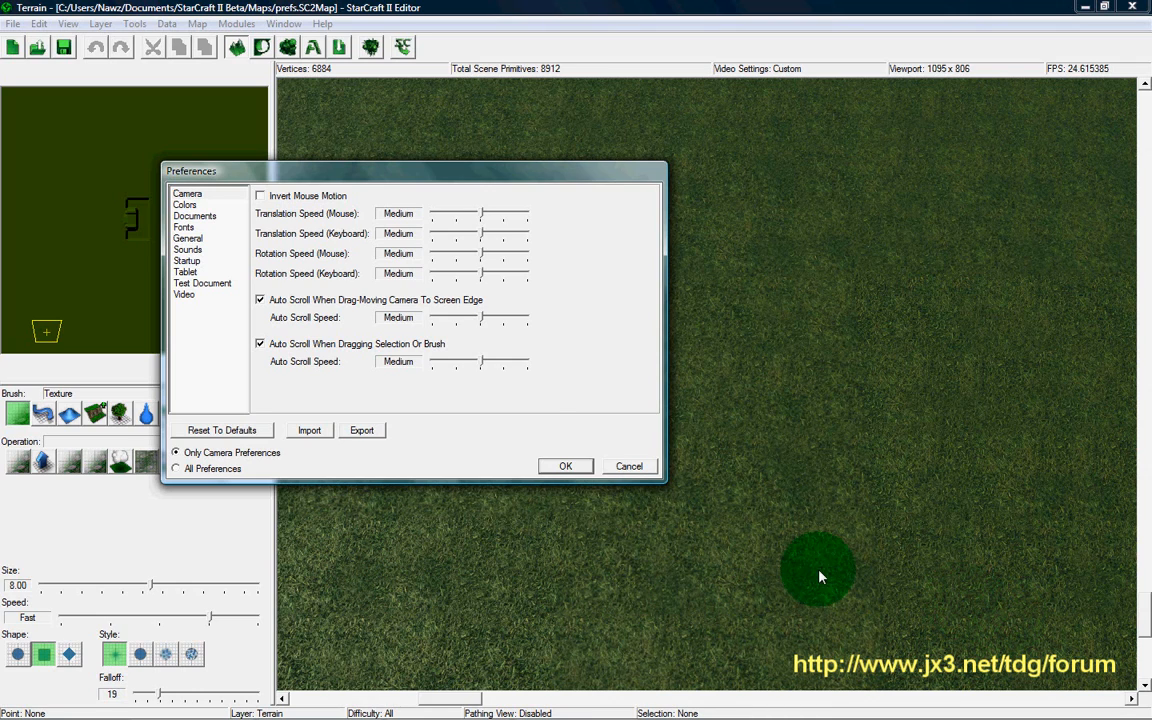
mouse_move(418, 410)
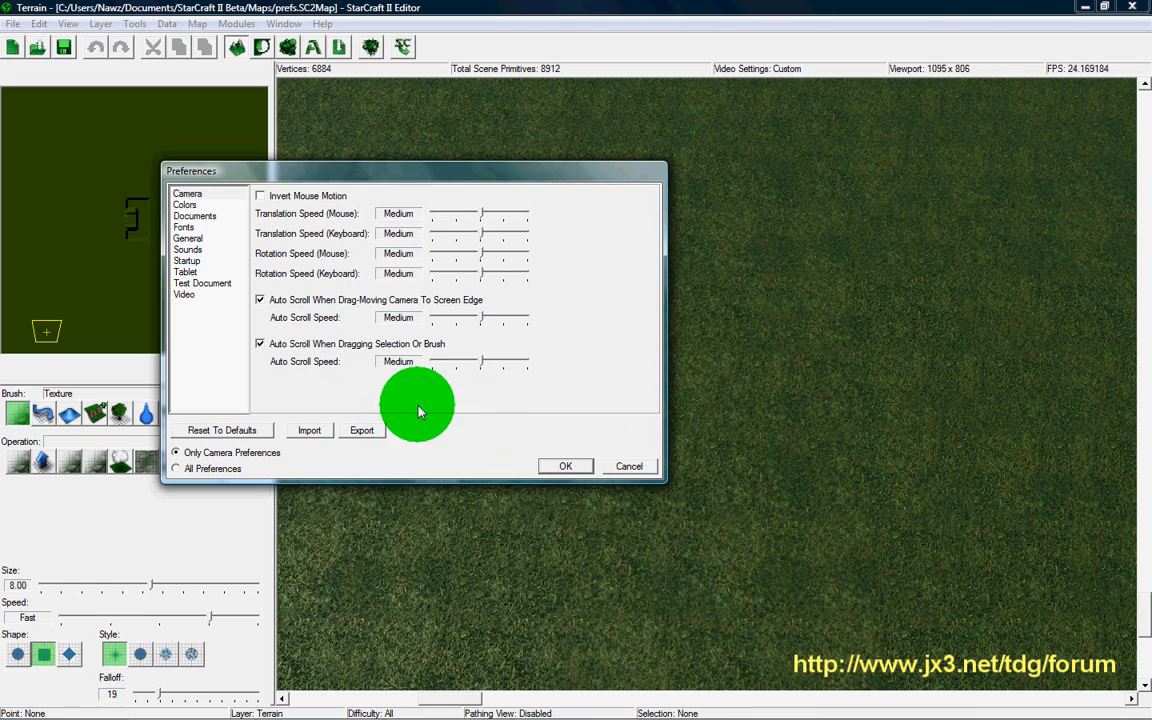
mouse_move(640, 440)
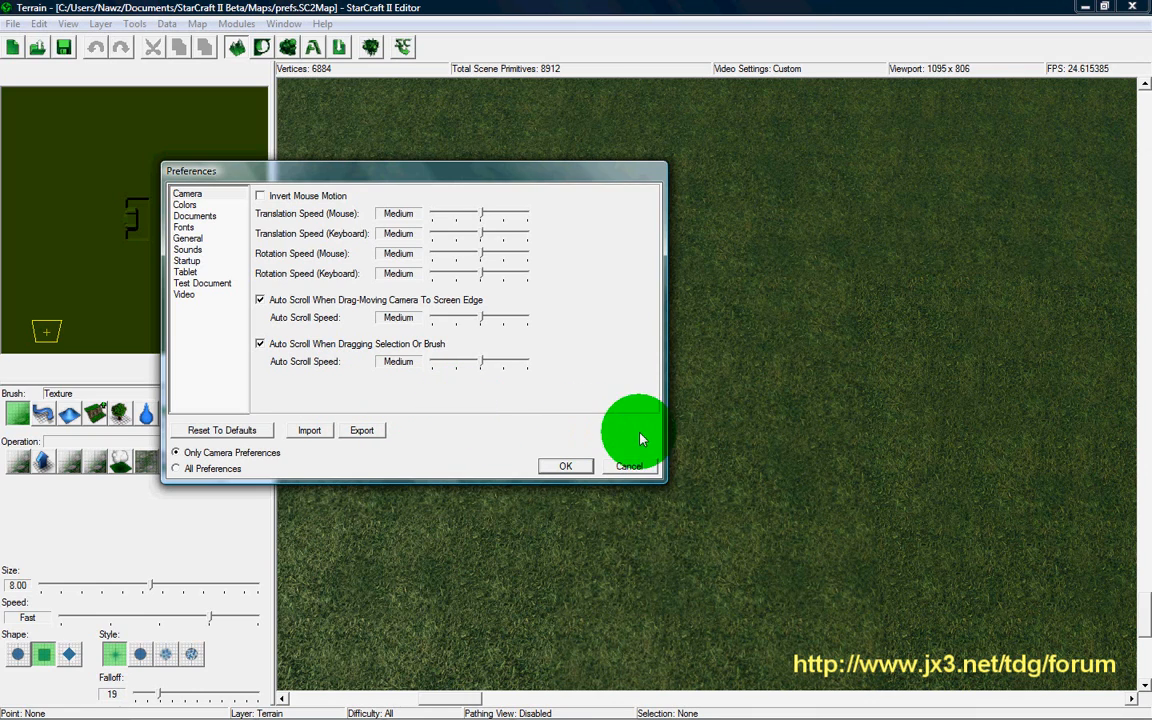
mouse_move(560, 508)
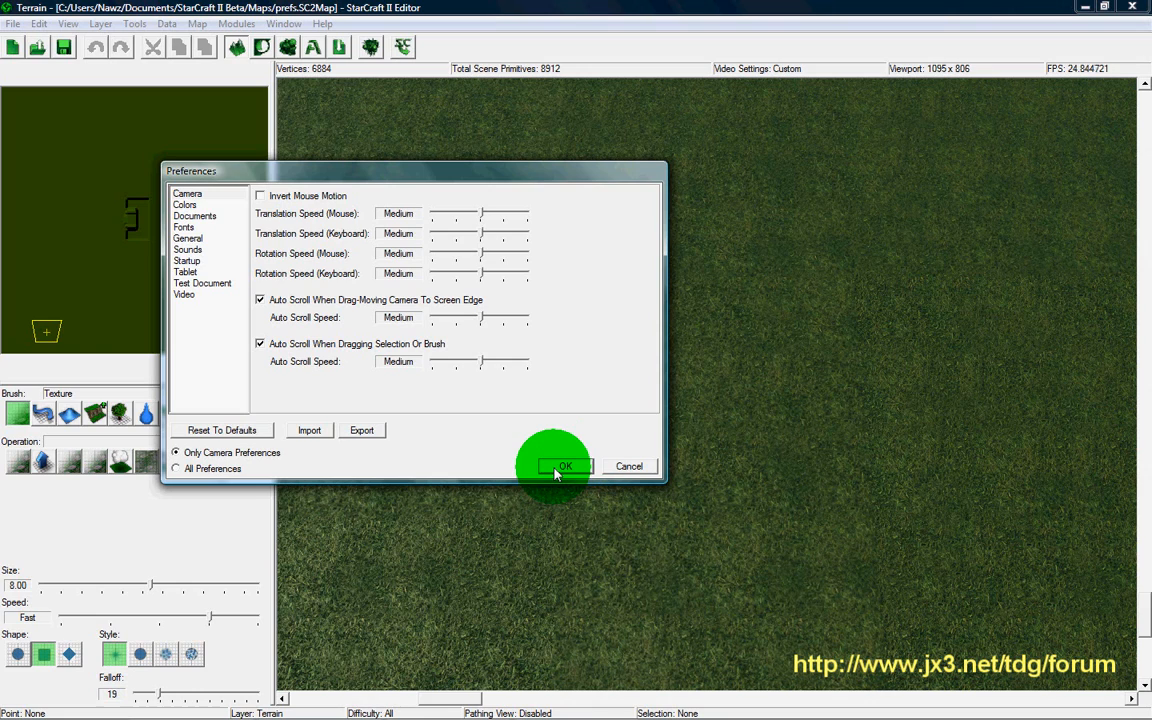
Confirm the Camera preferences with all speeds left at Medium
click(564, 466)
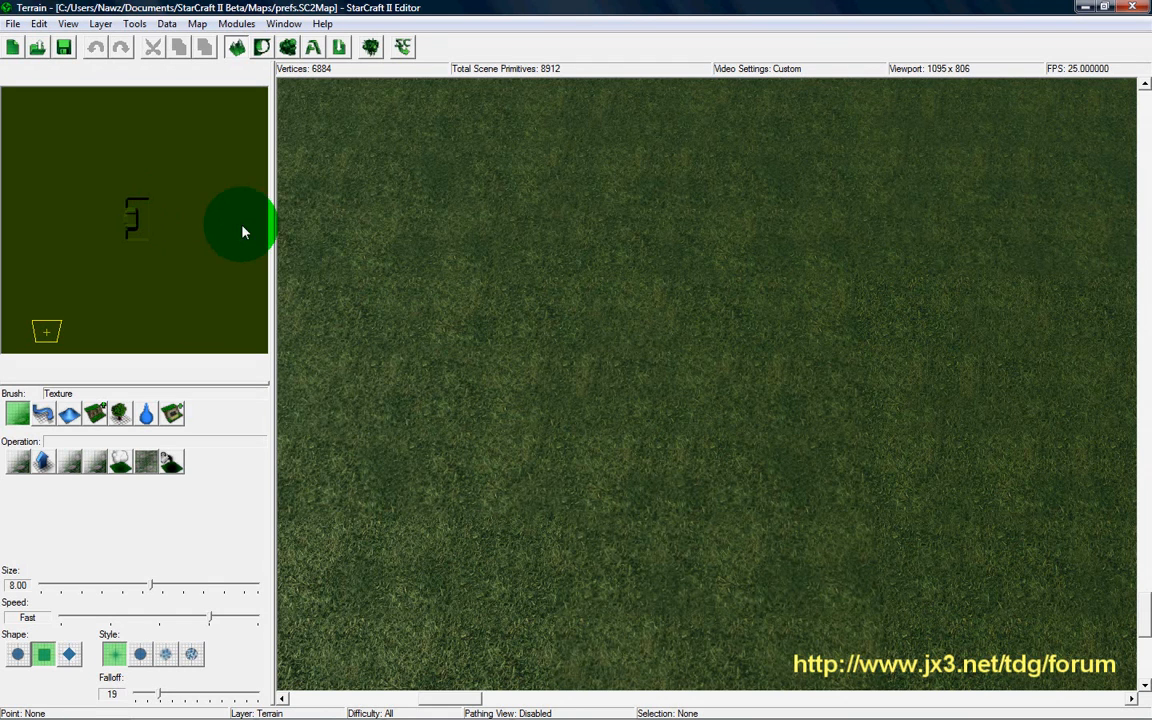
mouse_move(308, 252)
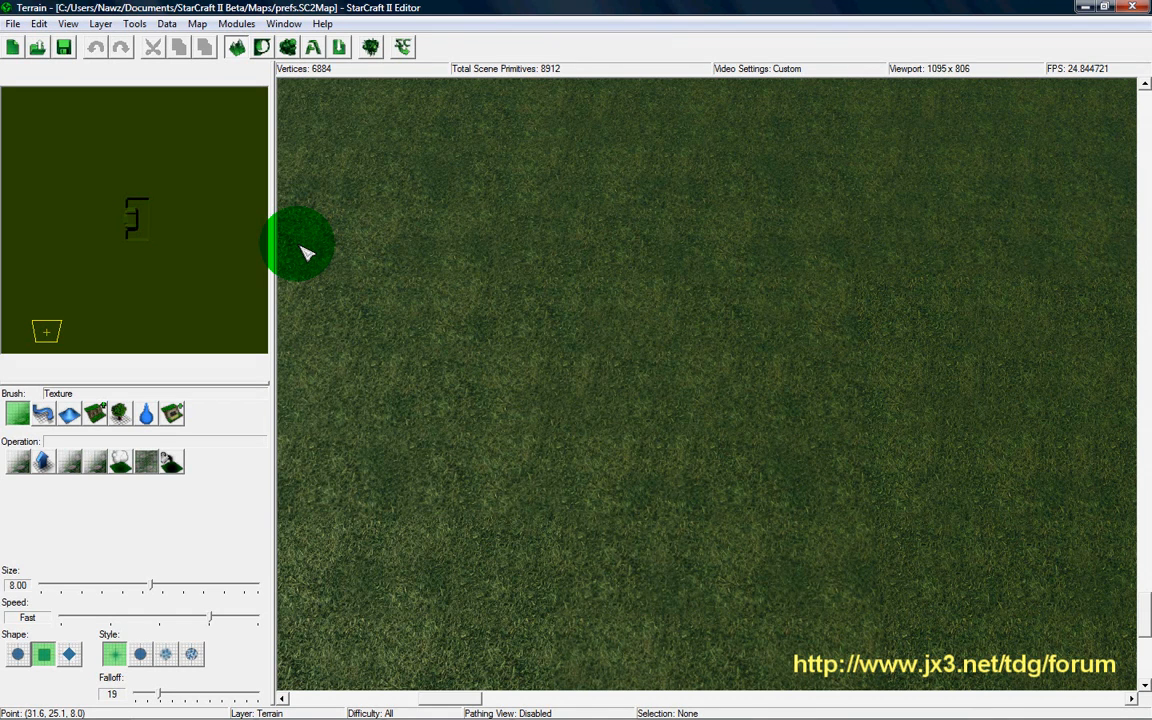
mouse_move(4, 30)
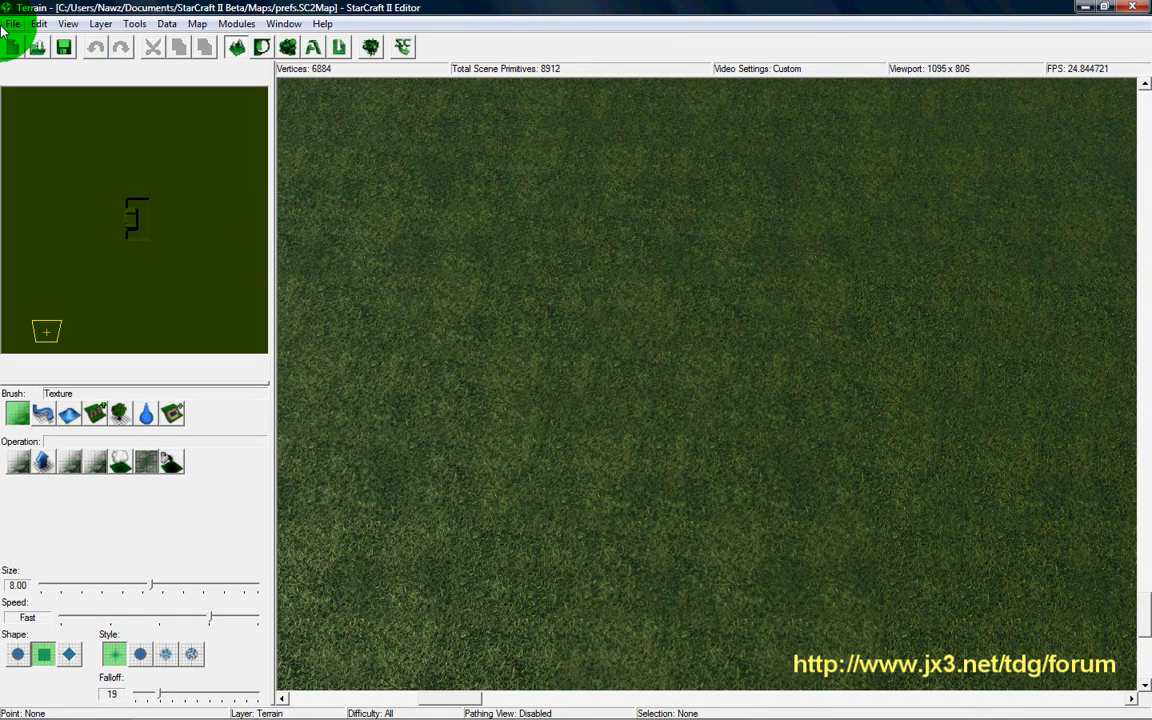
click(12, 24)
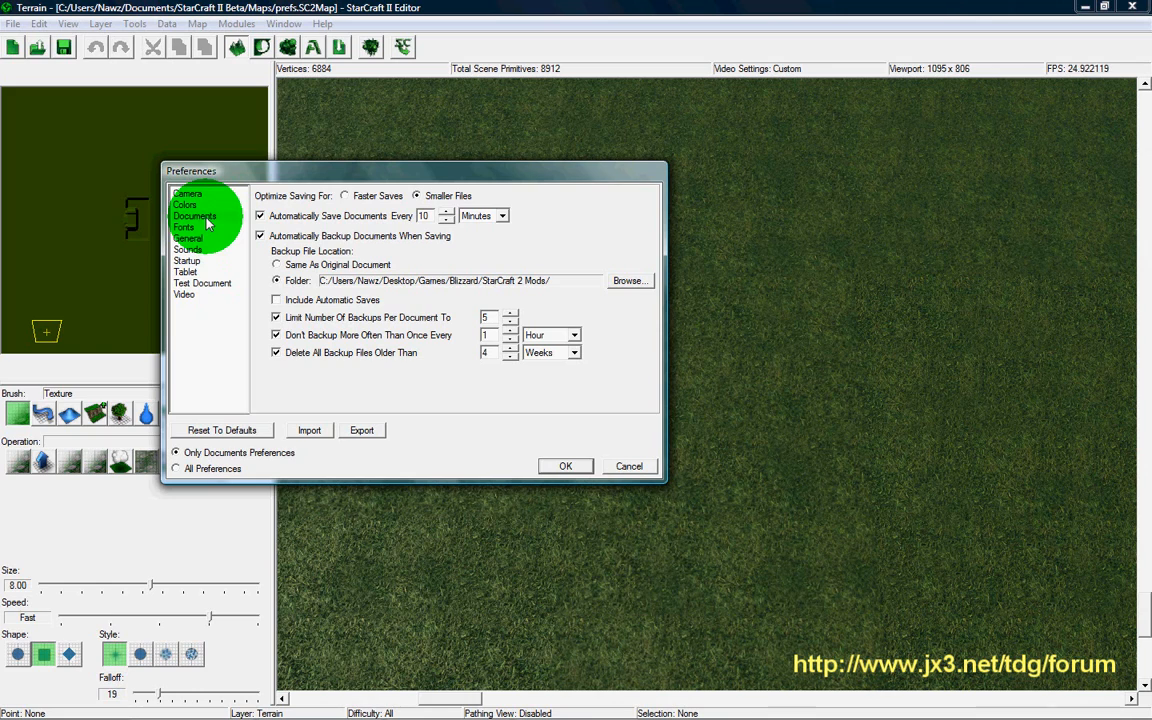
On the Documents page, set Optimize Saving For to Smaller Files
click(196, 216)
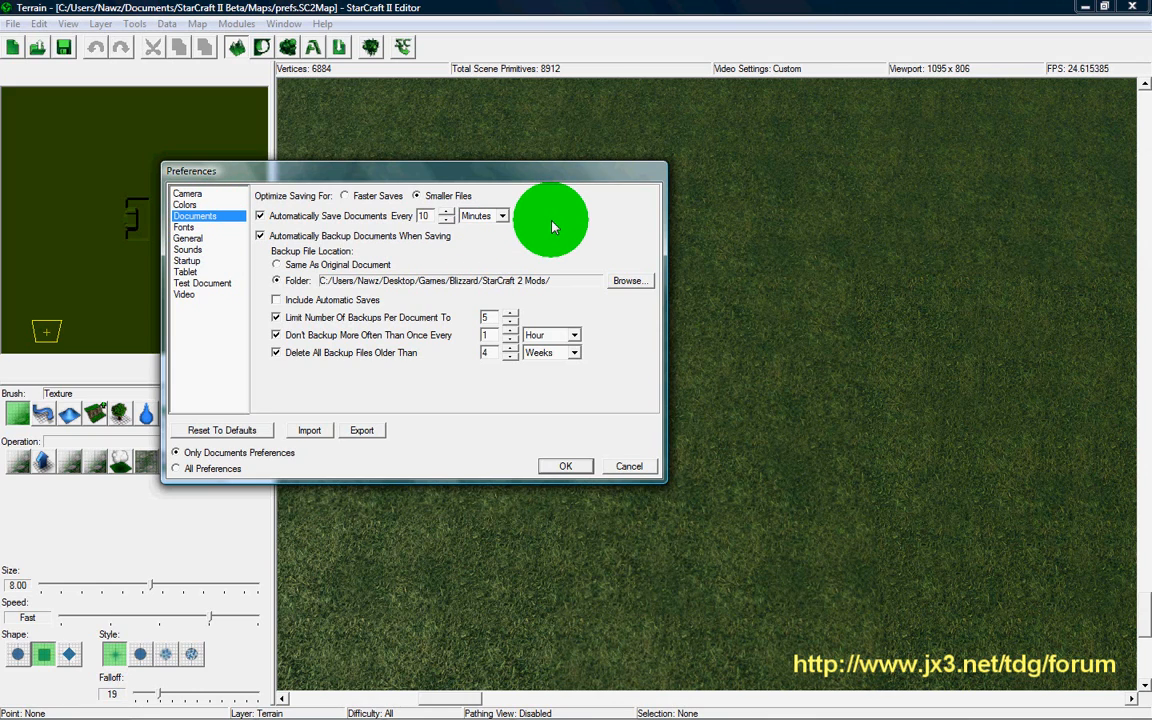
mouse_move(330, 204)
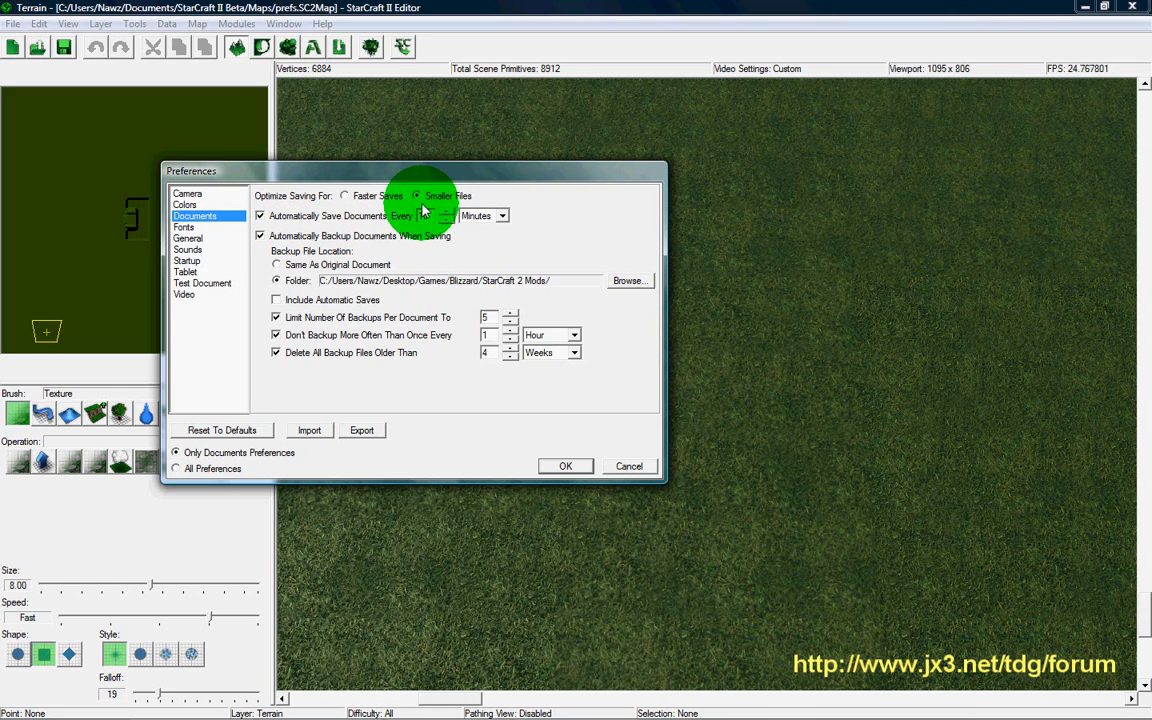
click(344, 196)
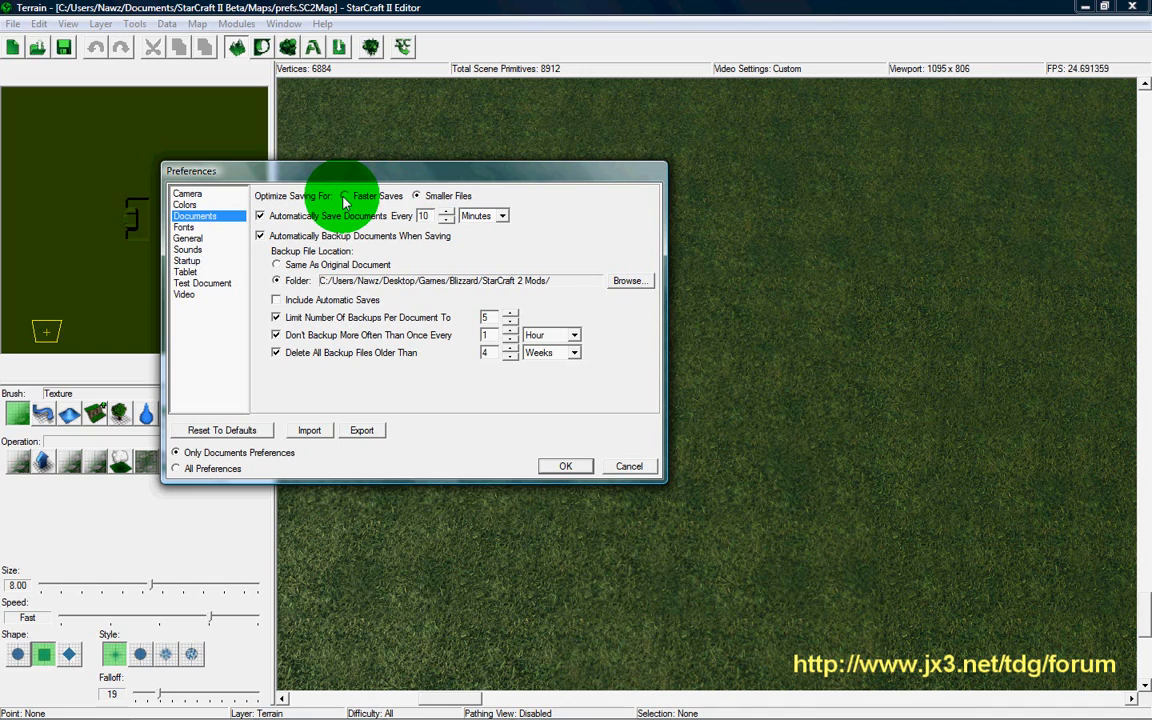
click(416, 196)
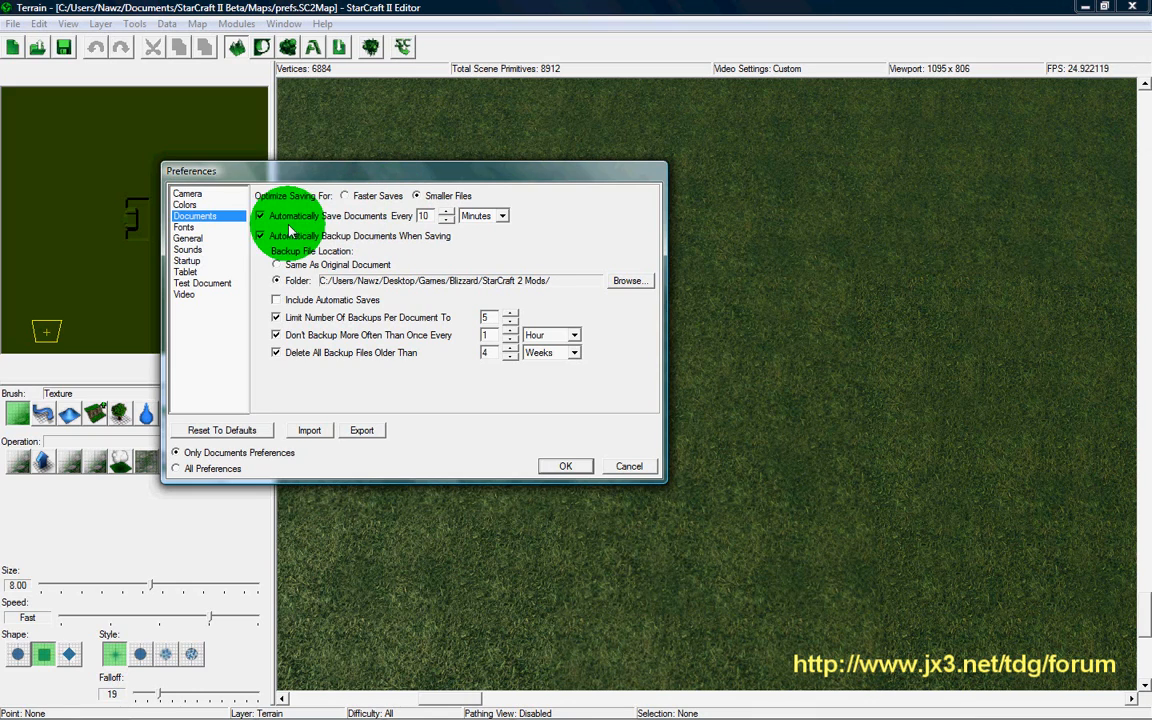
Switch off automatic backups on save while keeping autosave every 10 minutes
click(260, 216)
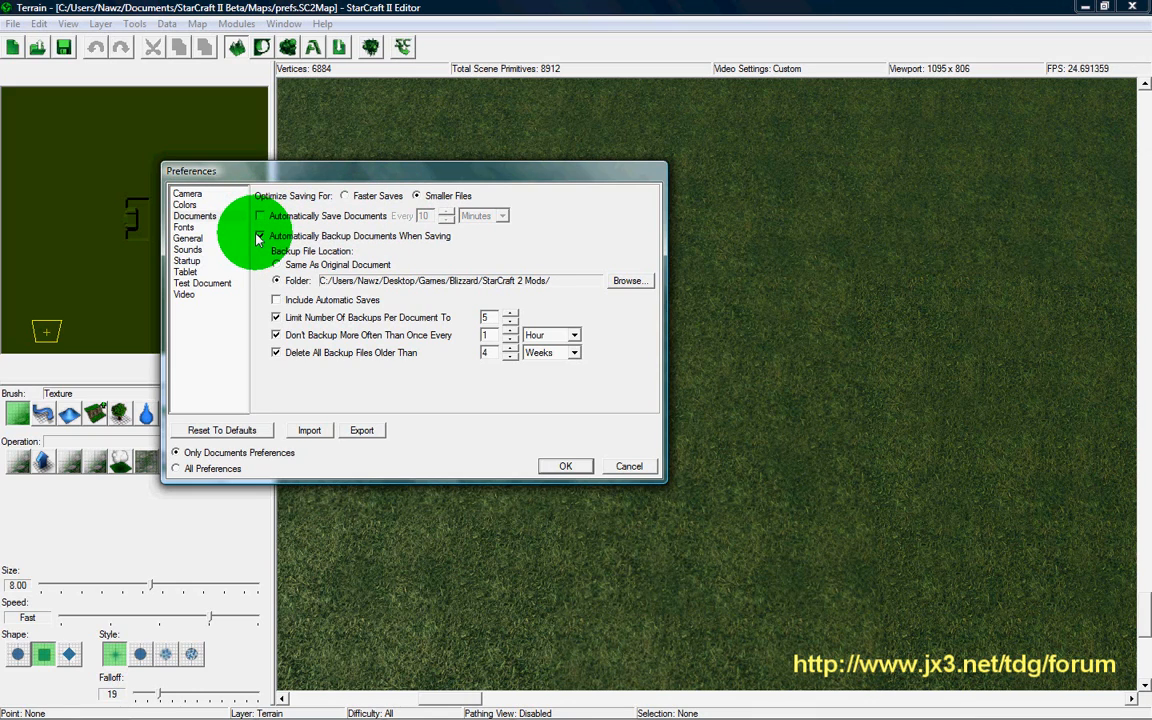
click(260, 236)
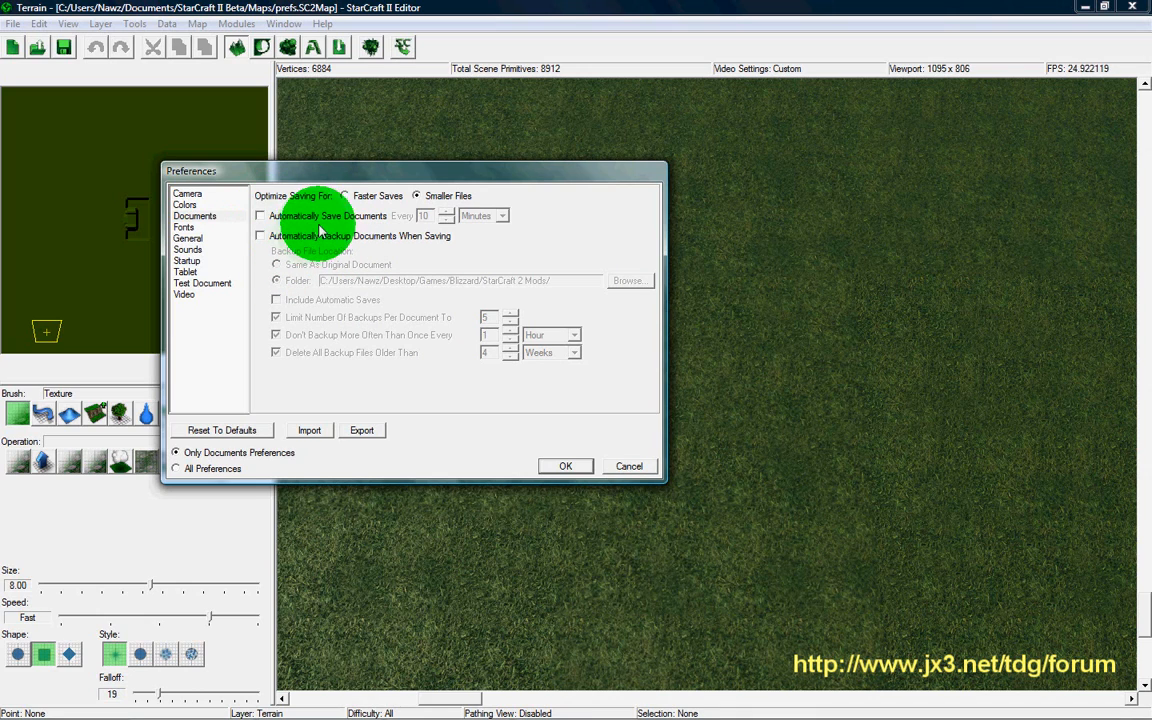
click(260, 216)
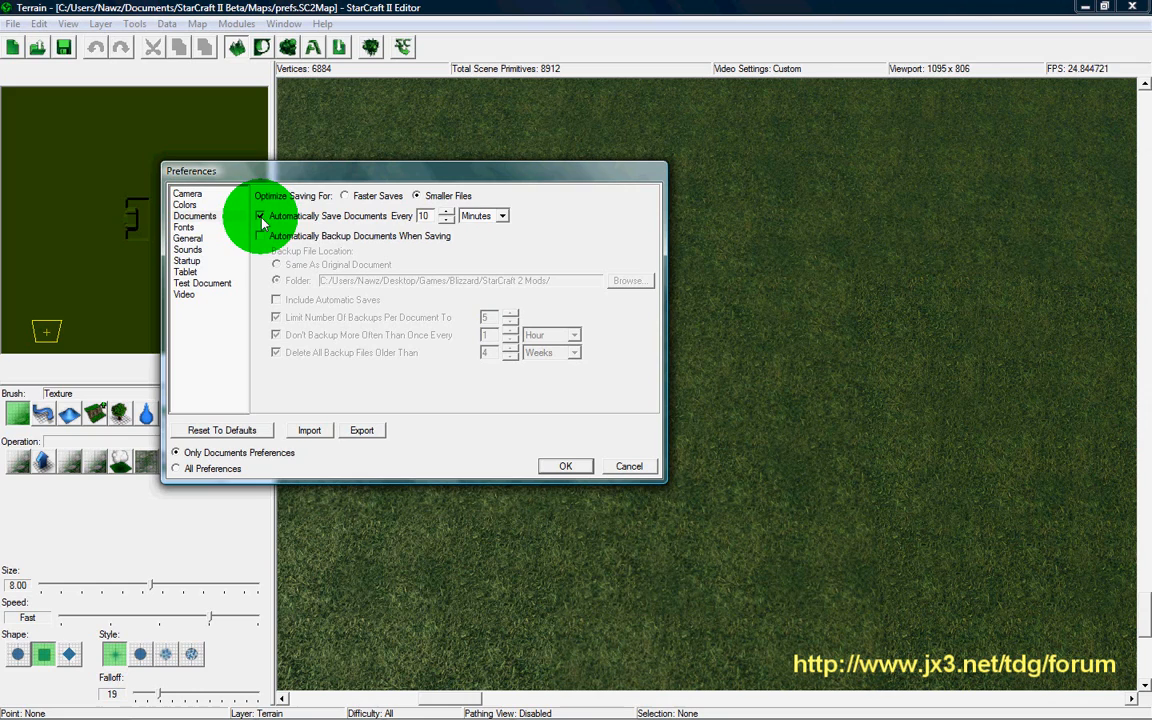
click(260, 216)
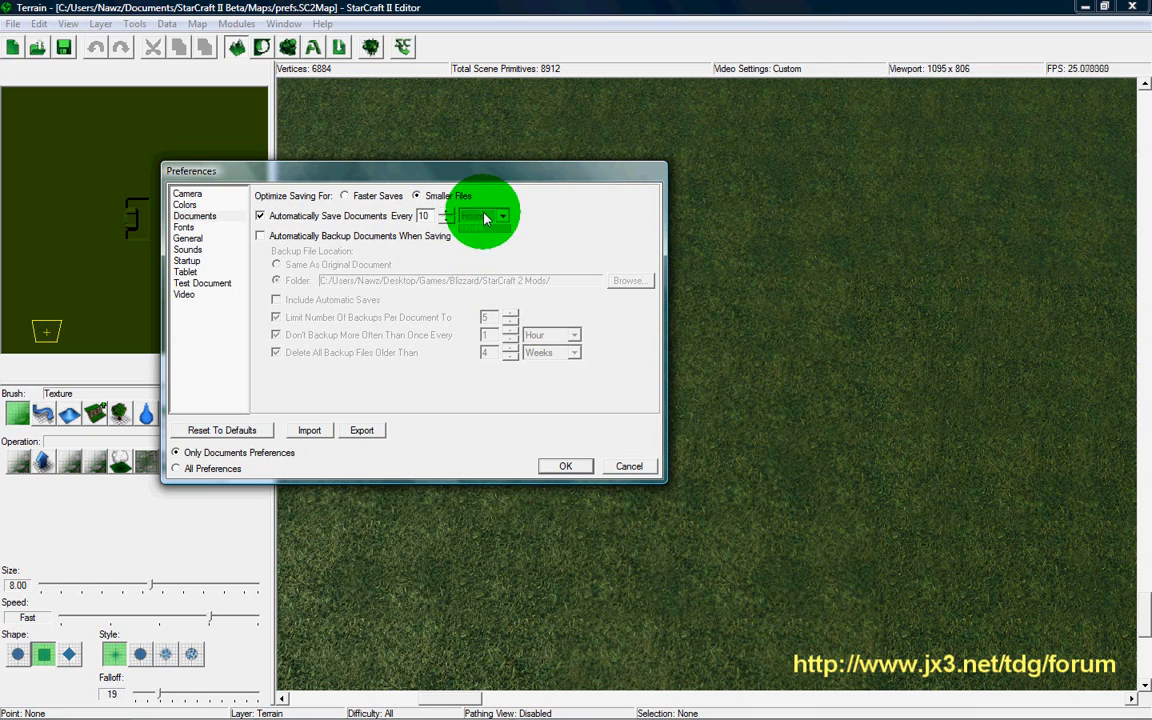
click(500, 216)
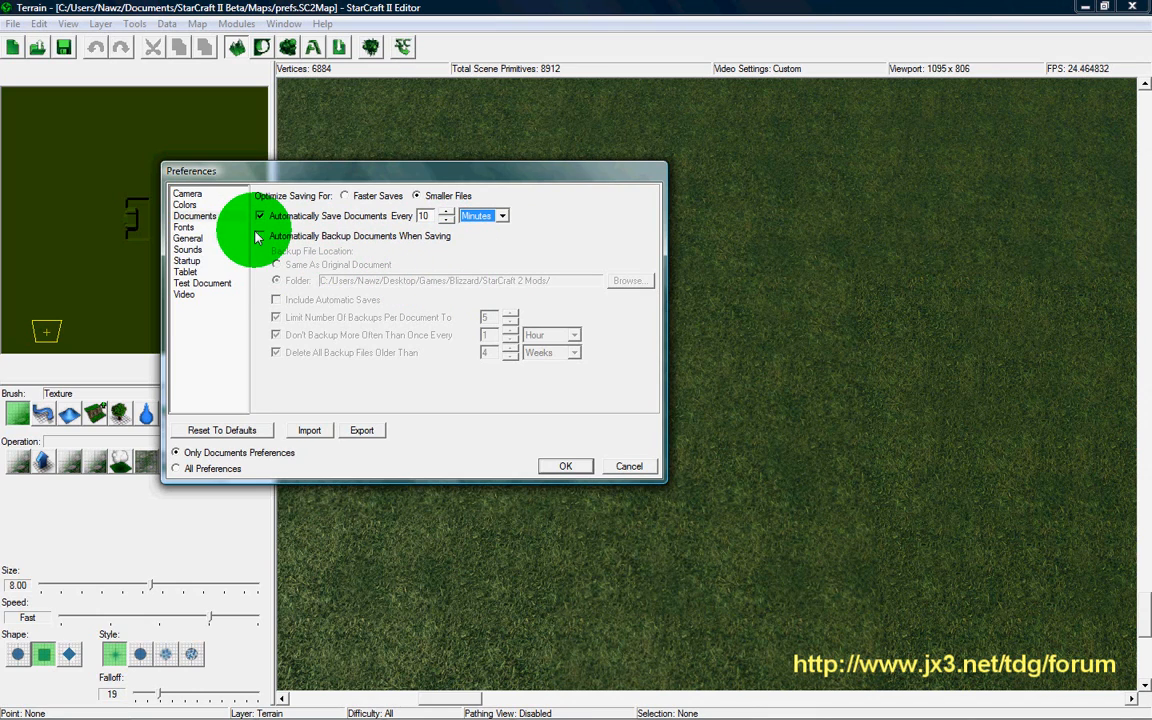
click(260, 236)
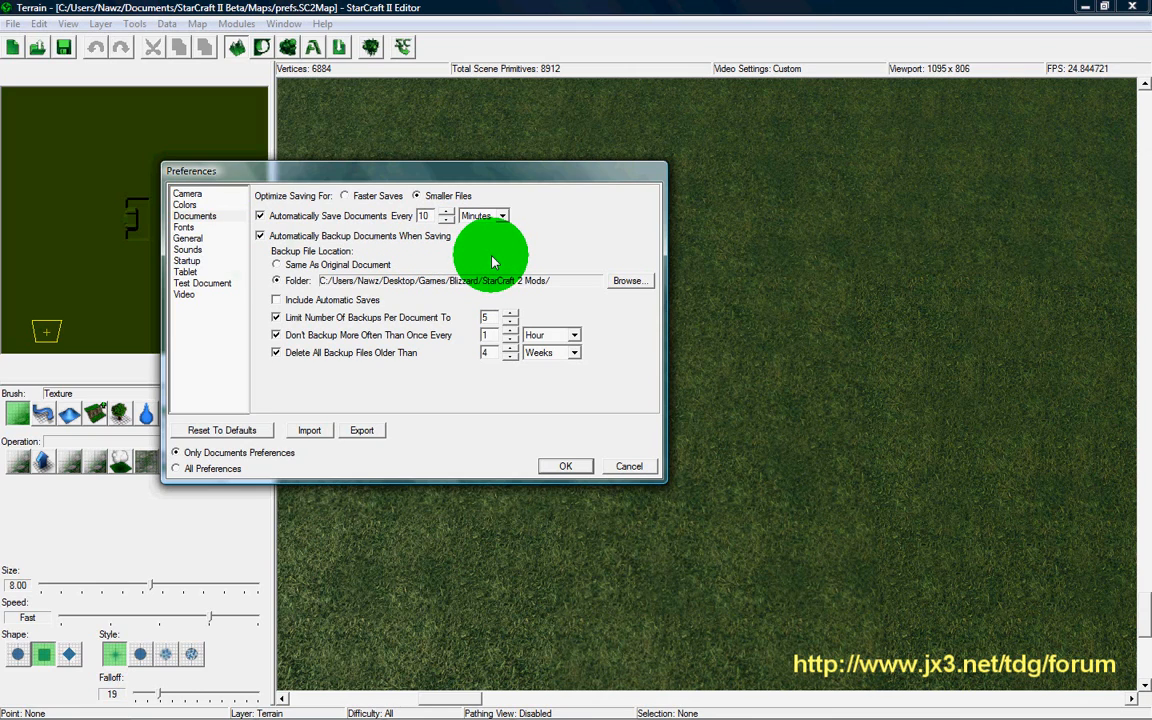
mouse_move(340, 270)
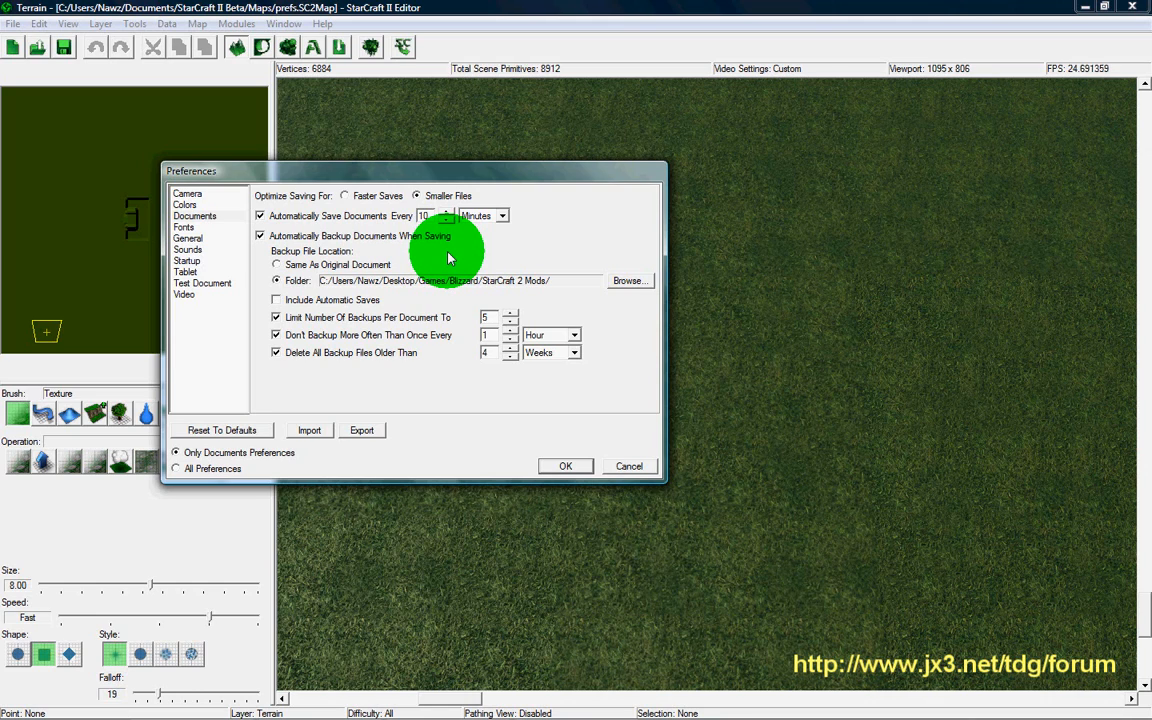
mouse_move(444, 268)
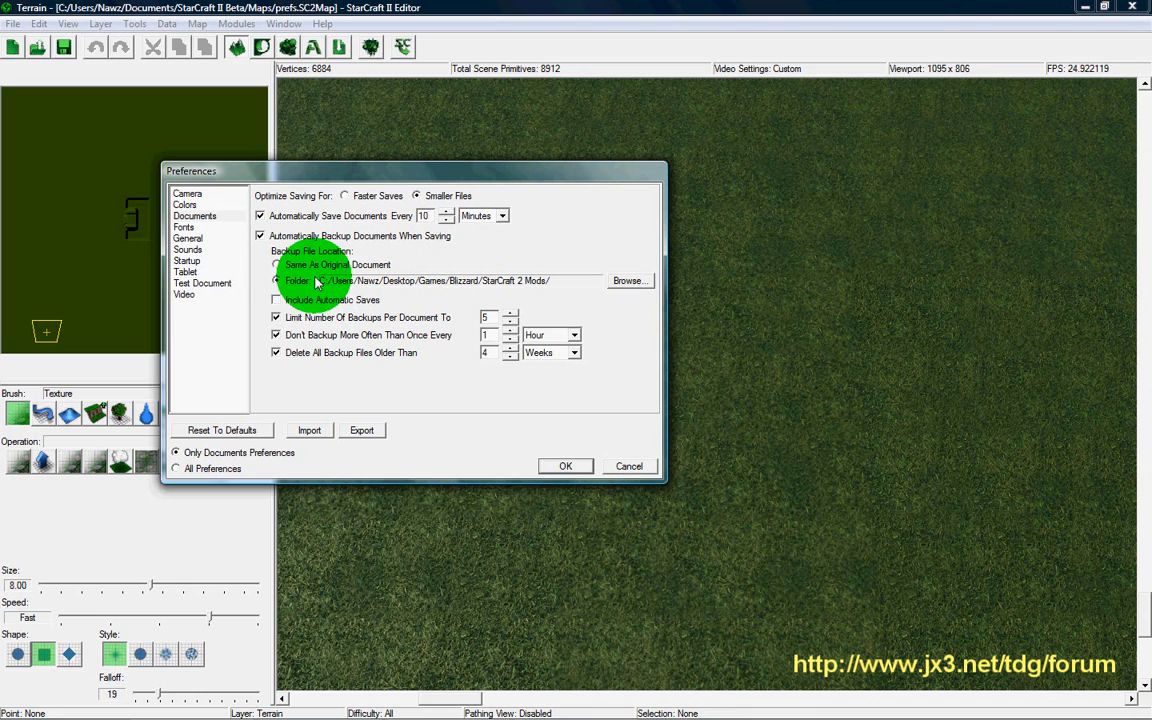
click(276, 280)
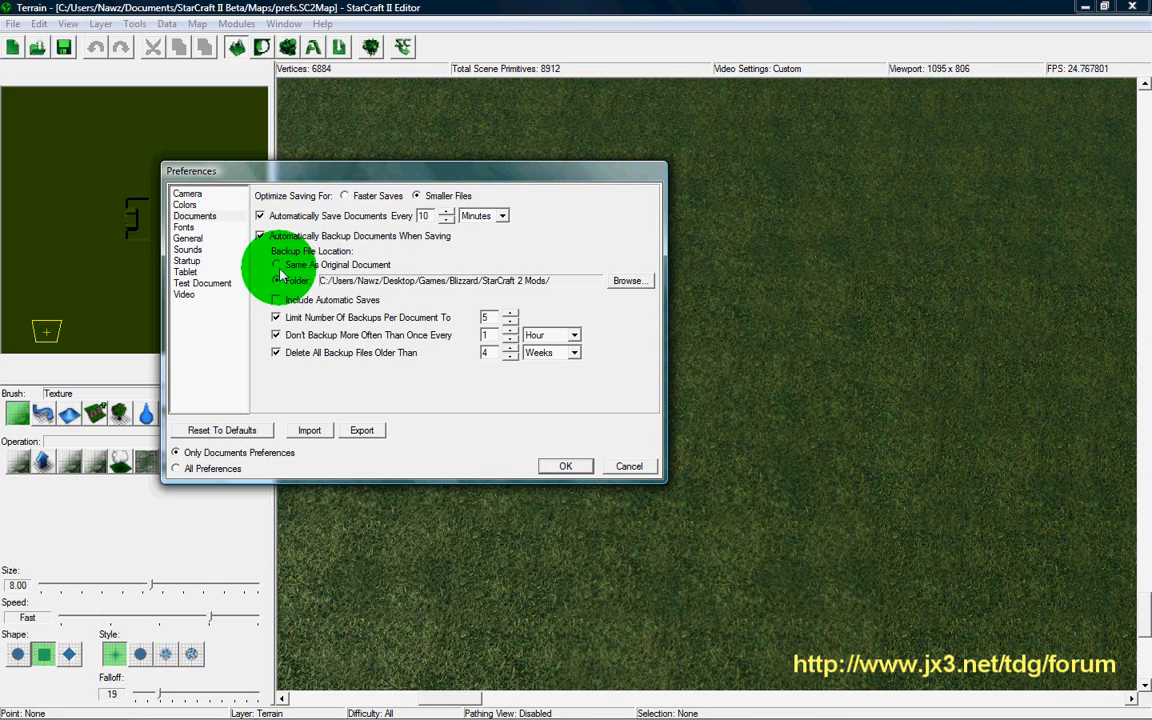
click(278, 280)
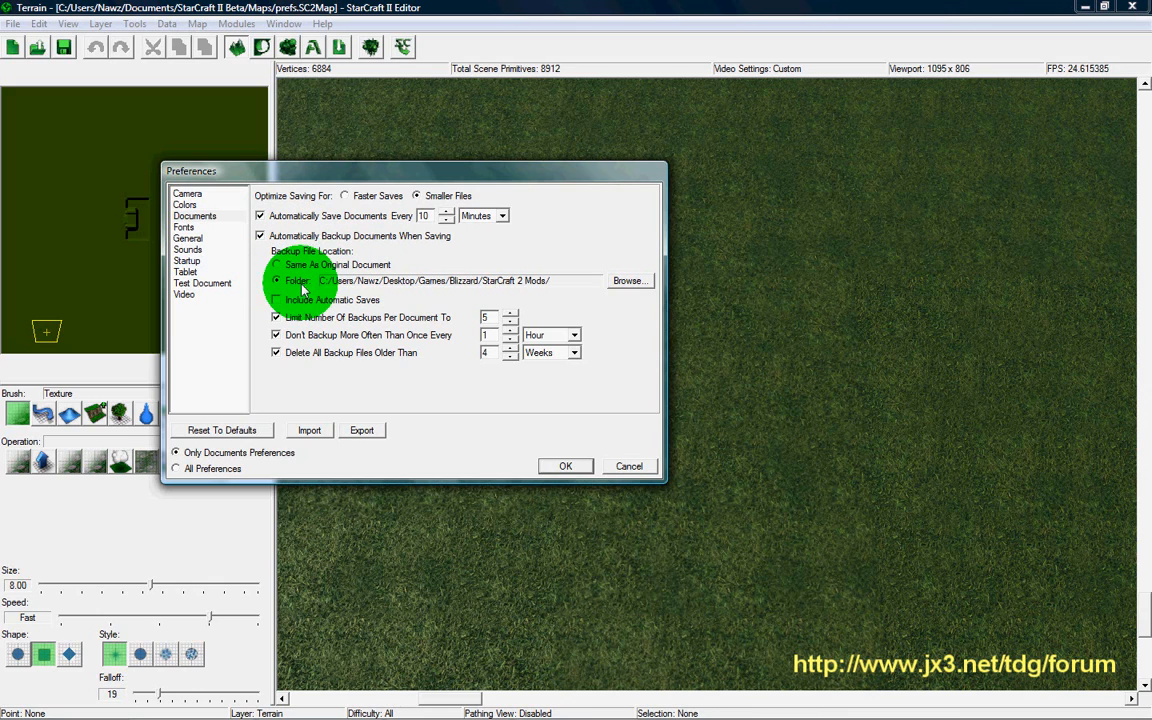
mouse_move(544, 290)
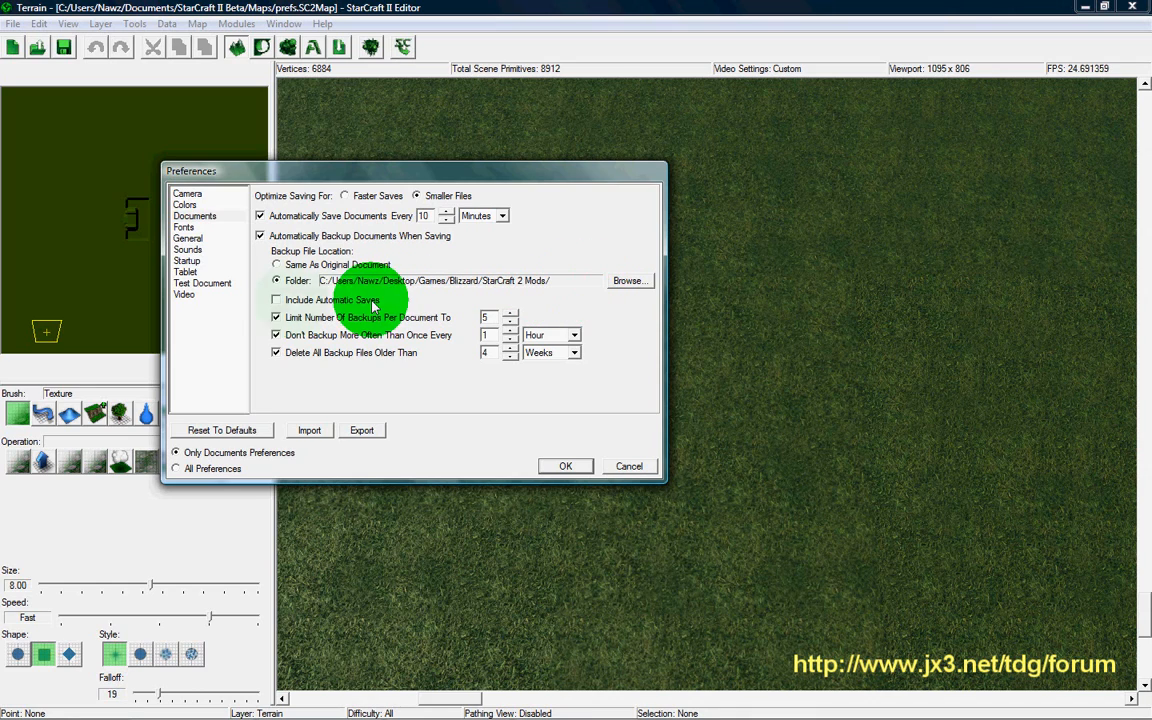
mouse_move(562, 296)
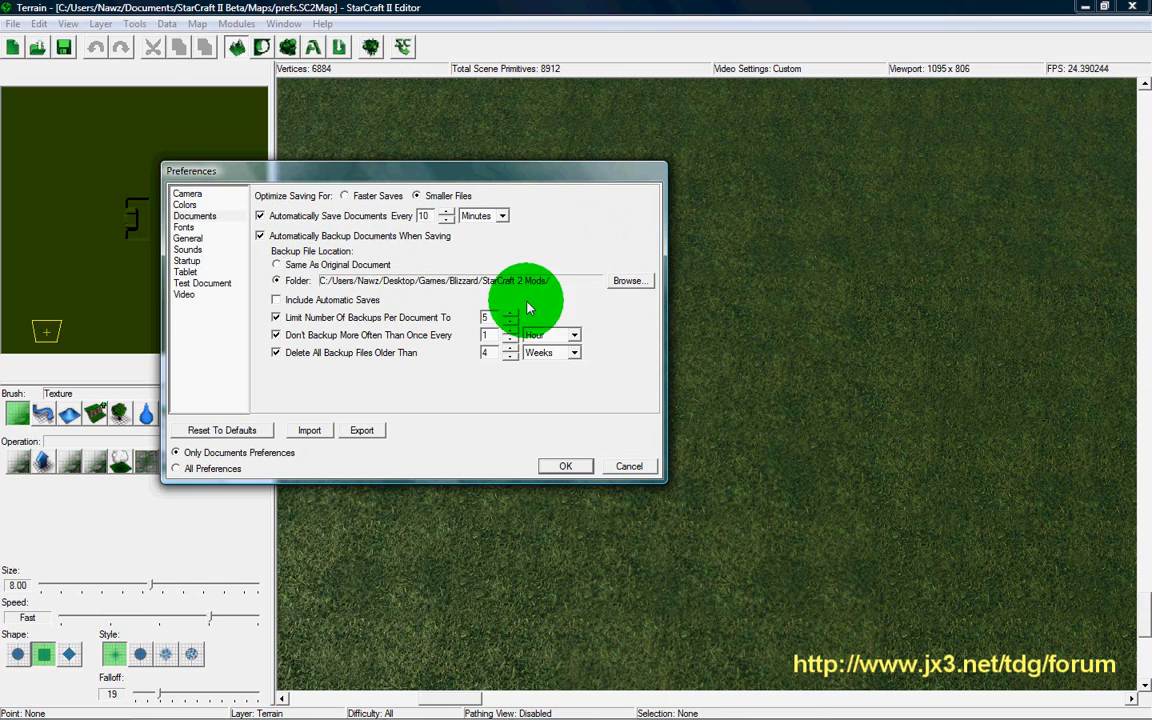
click(628, 280)
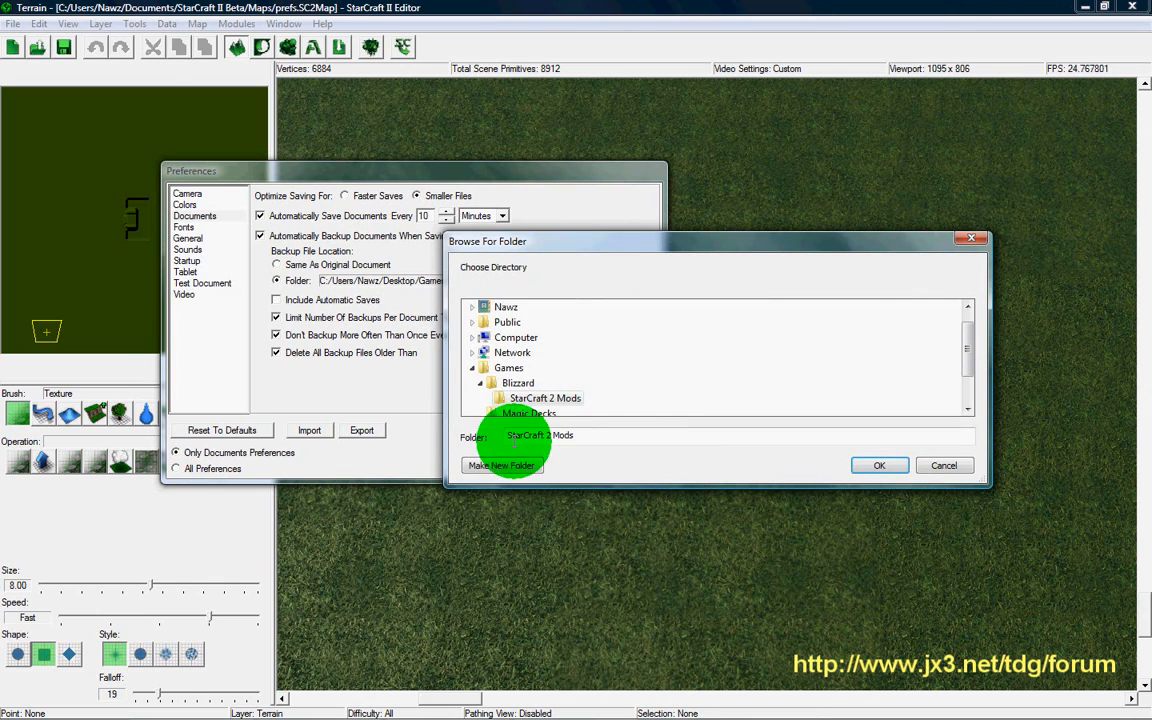
click(502, 464)
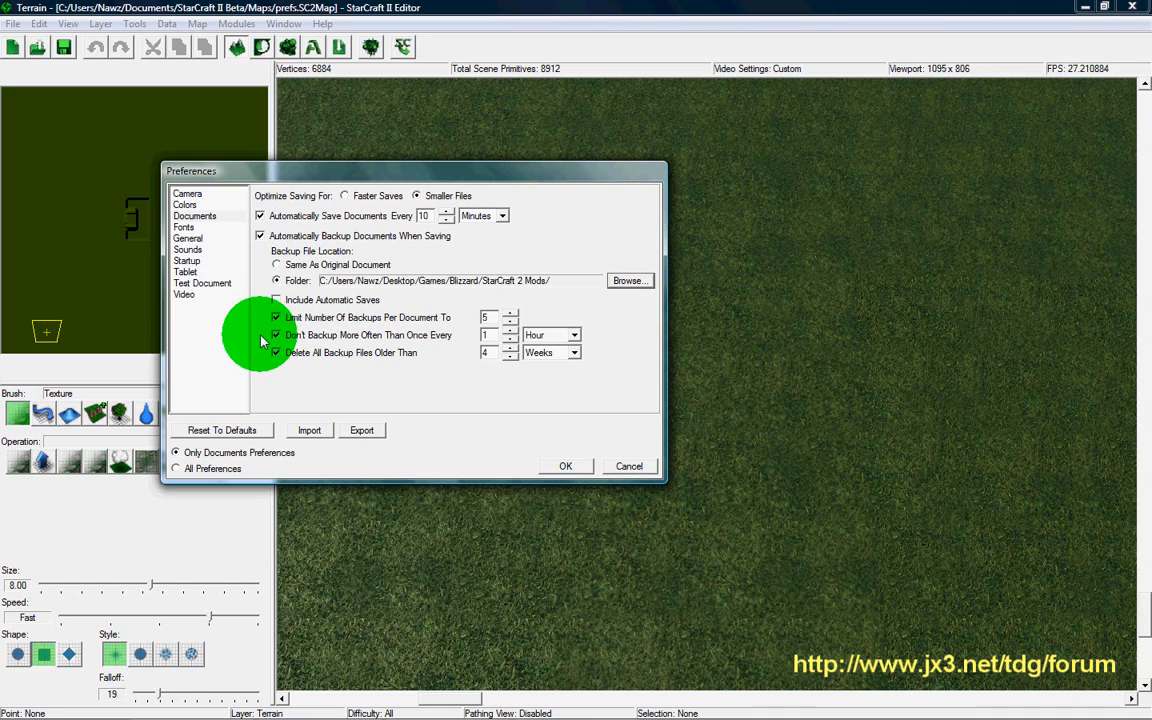
mouse_move(336, 328)
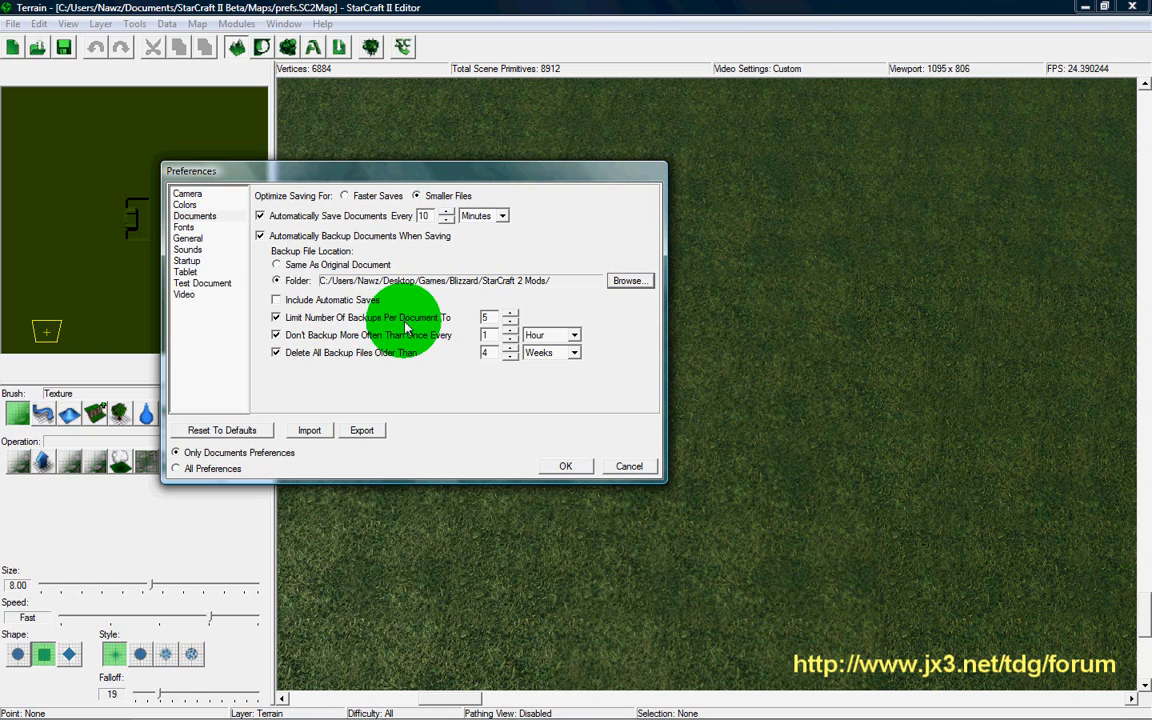
mouse_move(378, 330)
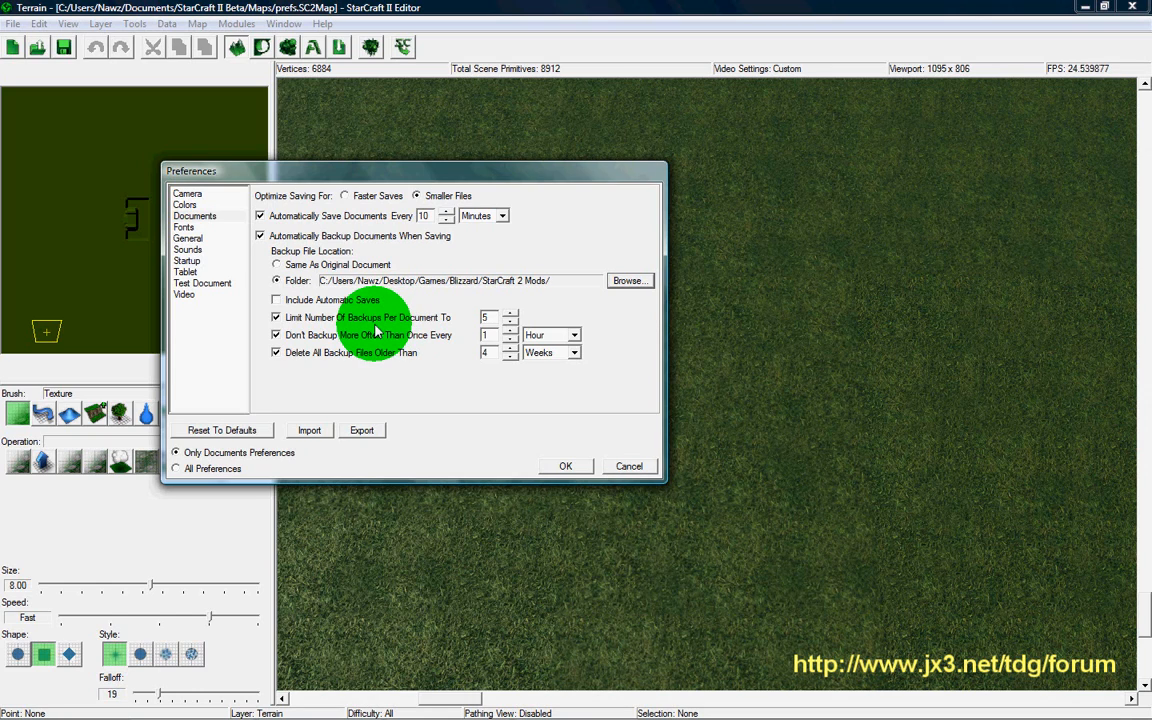
mouse_move(396, 324)
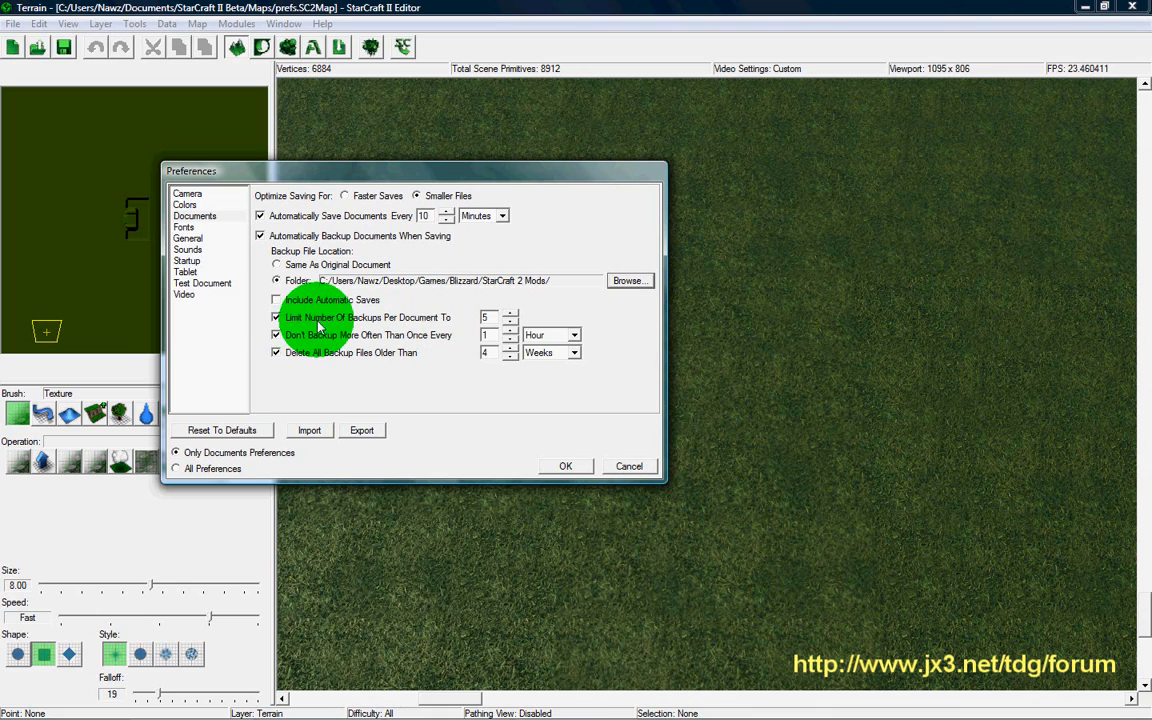
mouse_move(380, 248)
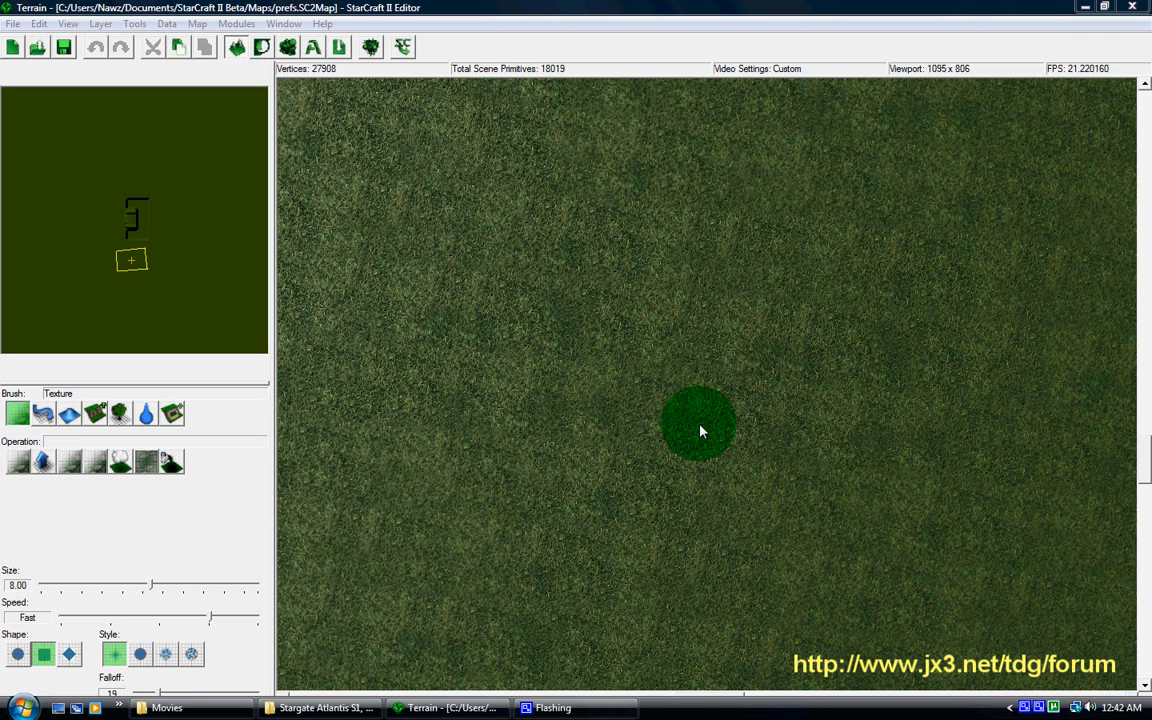
mouse_move(784, 310)
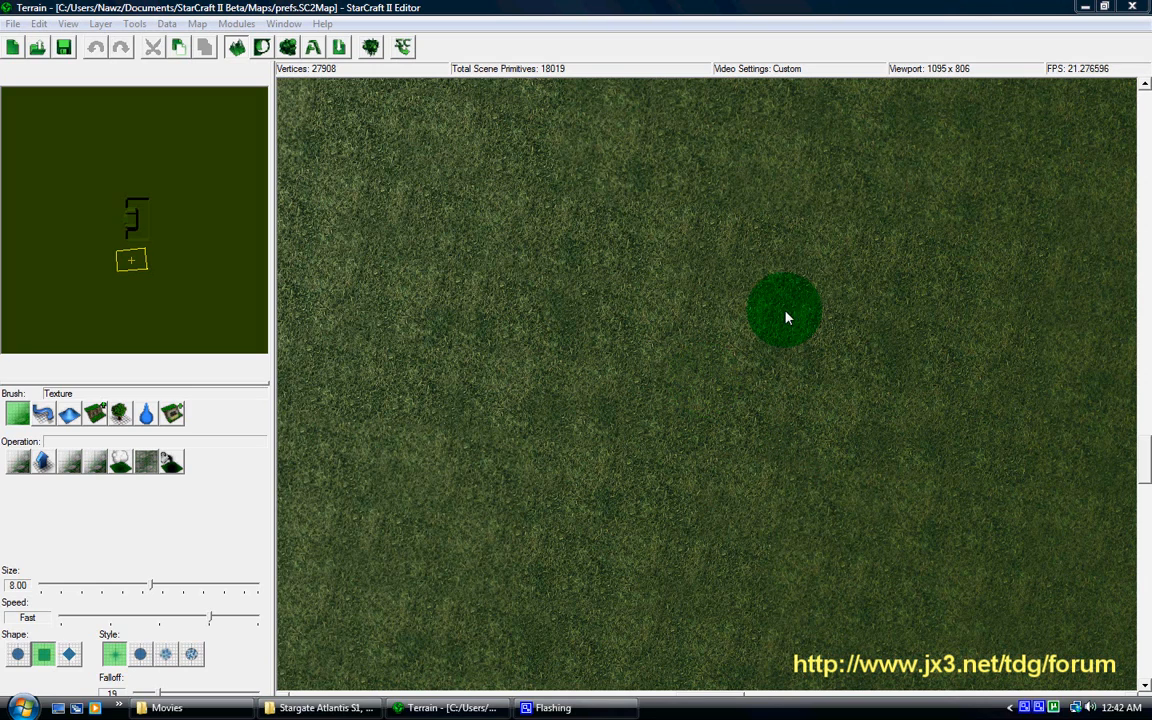
mouse_move(748, 388)
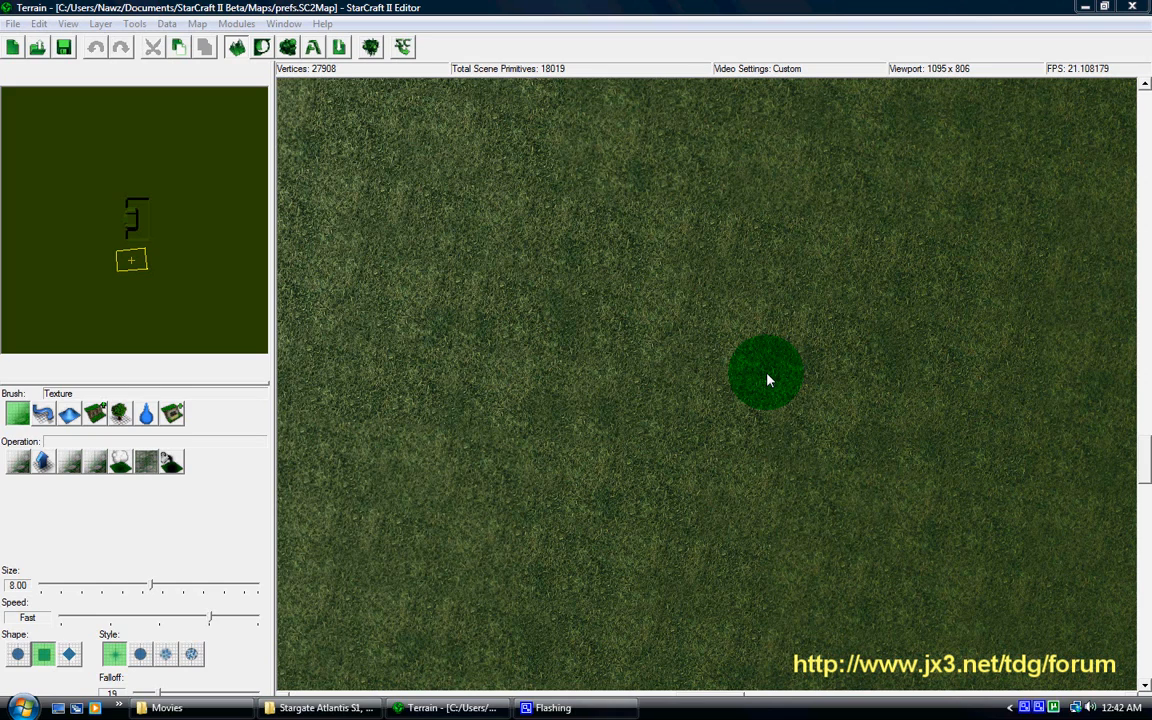
mouse_move(916, 216)
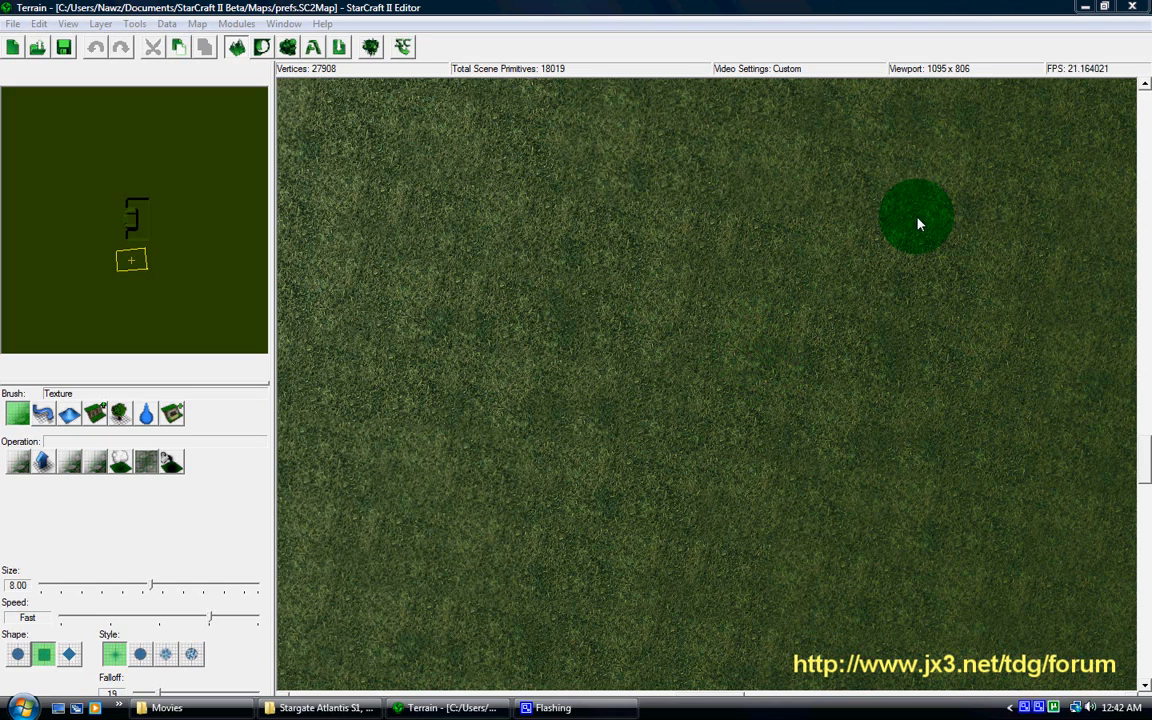
mouse_move(950, 170)
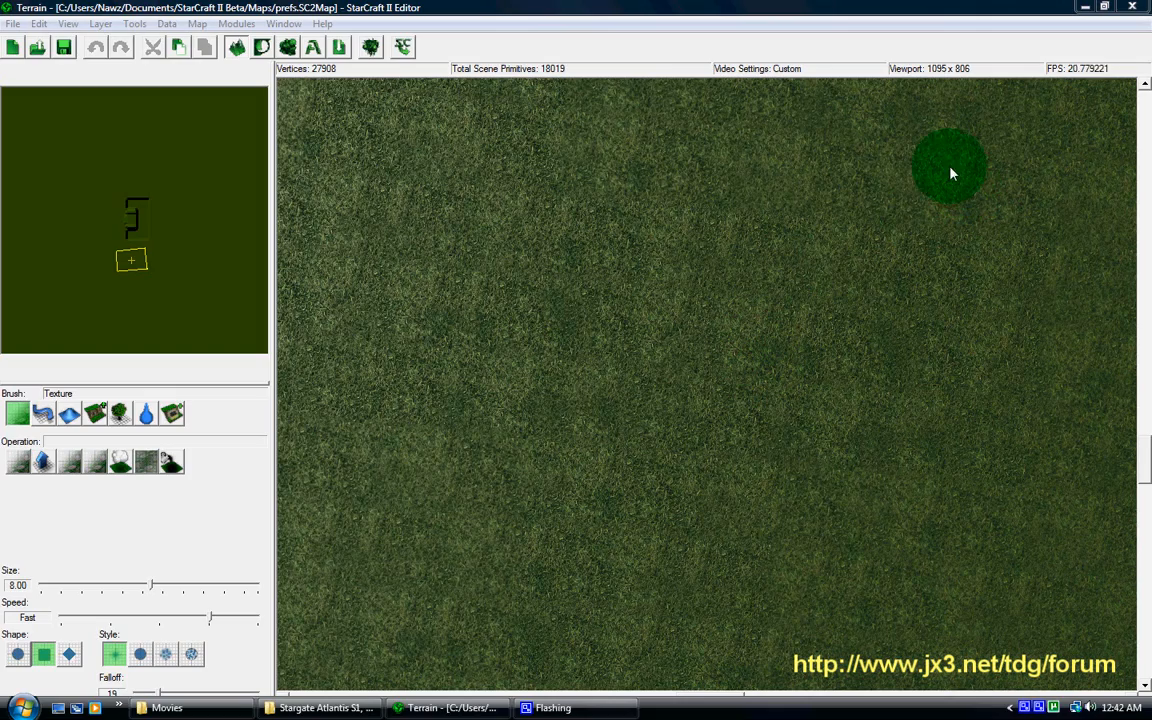
mouse_move(868, 400)
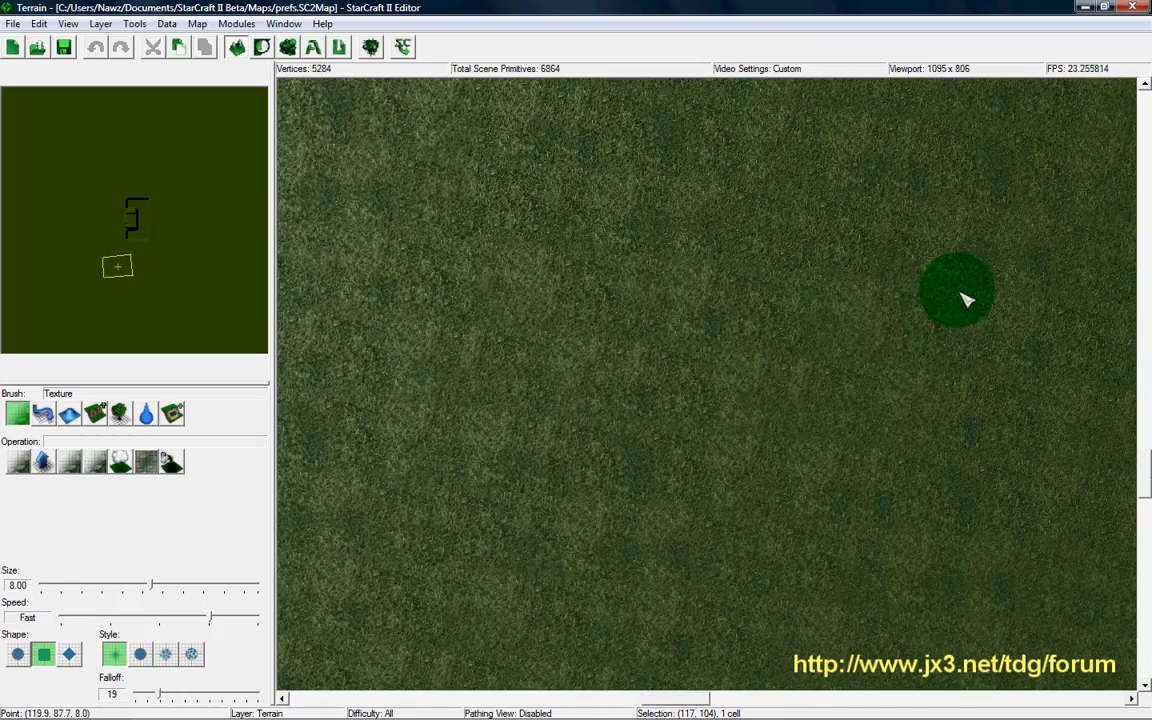
mouse_move(836, 308)
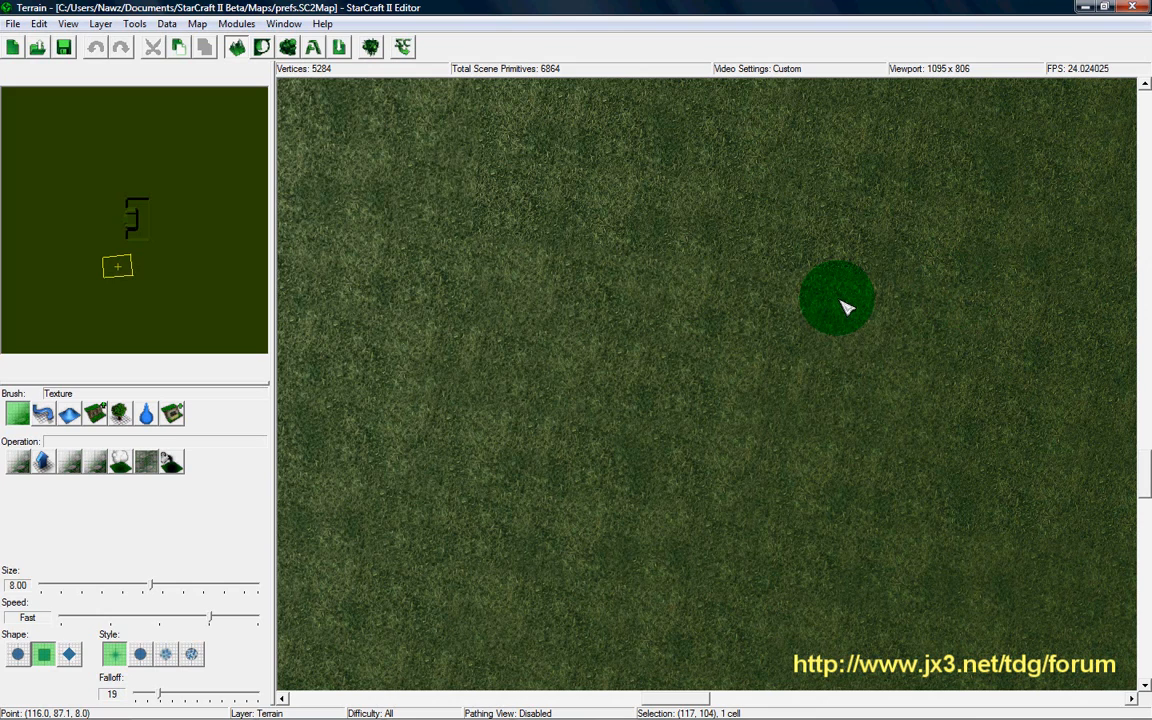
mouse_move(664, 470)
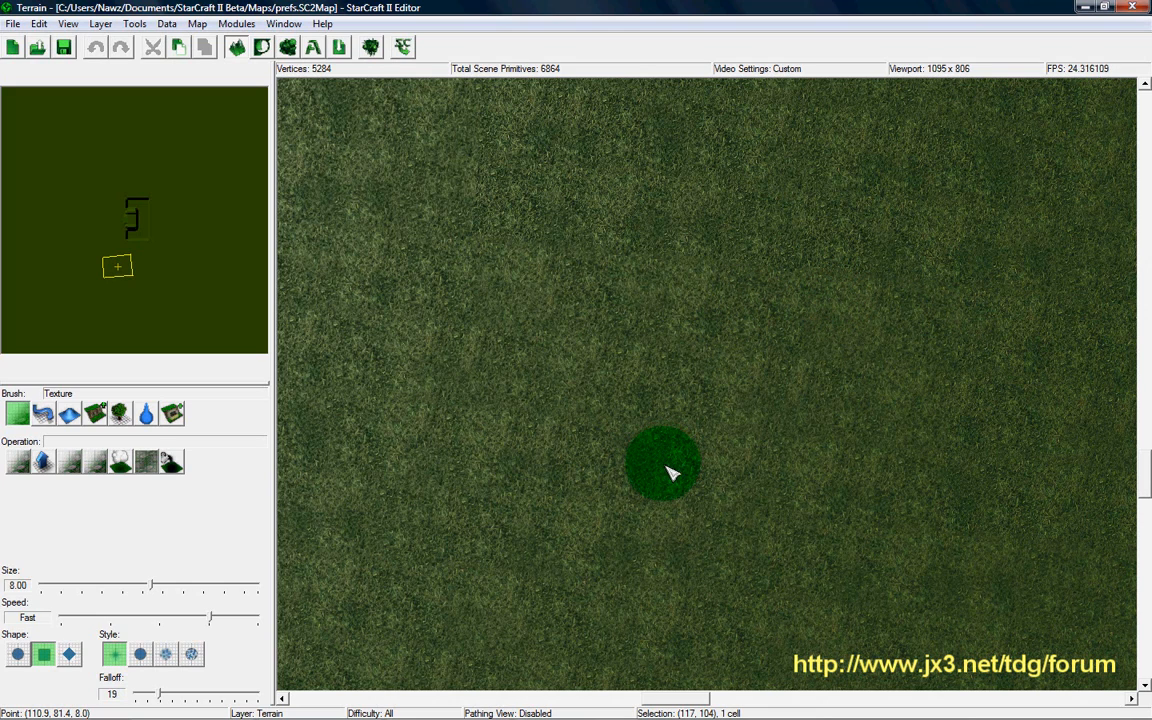
mouse_move(640, 556)
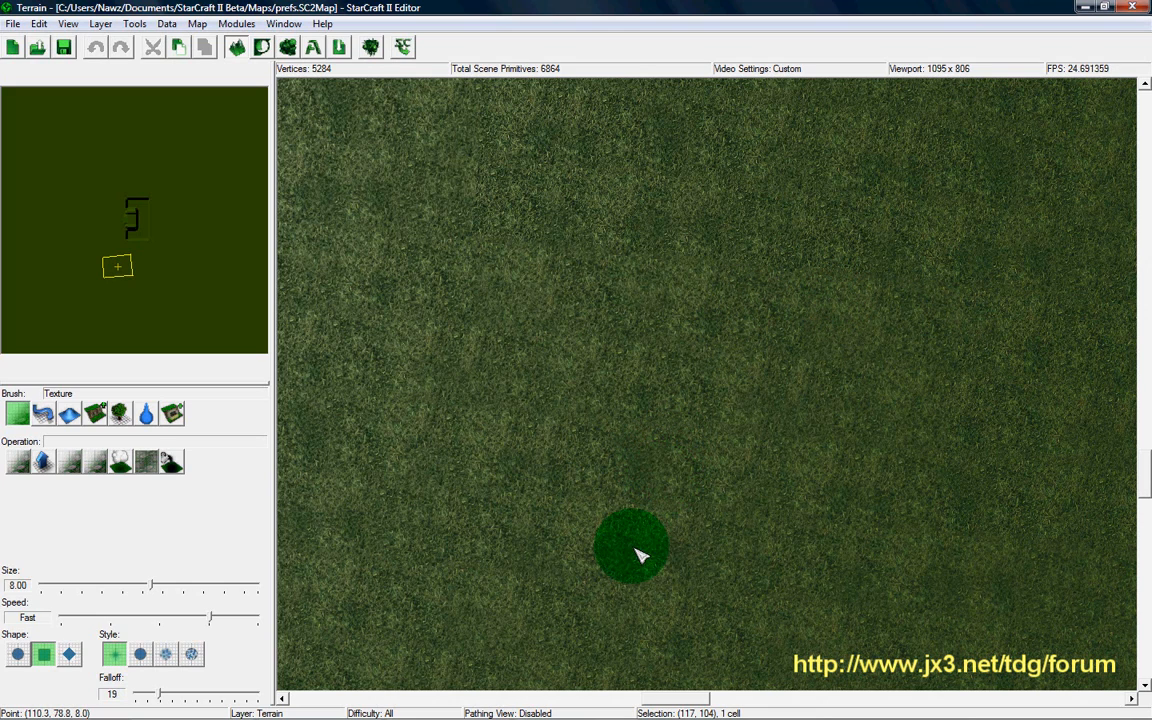
mouse_move(684, 430)
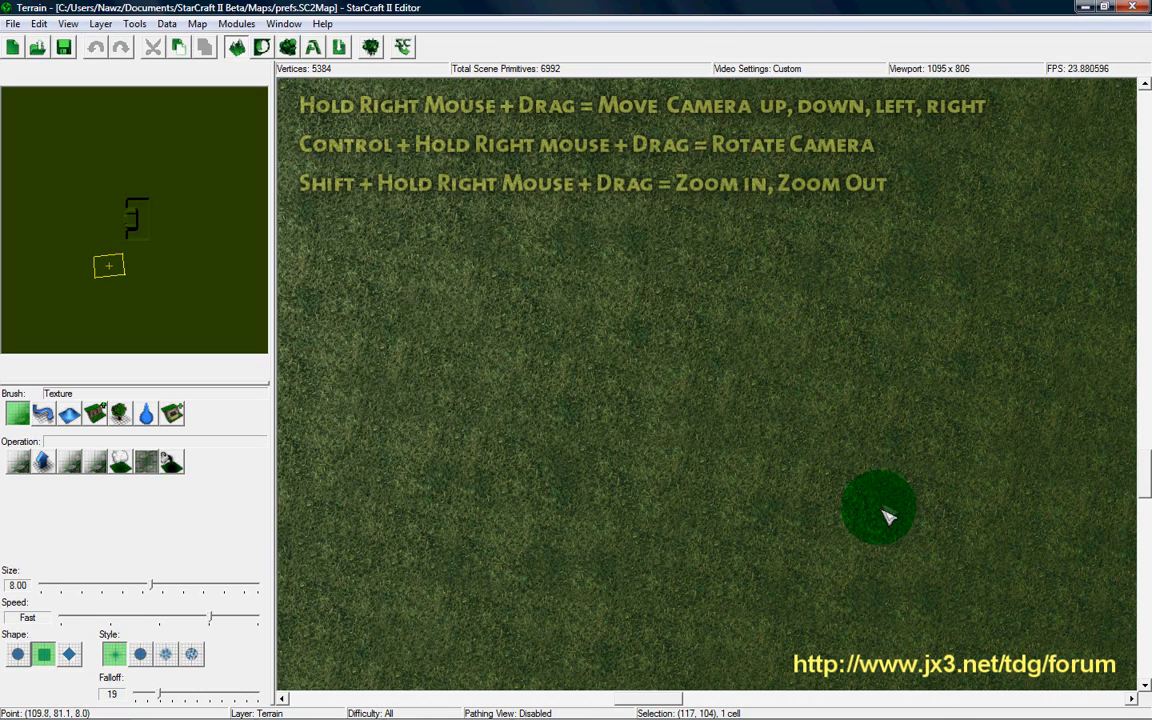
mouse_move(900, 496)
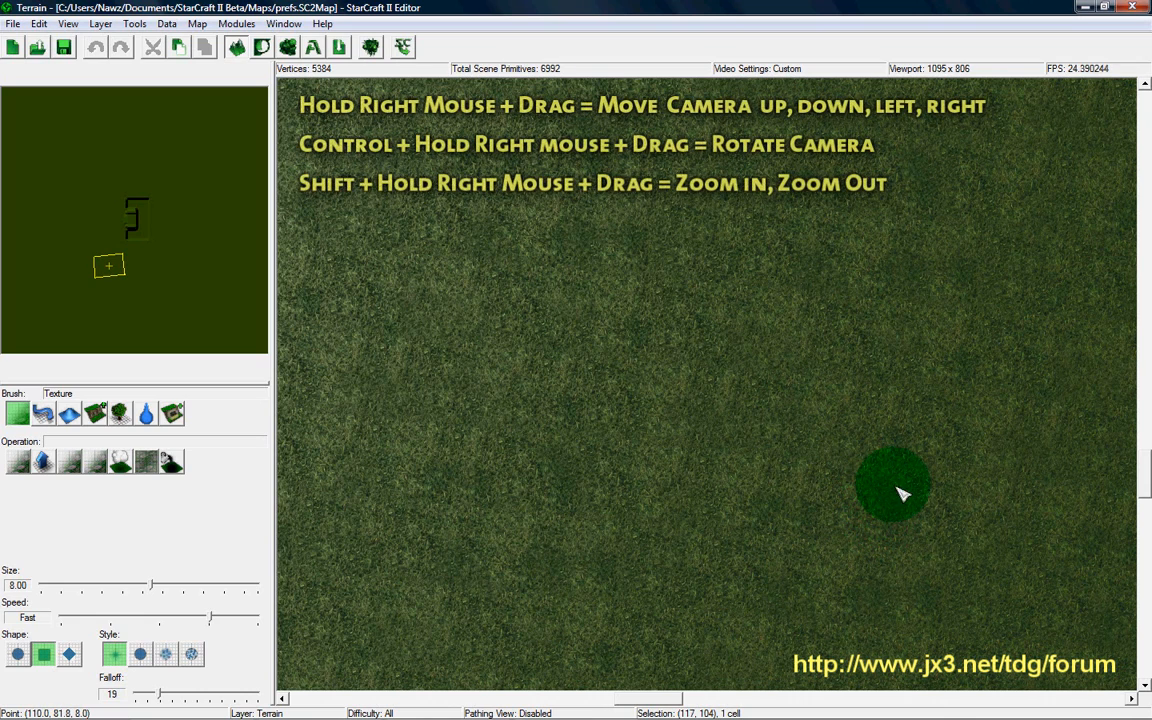
mouse_move(904, 456)
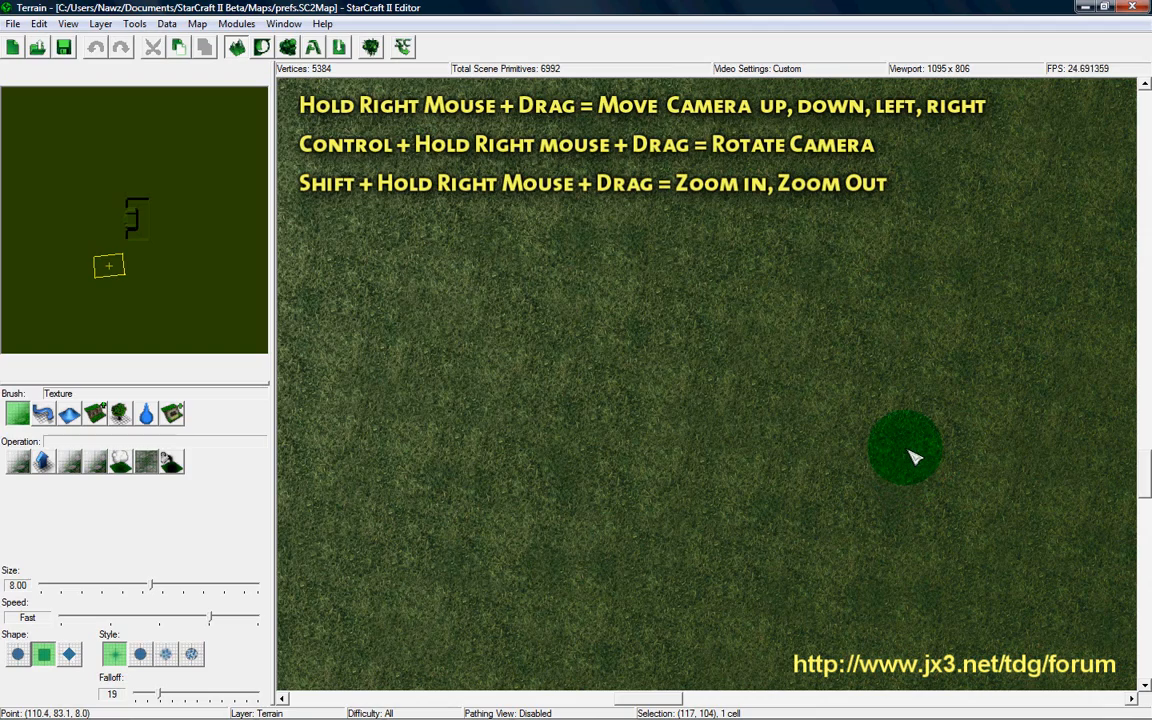
mouse_move(824, 528)
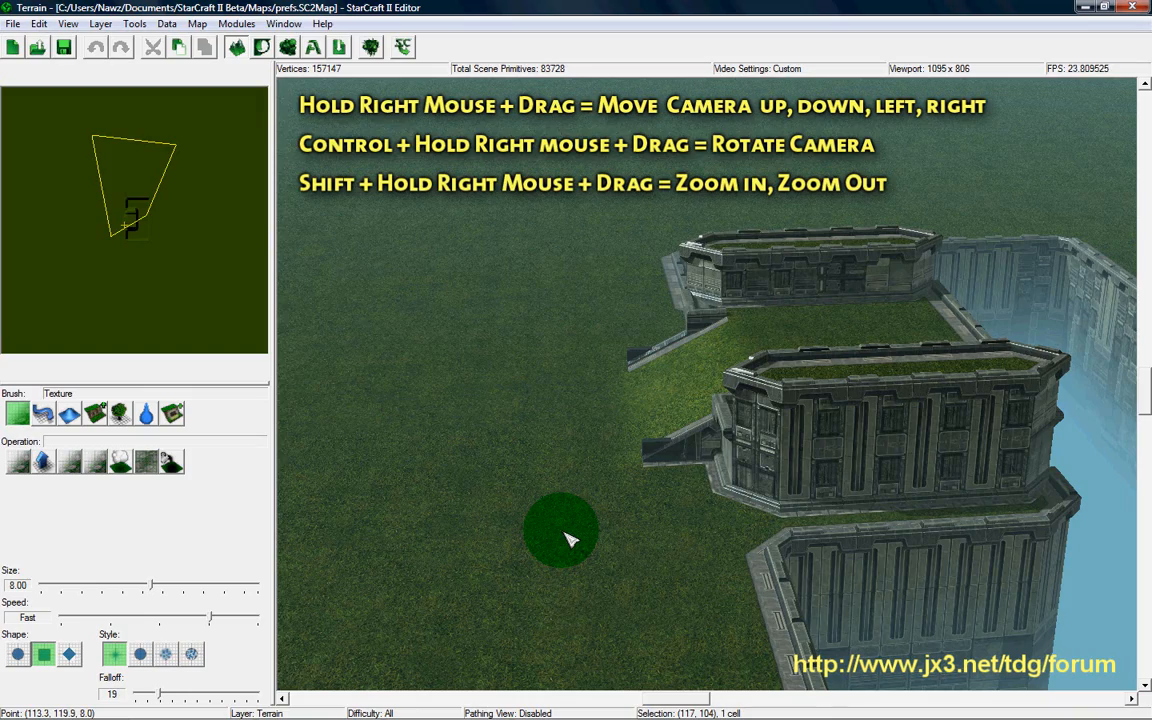
mouse_move(570, 552)
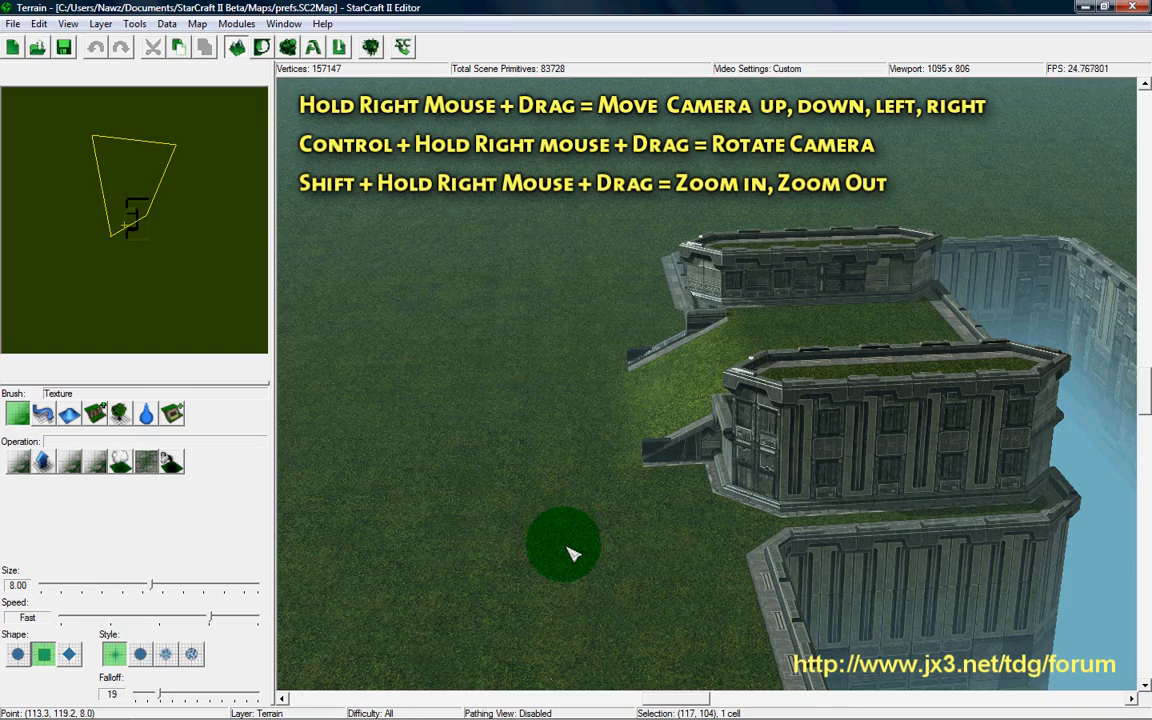